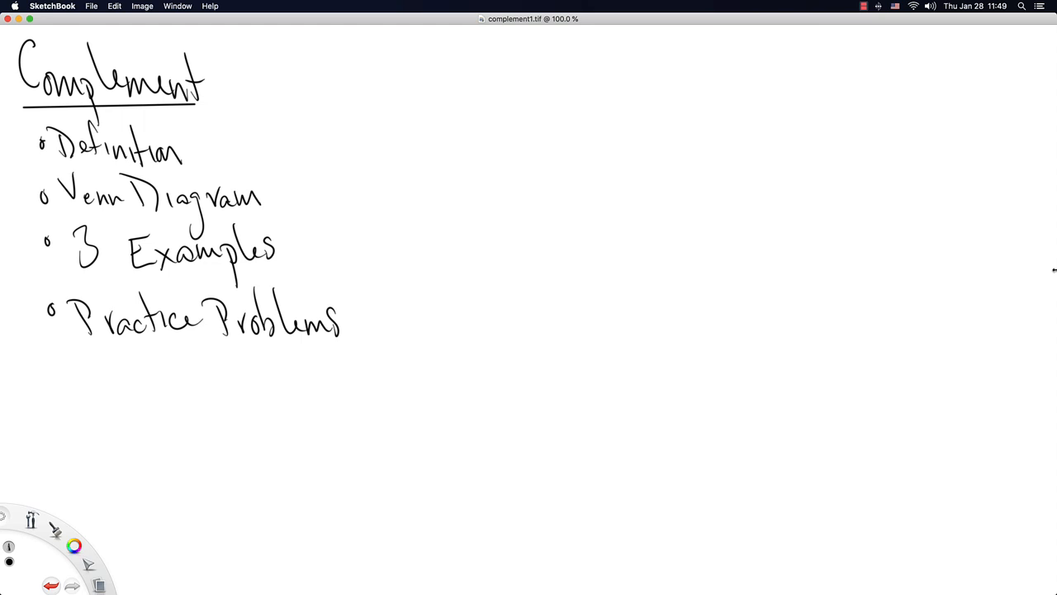
mouse_move(993, 285)
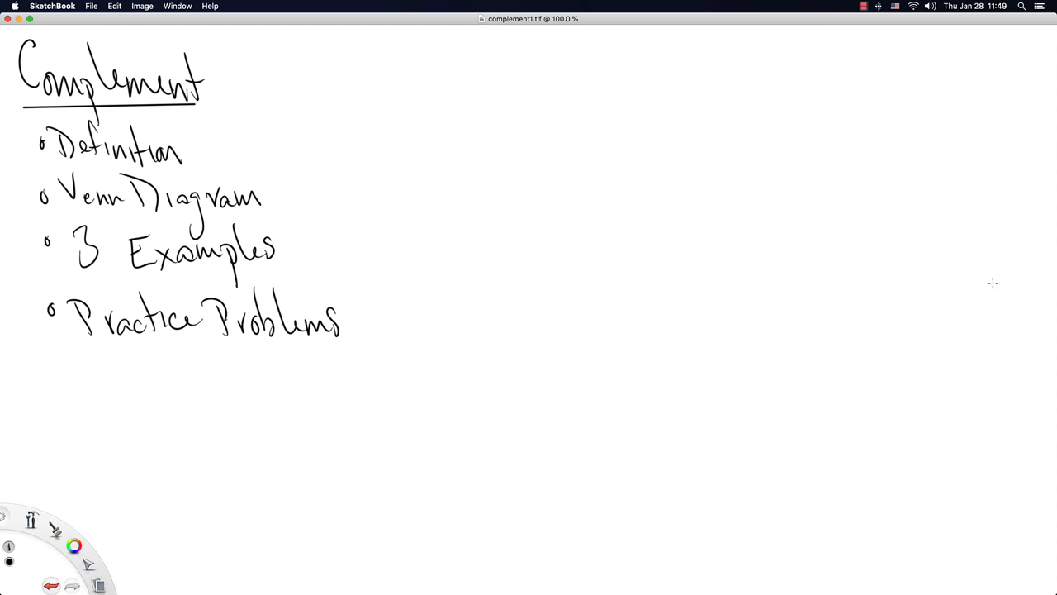
mouse_move(892, 243)
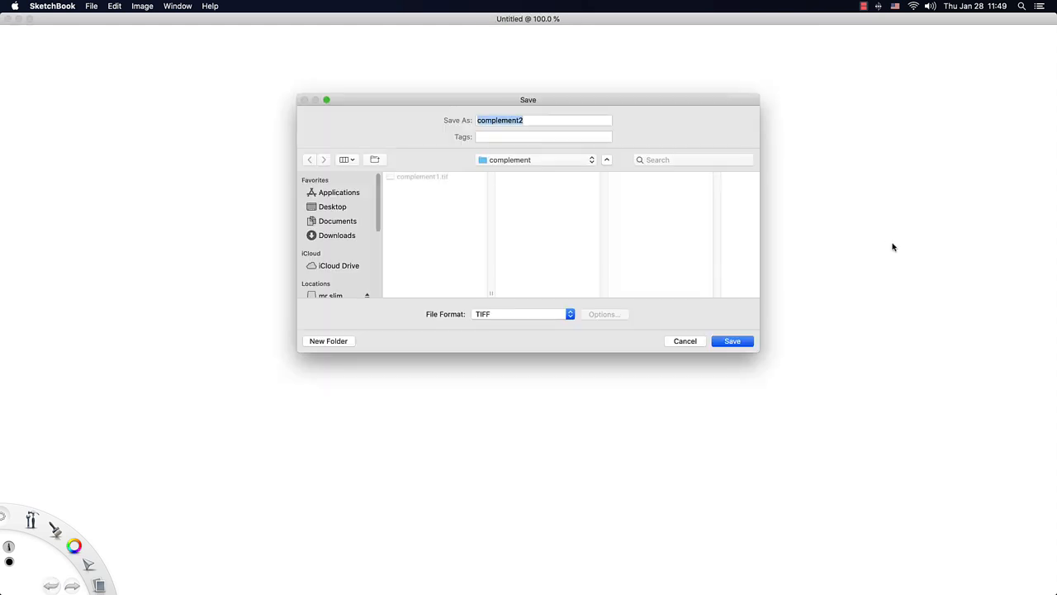
Save the new blank canvas as complement2 in the complement folder.
left_click(732, 340)
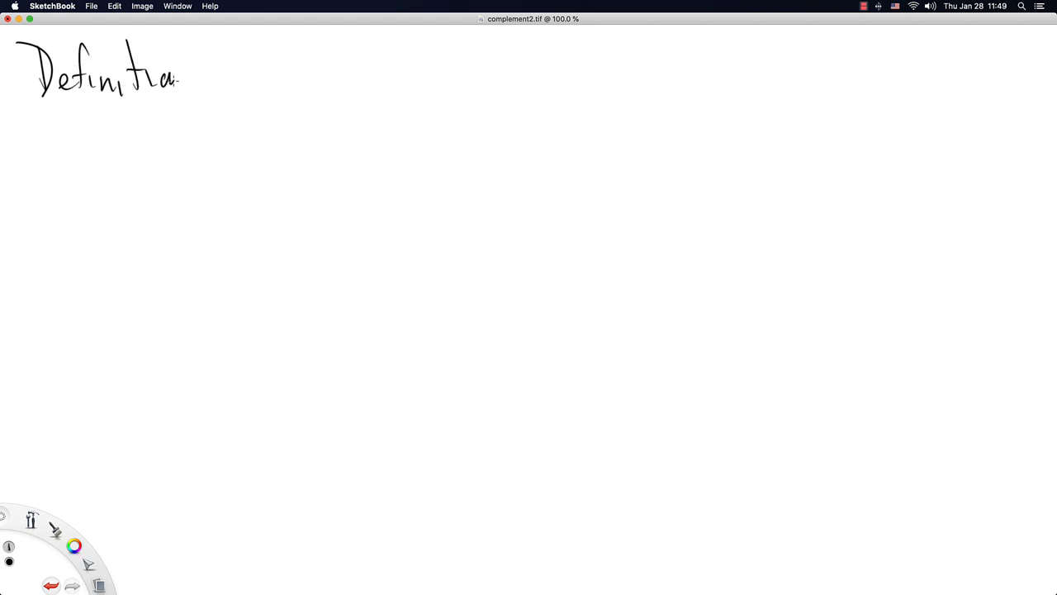
Handwrite 'Note that sets, in general, live in a bigger set' under the Definition heading.
left_click_drag(179, 79, 196, 91)
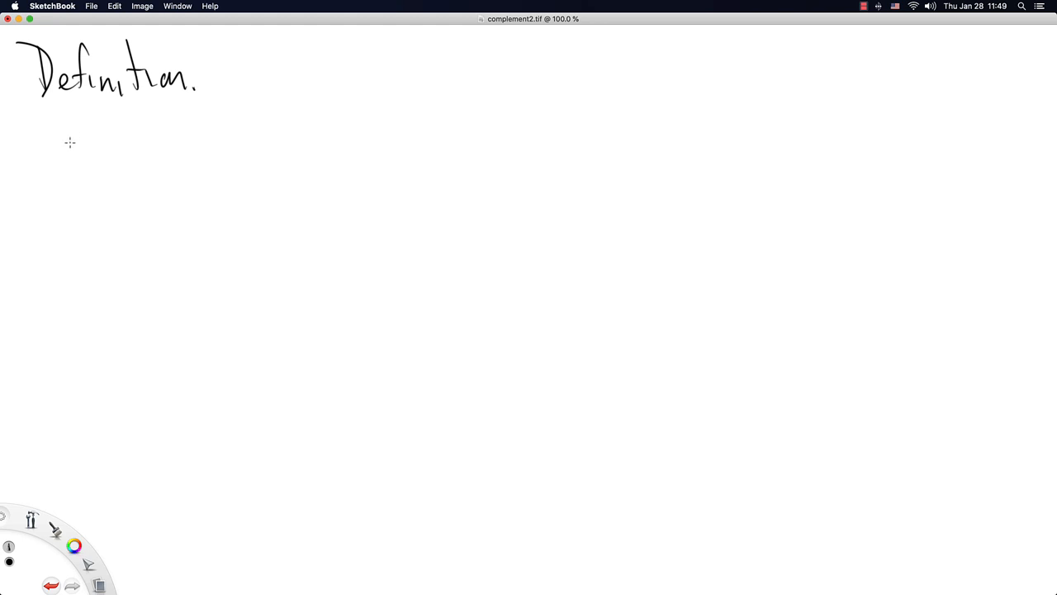
mouse_move(68, 146)
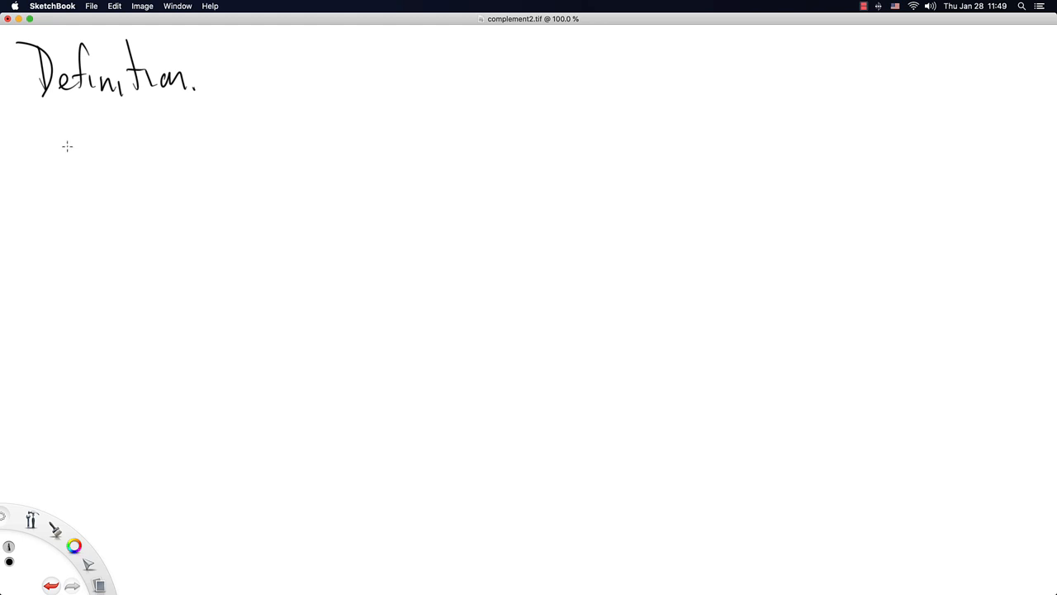
mouse_move(66, 138)
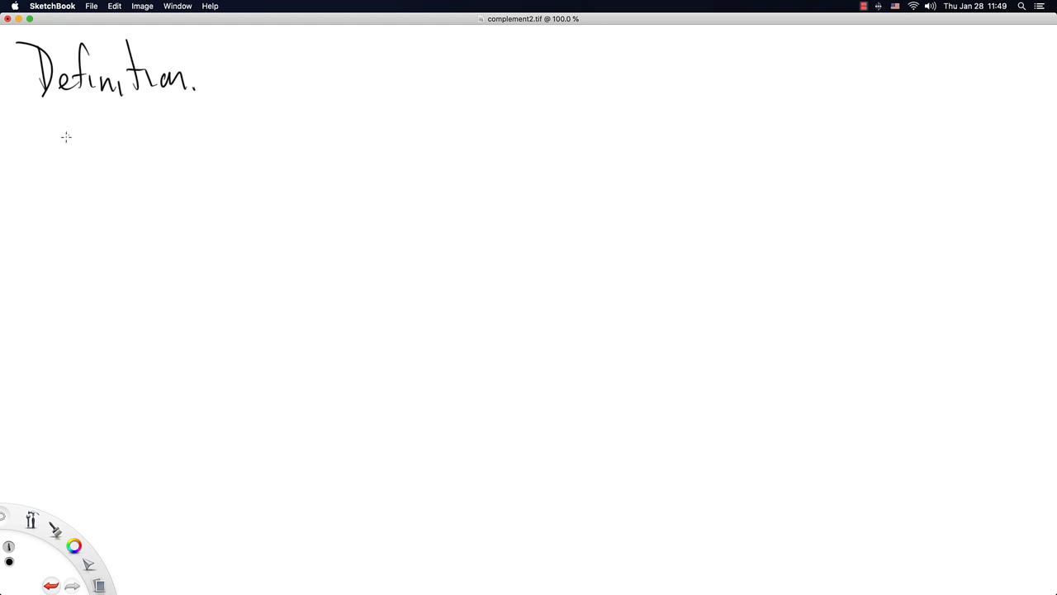
left_click_drag(53, 149, 79, 133)
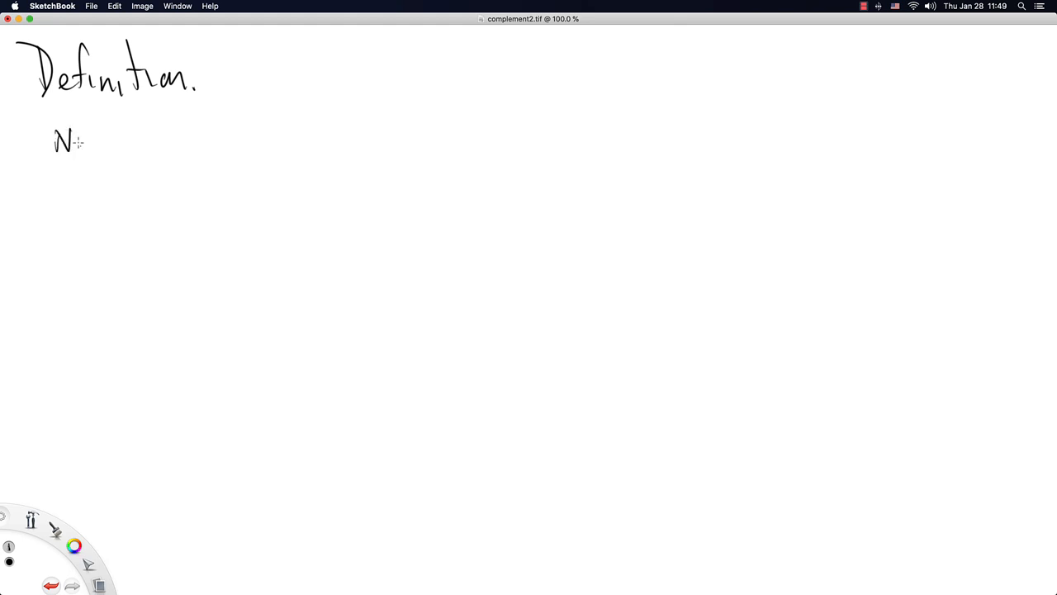
left_click_drag(70, 145, 178, 149)
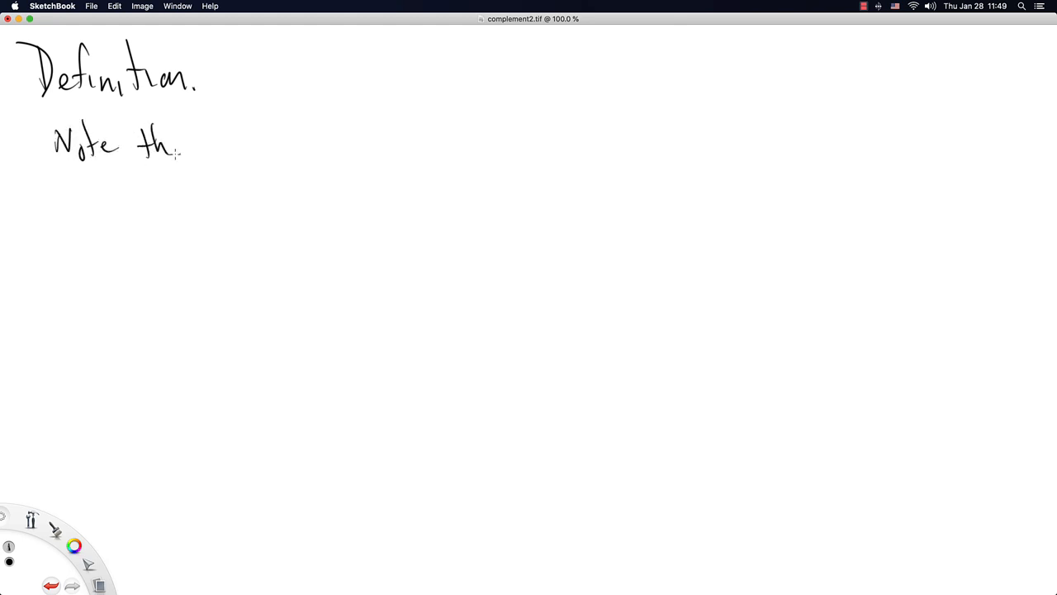
left_click_drag(165, 152, 195, 132)
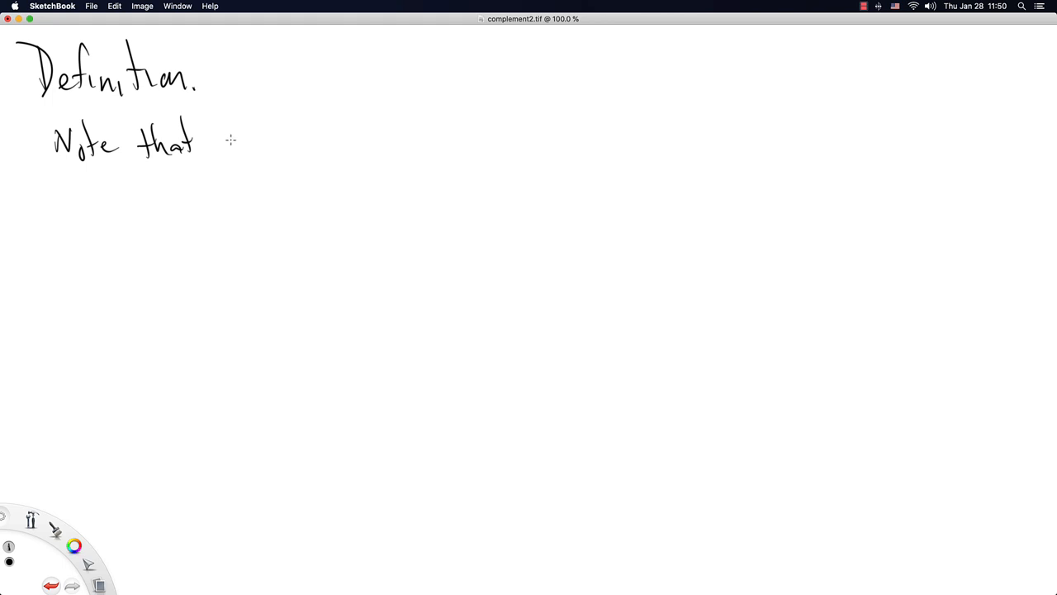
left_click_drag(223, 148, 281, 152)
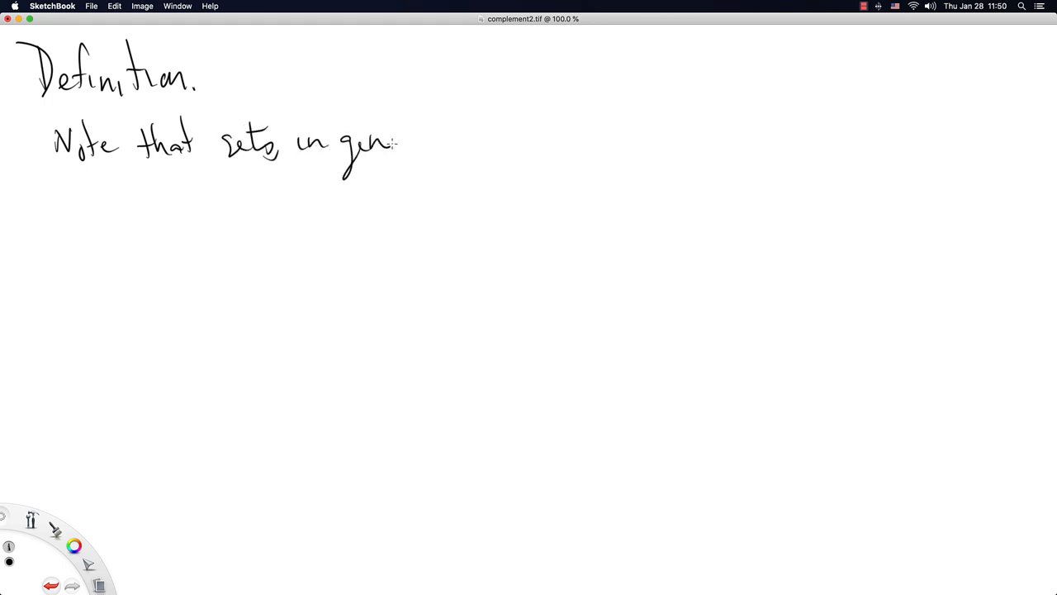
left_click_drag(383, 135, 443, 152)
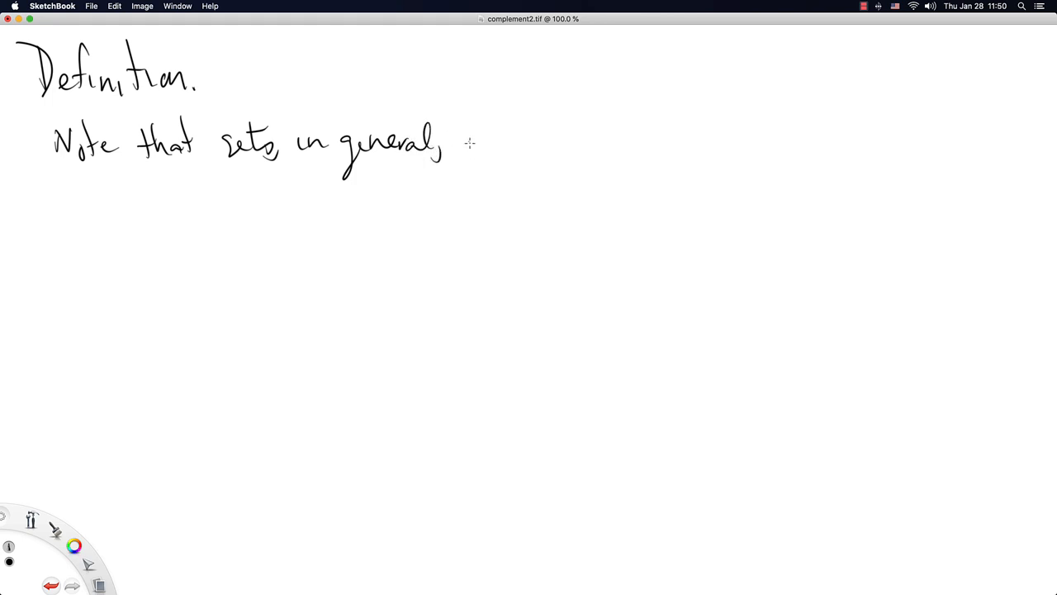
left_click_drag(466, 140, 587, 146)
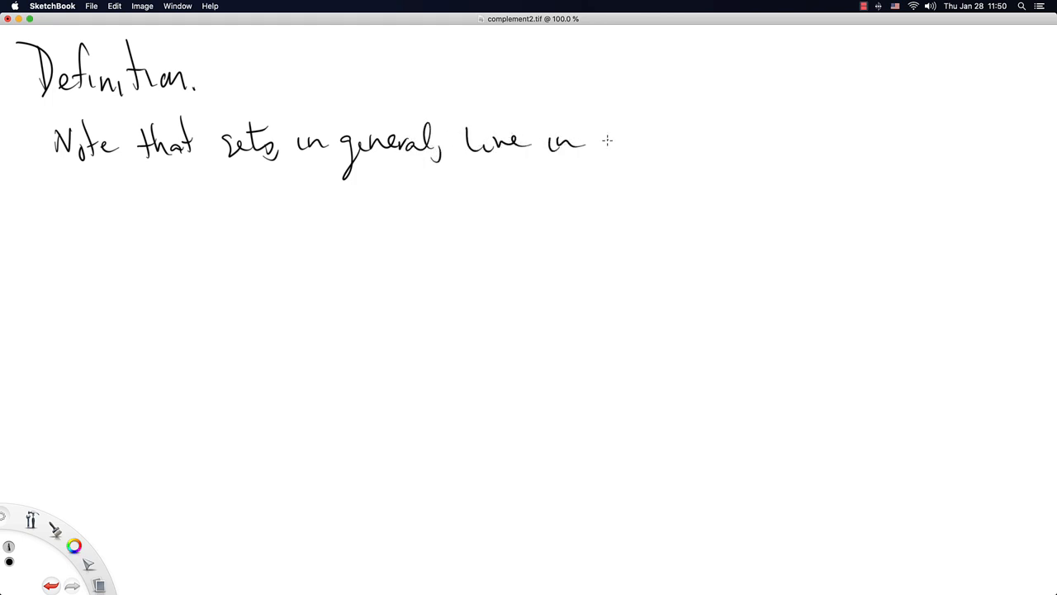
left_click_drag(603, 141, 686, 165)
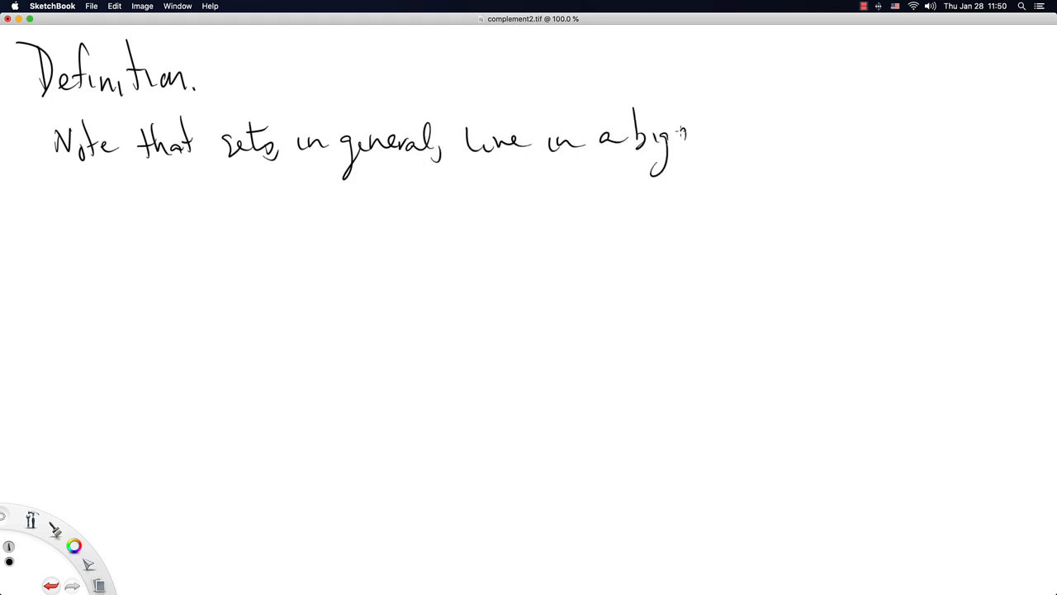
left_click_drag(661, 136, 793, 135)
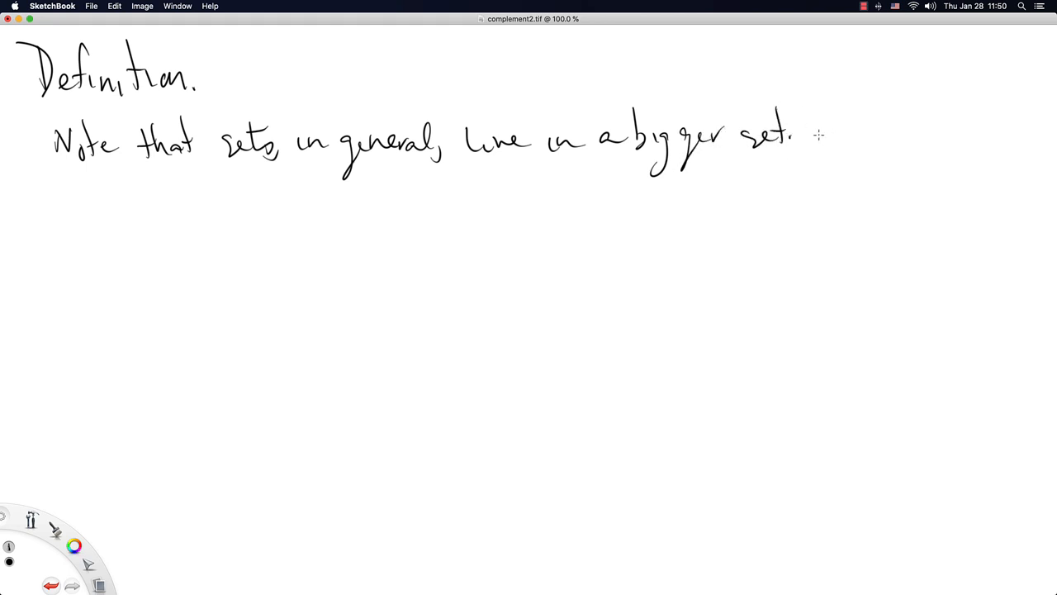
mouse_move(818, 125)
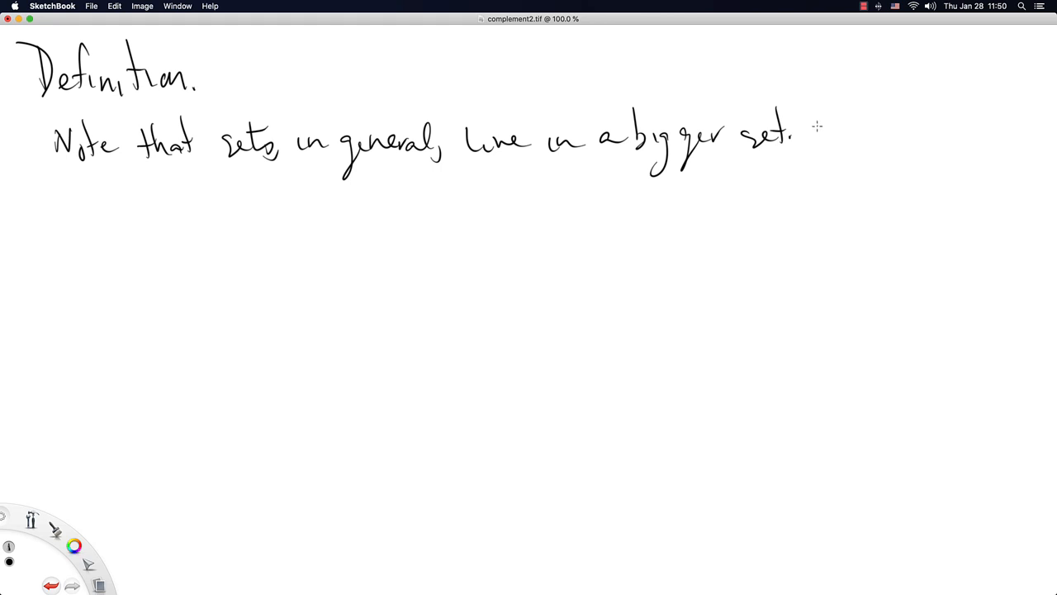
Continue: 'Sometimes referred to as the universal set, or the sample space'.
left_click_drag(813, 141, 889, 129)
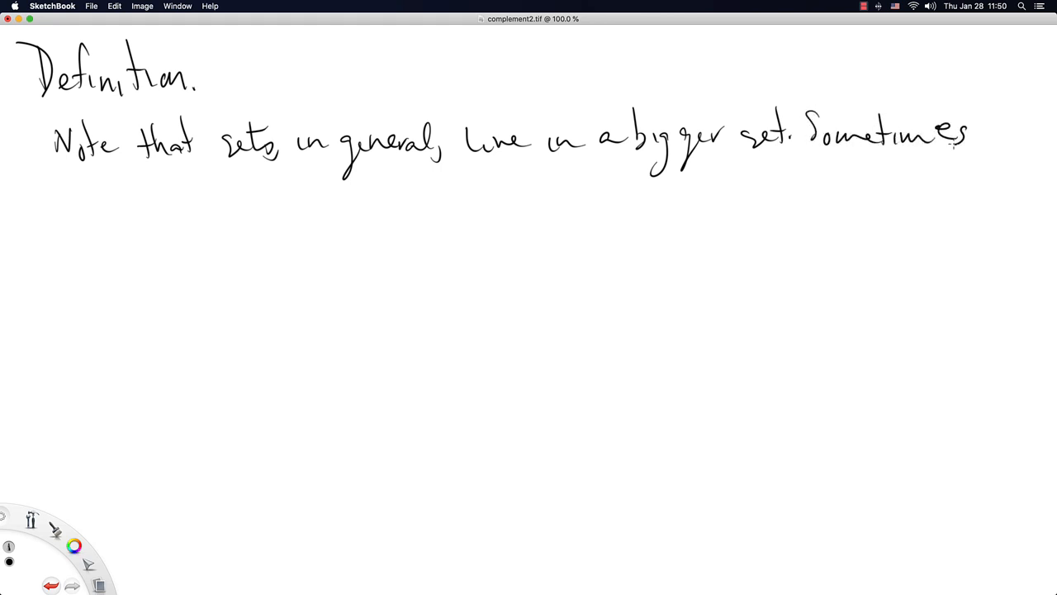
left_click_drag(53, 195, 103, 195)
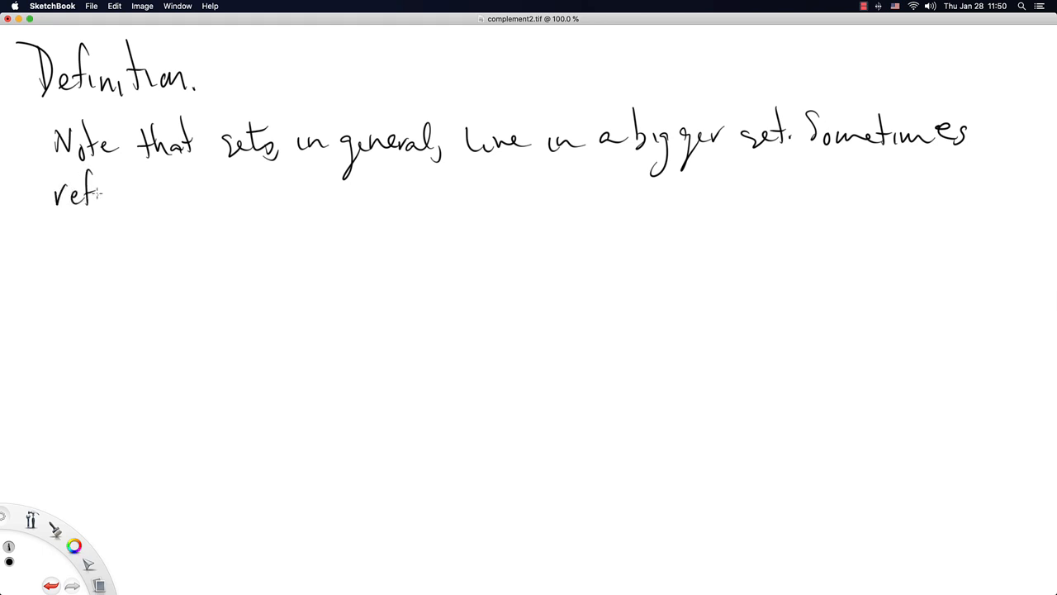
left_click_drag(102, 195, 190, 198)
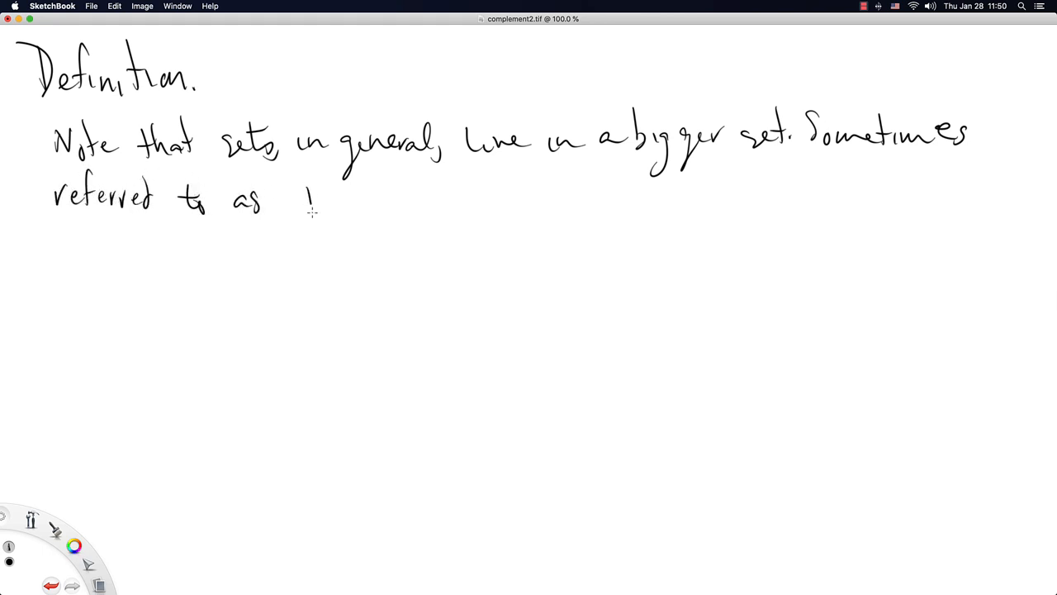
left_click_drag(297, 207, 446, 215)
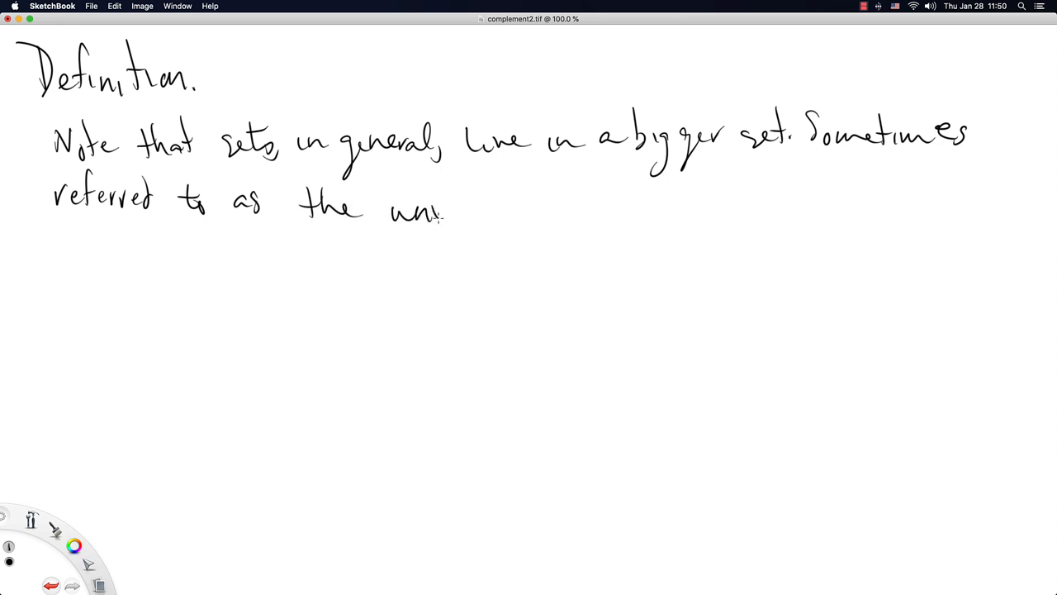
left_click_drag(446, 206, 529, 206)
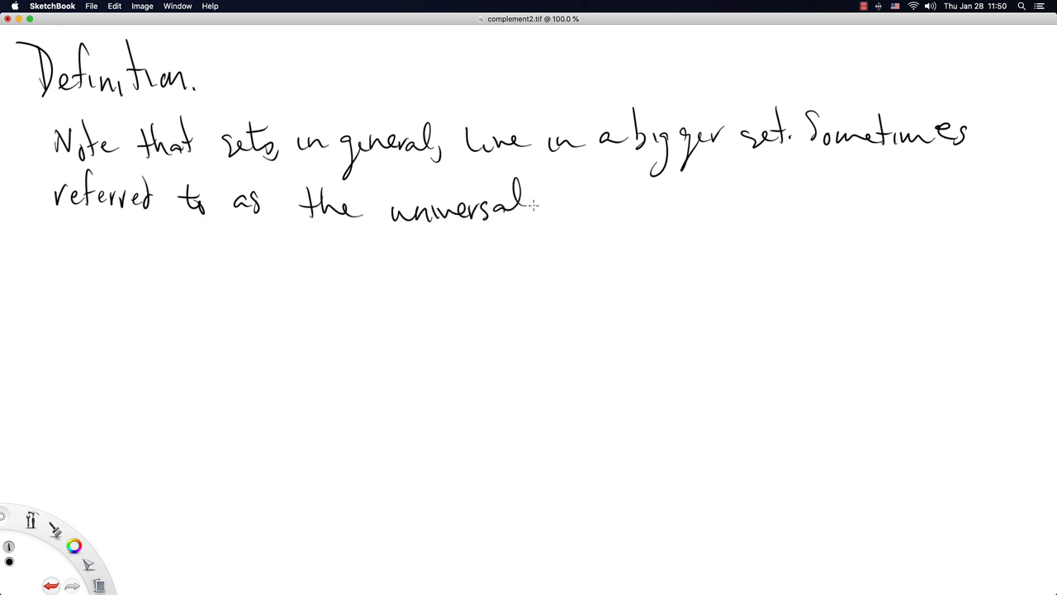
left_click_drag(545, 207, 595, 211)
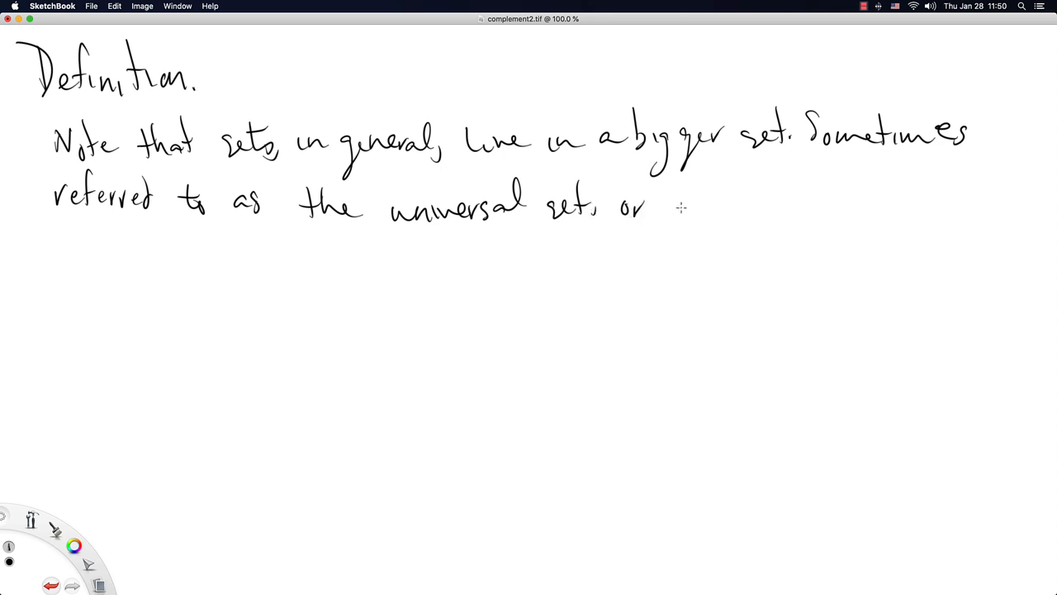
left_click_drag(669, 207, 777, 207)
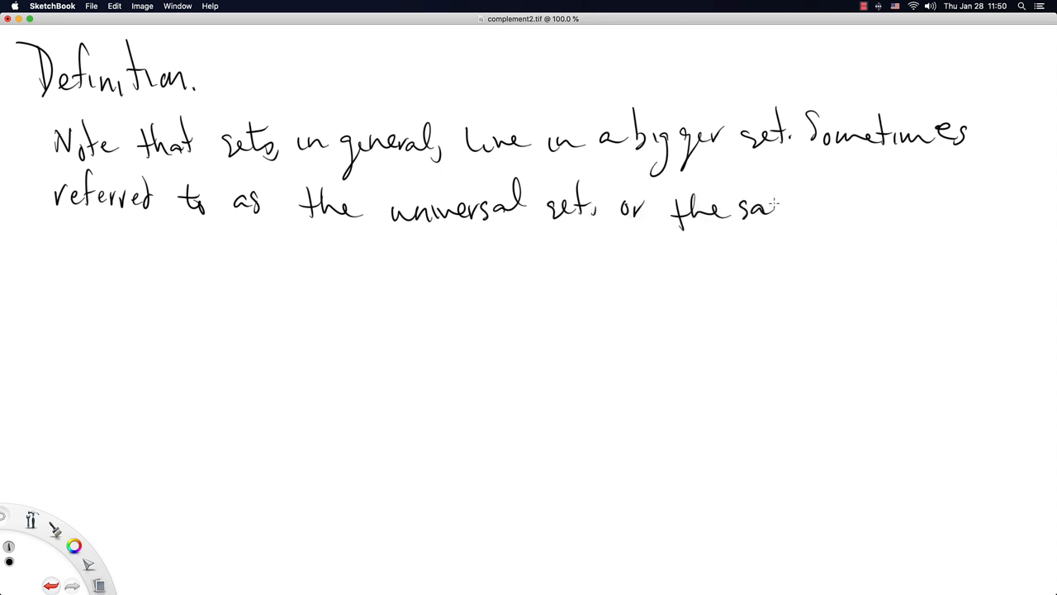
left_click_drag(774, 207, 862, 206)
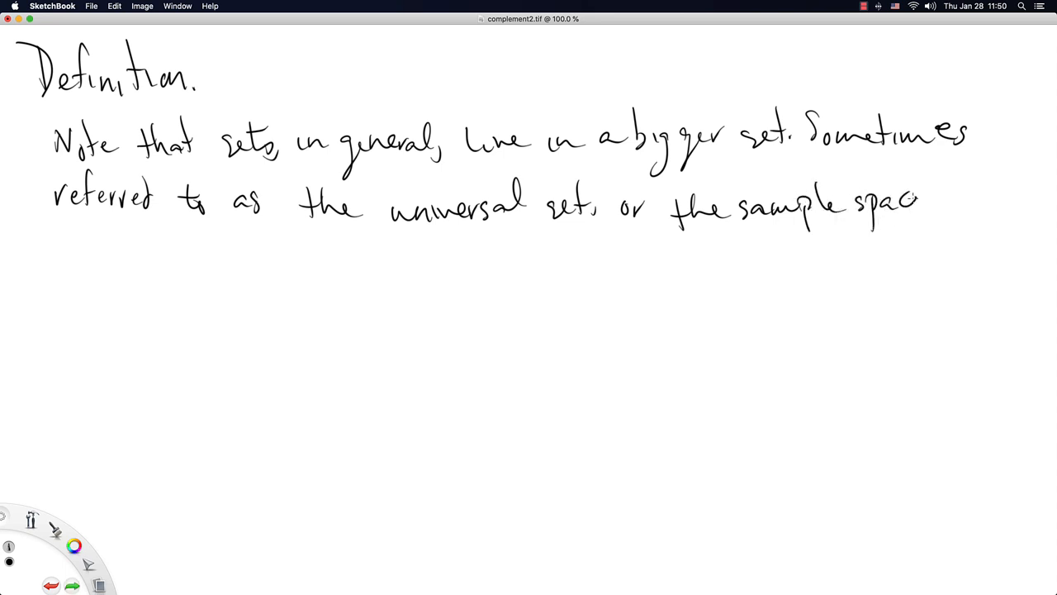
End the previous sentence and handwrite 'We will denote this set' on a new line.
left_click(917, 202)
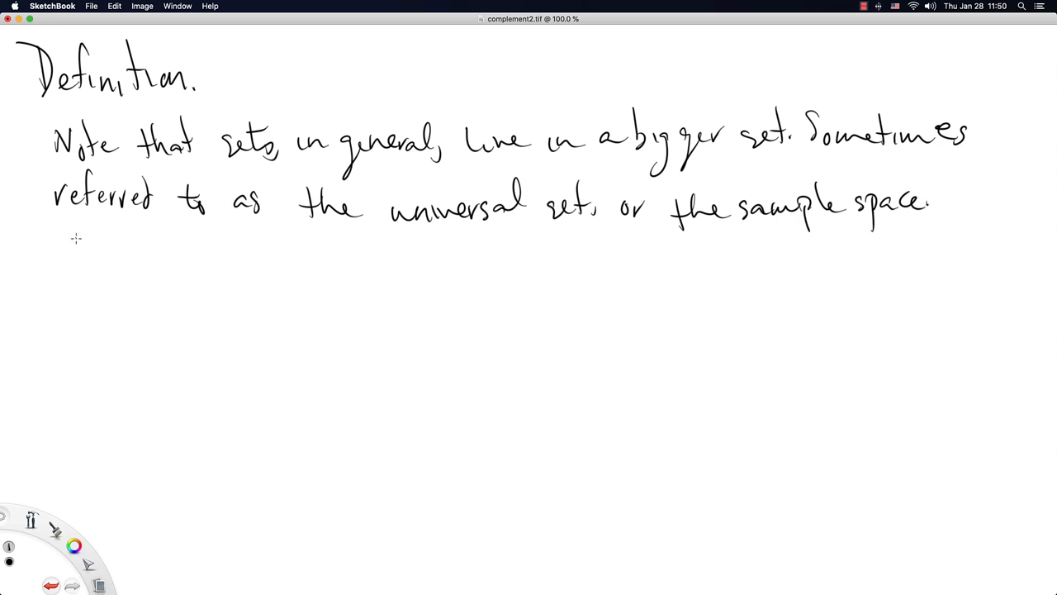
left_click_drag(65, 256, 166, 245)
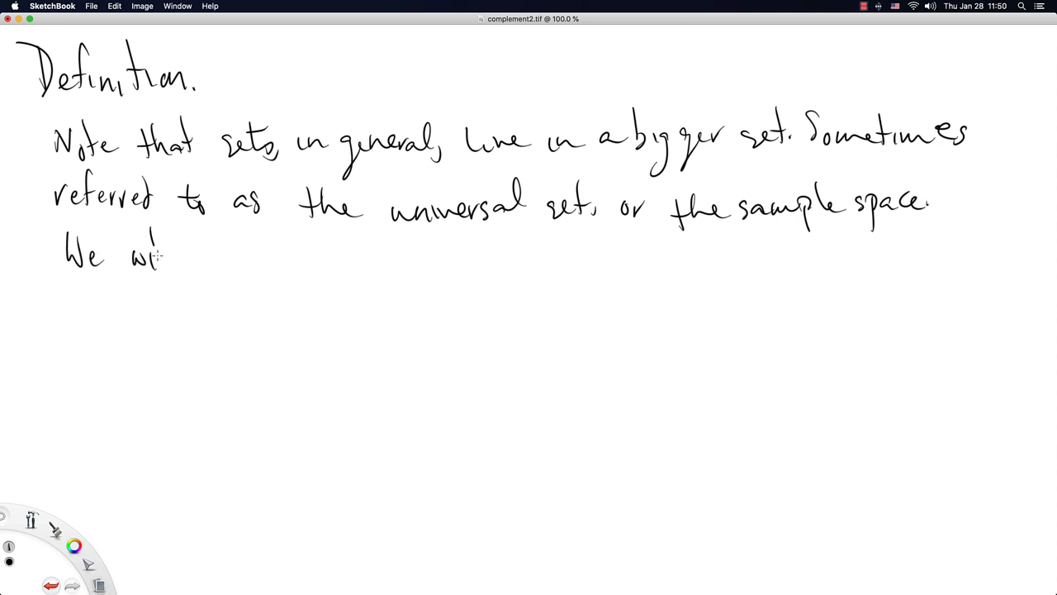
left_click_drag(165, 256, 267, 265)
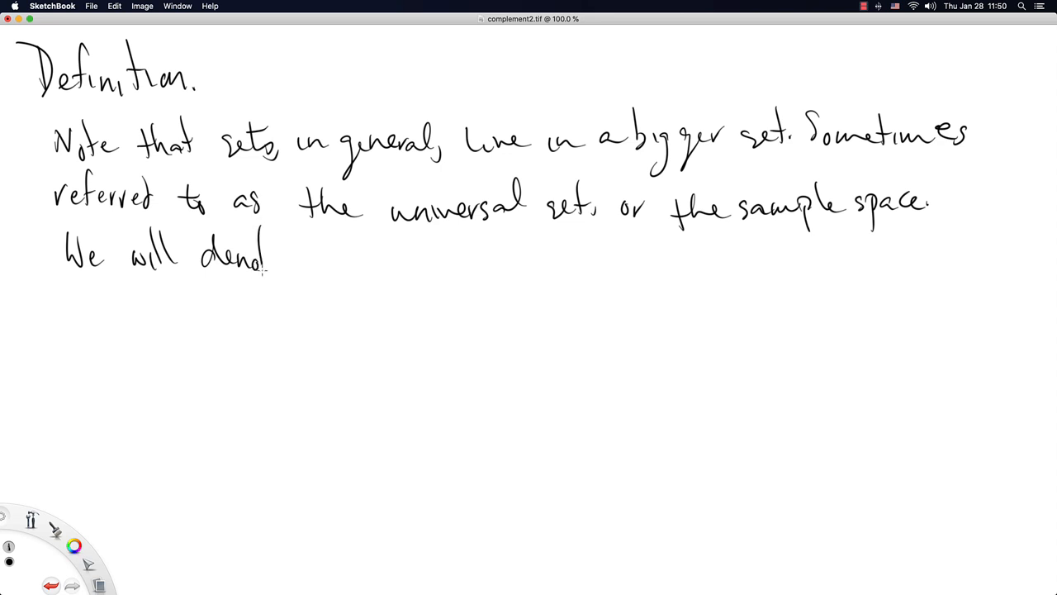
left_click_drag(265, 265, 363, 265)
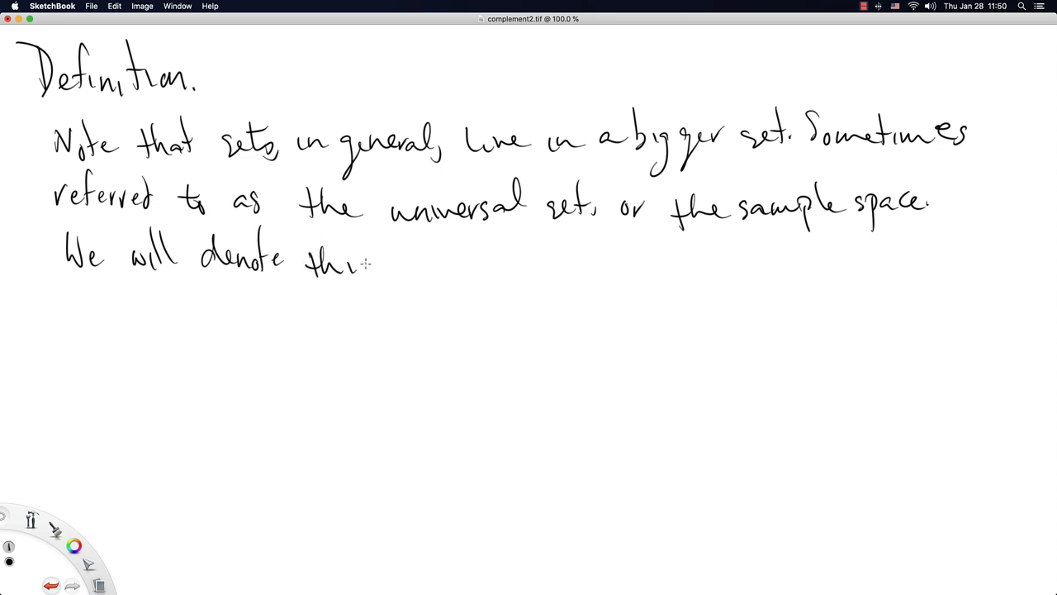
left_click_drag(356, 264, 422, 278)
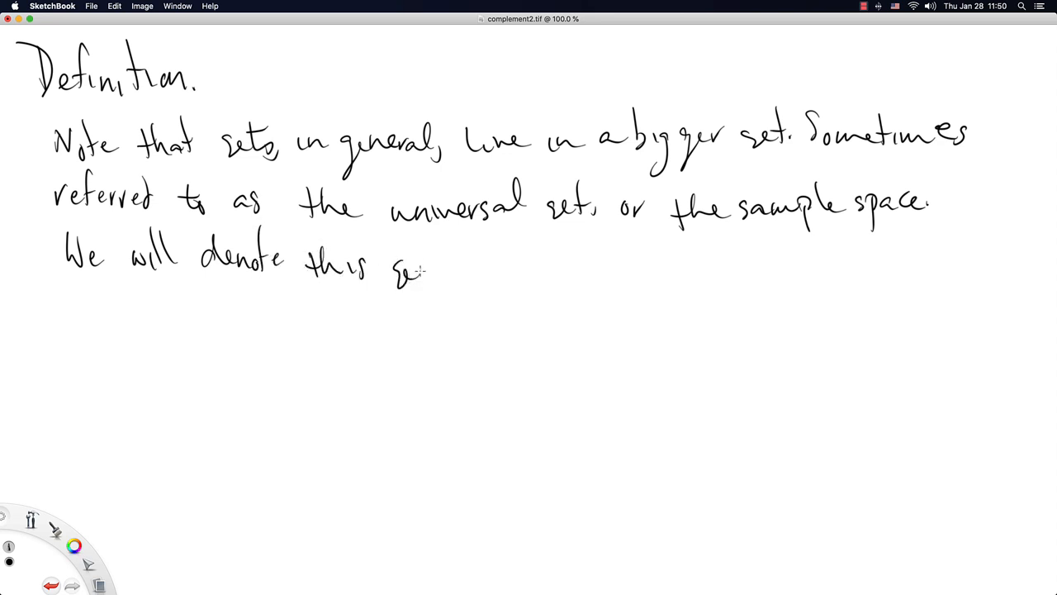
left_click_drag(413, 244, 421, 285)
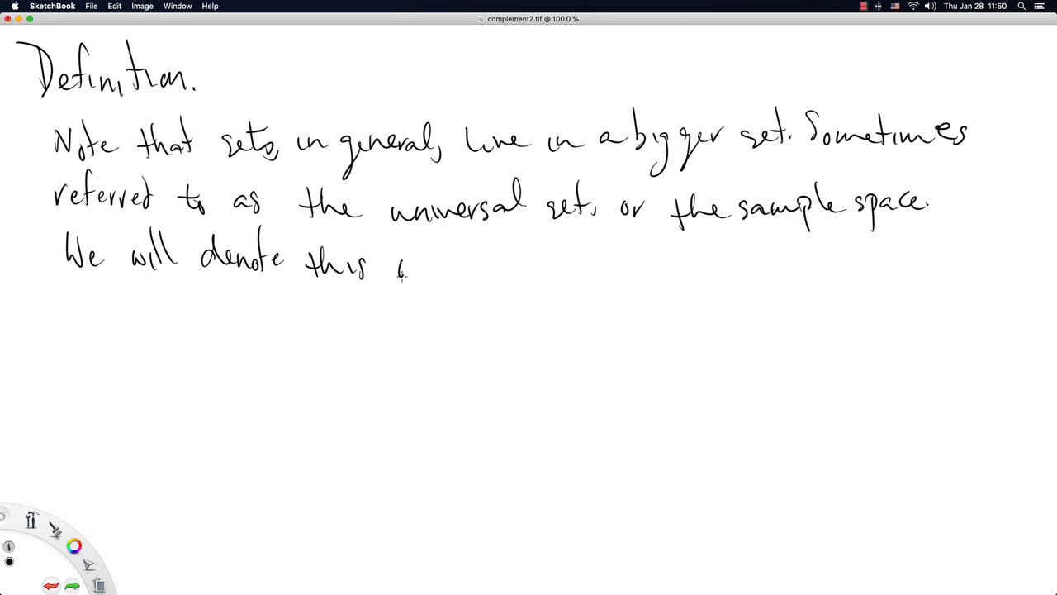
Finish the line: 'universal set or the sample space as S'.
left_click_drag(397, 268, 479, 267)
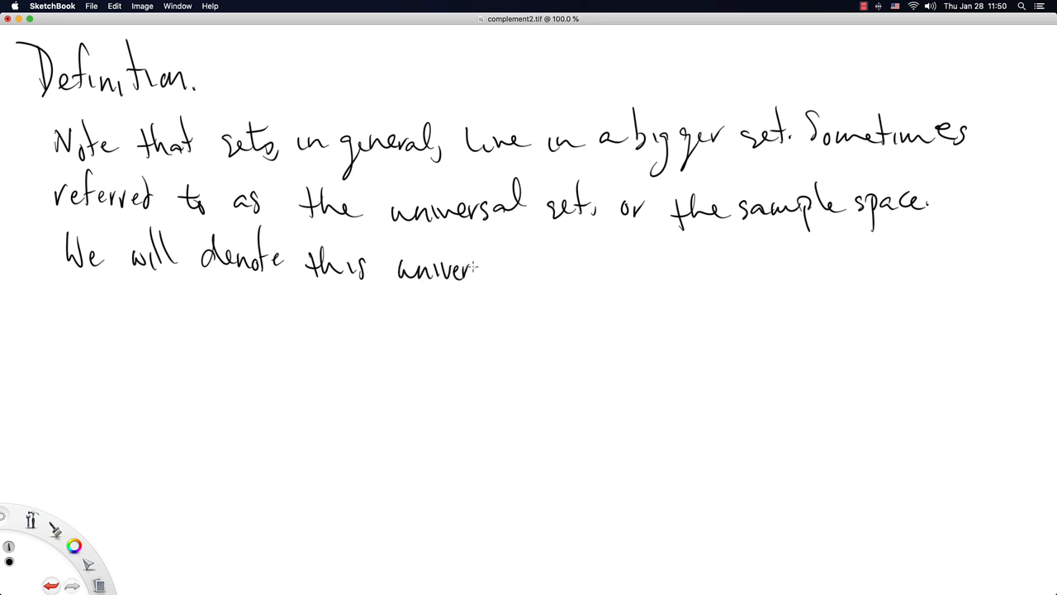
left_click_drag(482, 268, 512, 273)
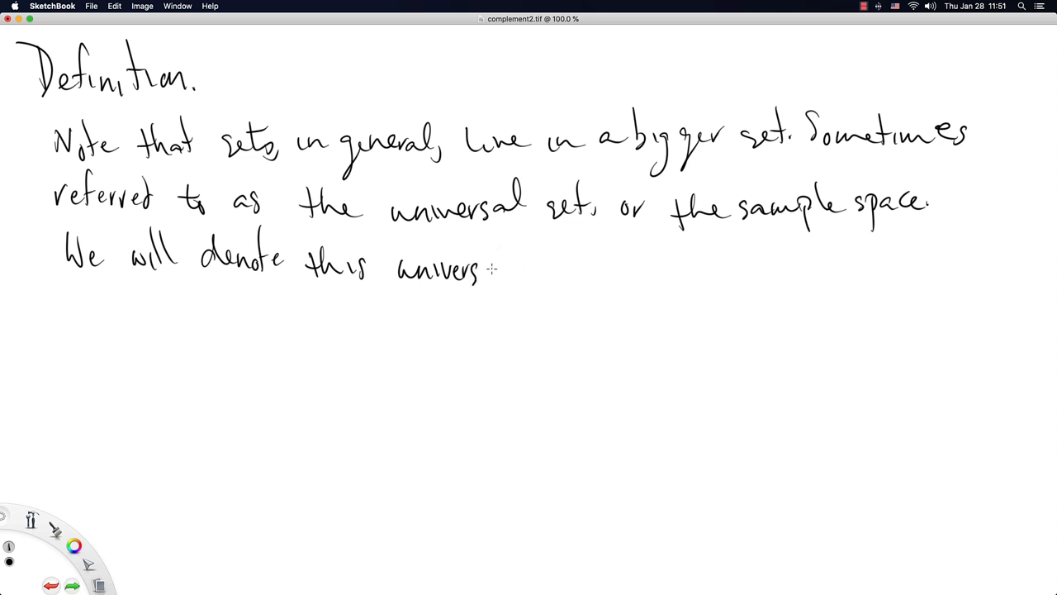
left_click_drag(483, 267, 586, 264)
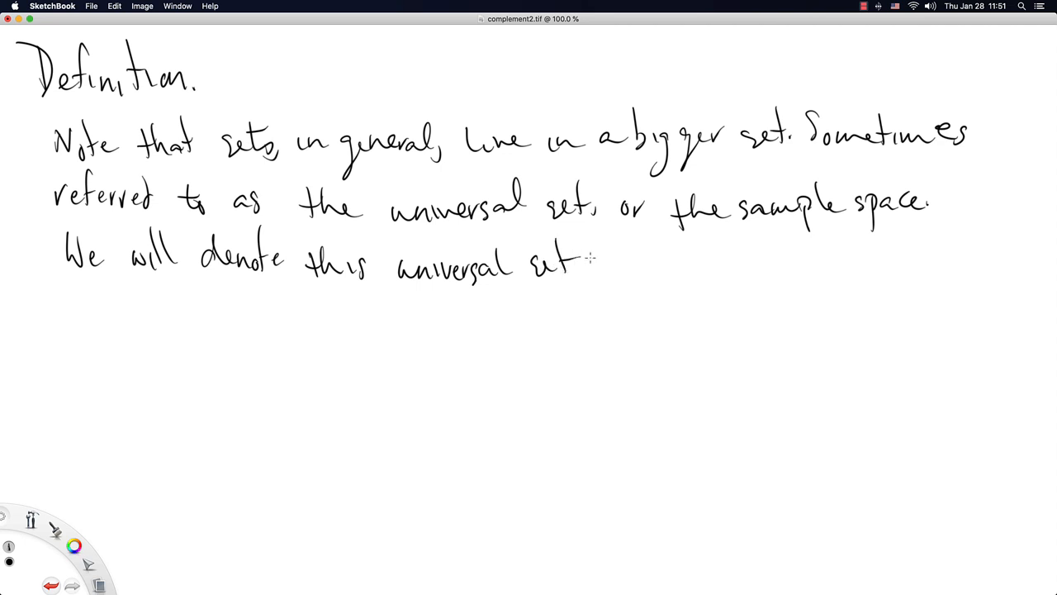
left_click_drag(586, 263, 697, 262)
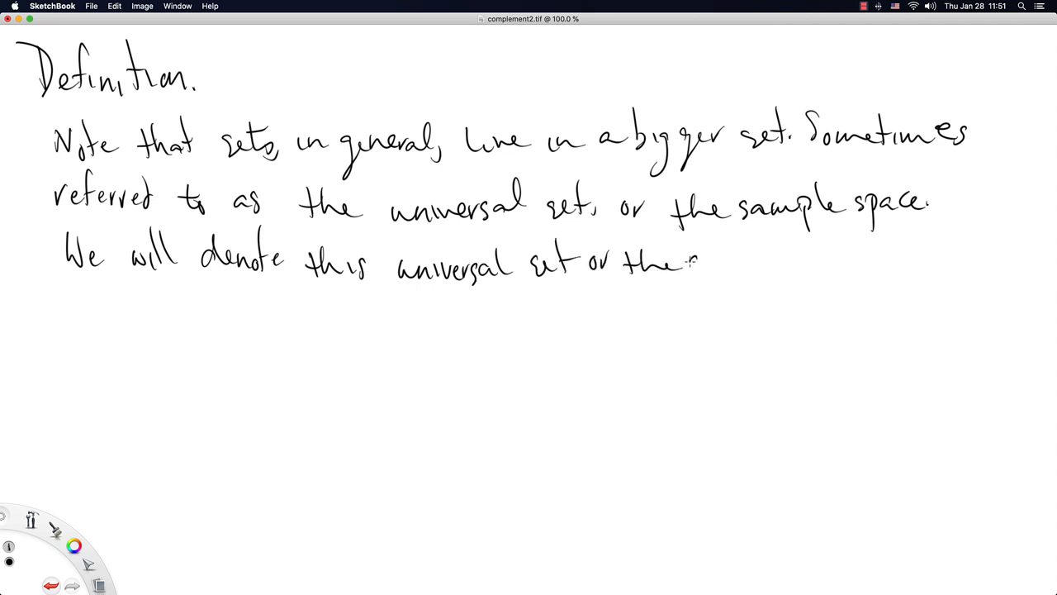
left_click_drag(685, 273, 760, 273)
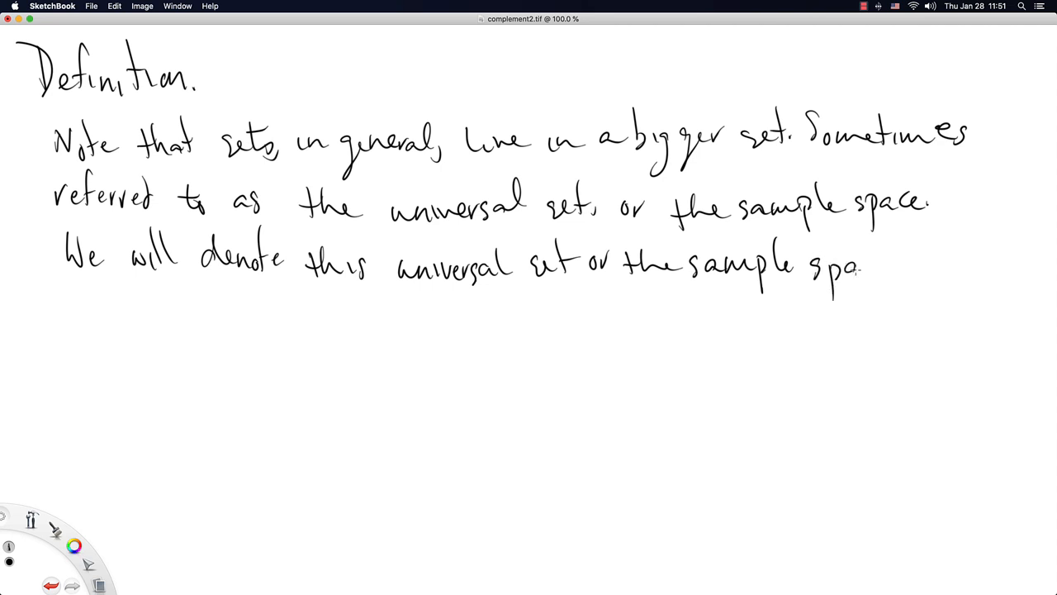
left_click_drag(859, 268, 945, 264)
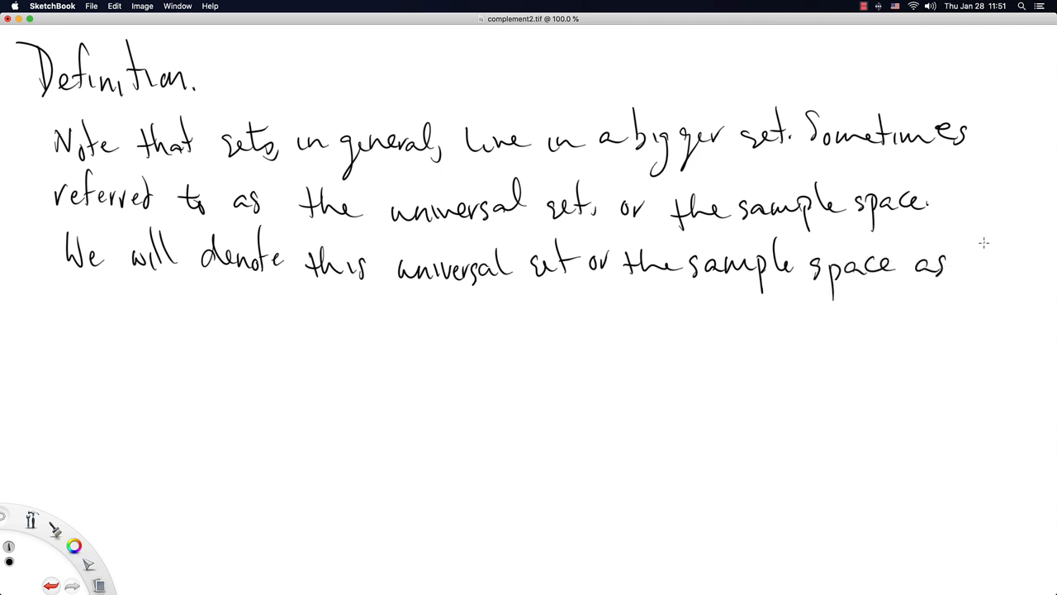
left_click_drag(972, 248, 988, 281)
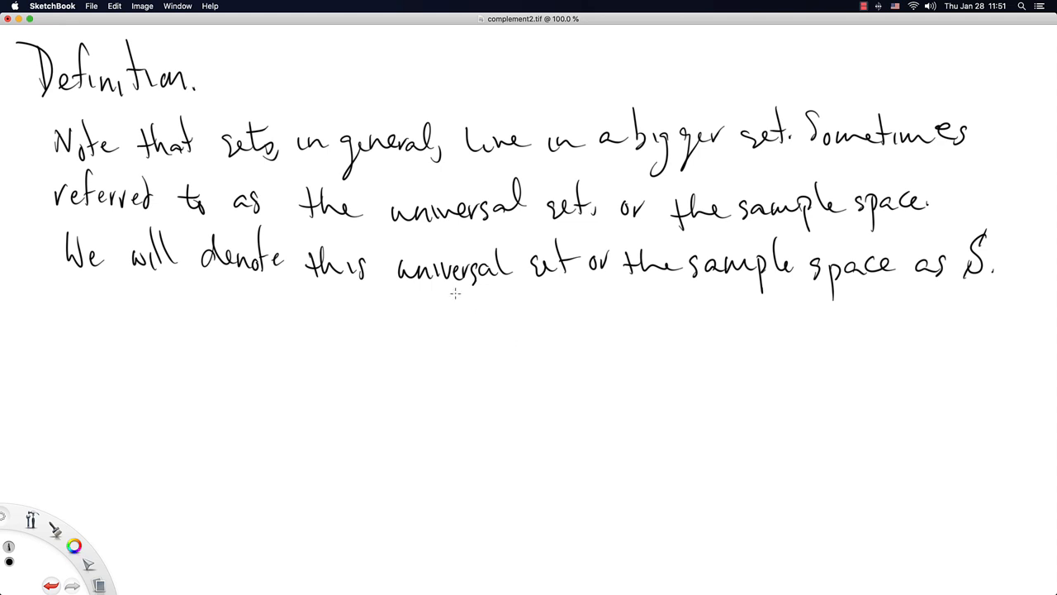
mouse_move(88, 347)
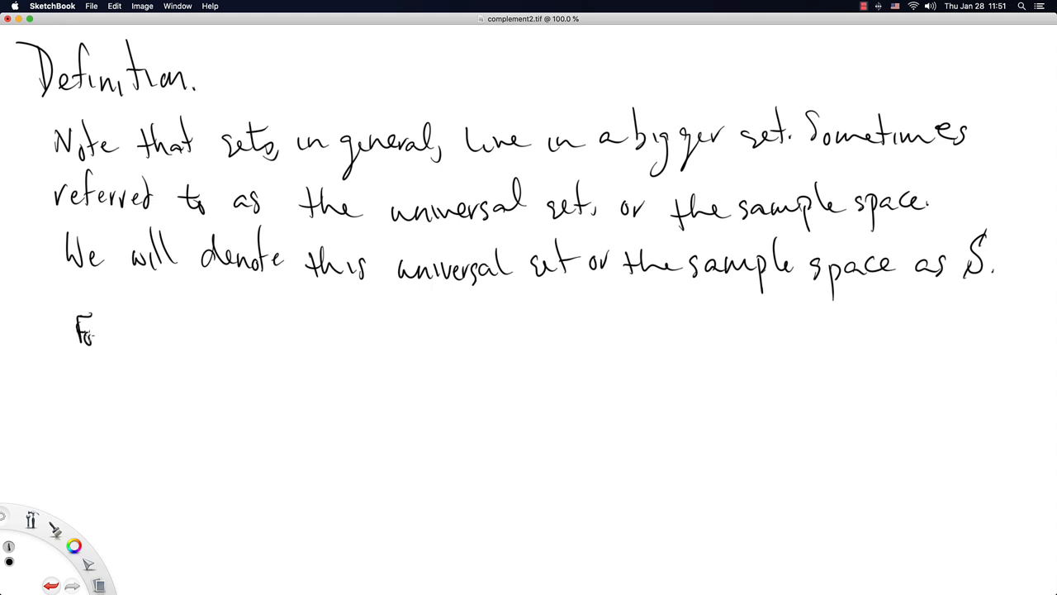
Handwrite 'For some set A ⊆ S, the complement of A is all the elements that are in S and not in A.'.
left_click_drag(83, 337, 202, 338)
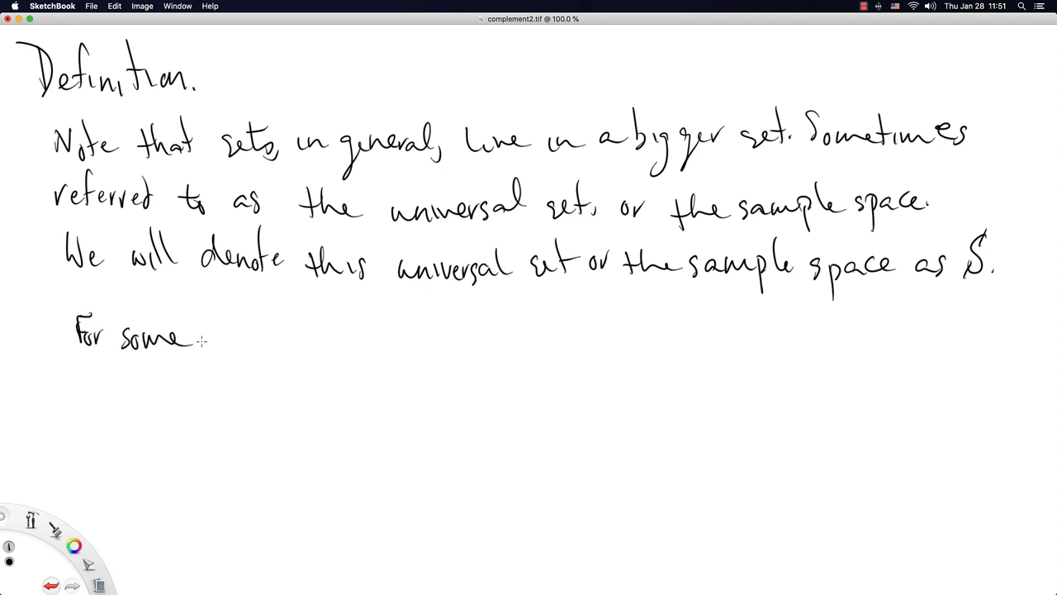
left_click_drag(223, 333, 314, 339)
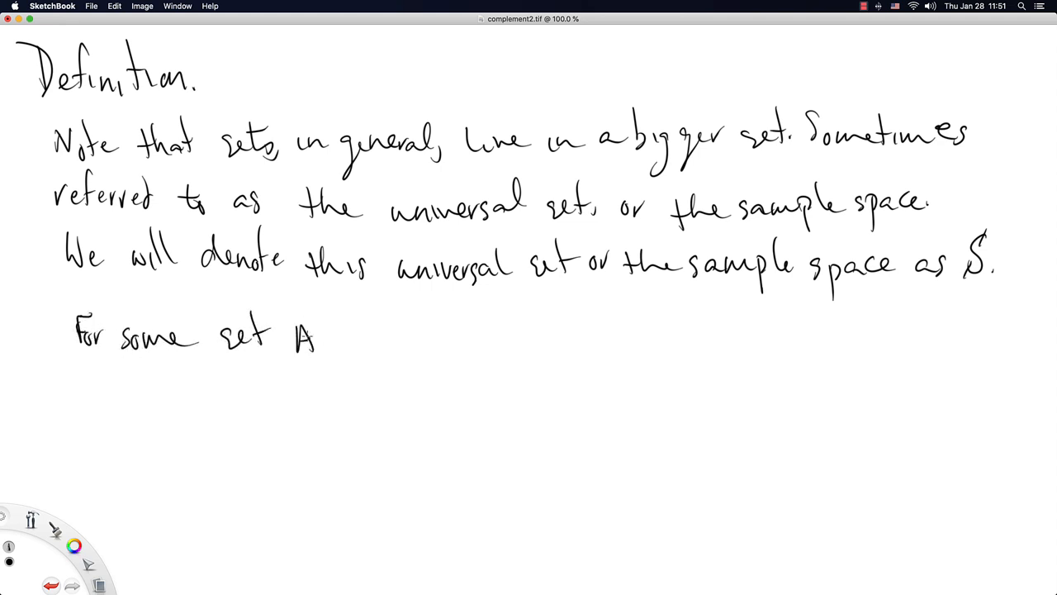
left_click_drag(330, 334, 343, 347)
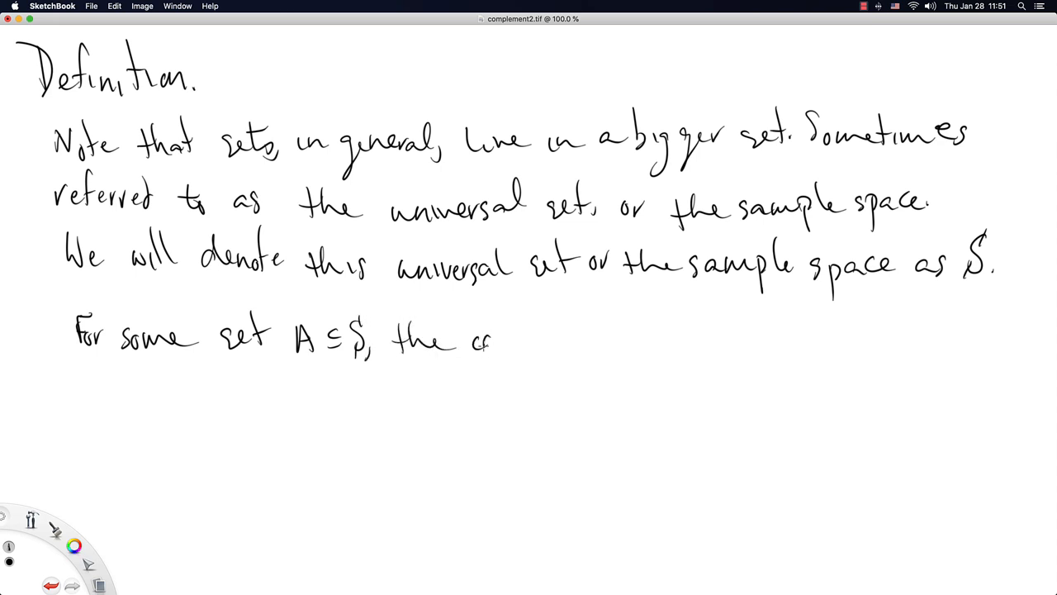
left_click_drag(495, 339, 586, 342)
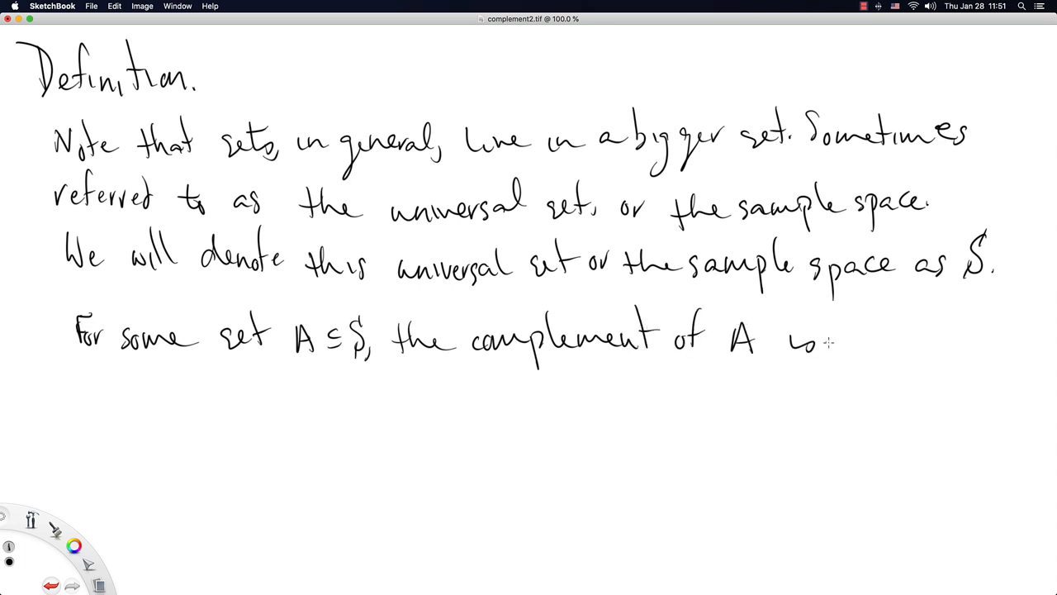
type("all th")
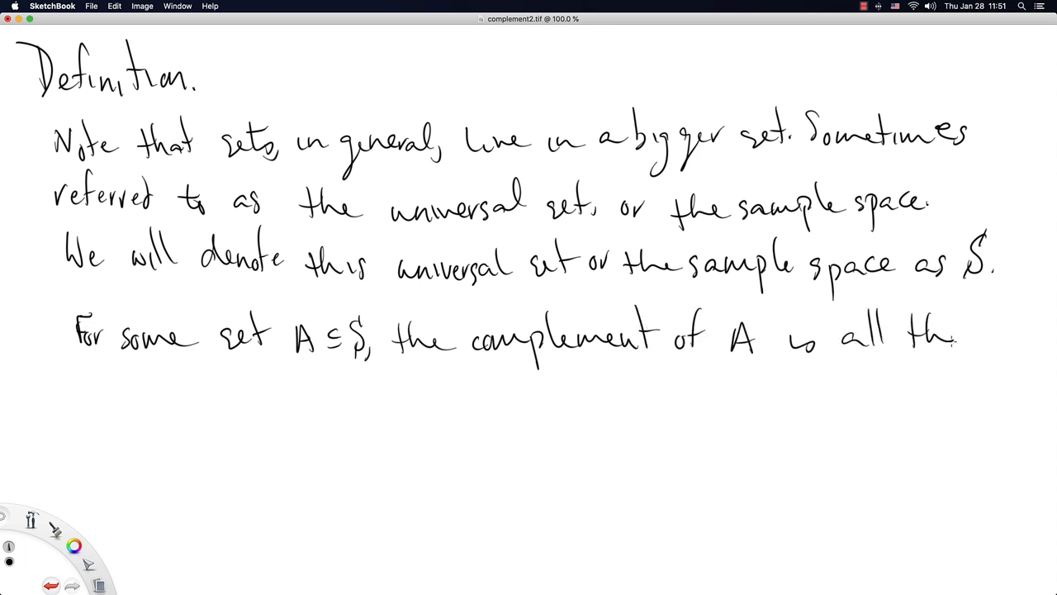
left_click_drag(66, 388, 124, 397)
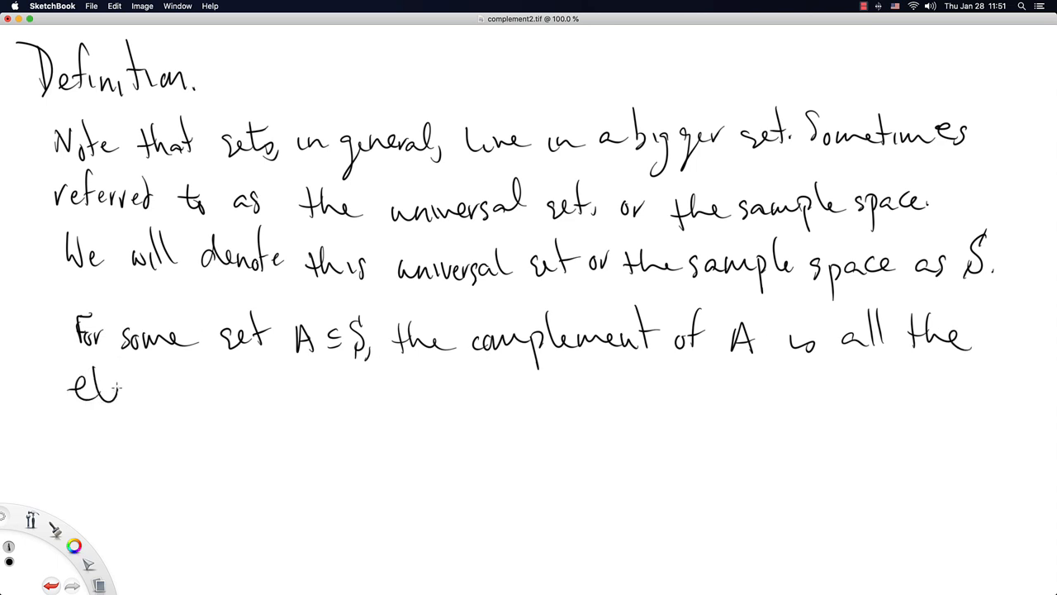
left_click_drag(124, 389, 218, 388)
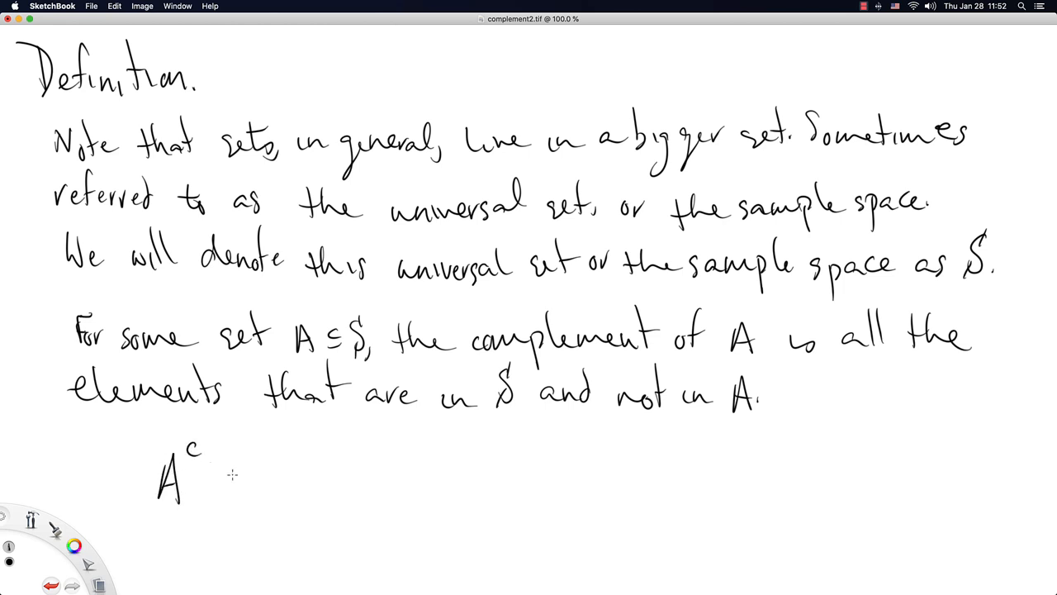
mouse_move(177, 519)
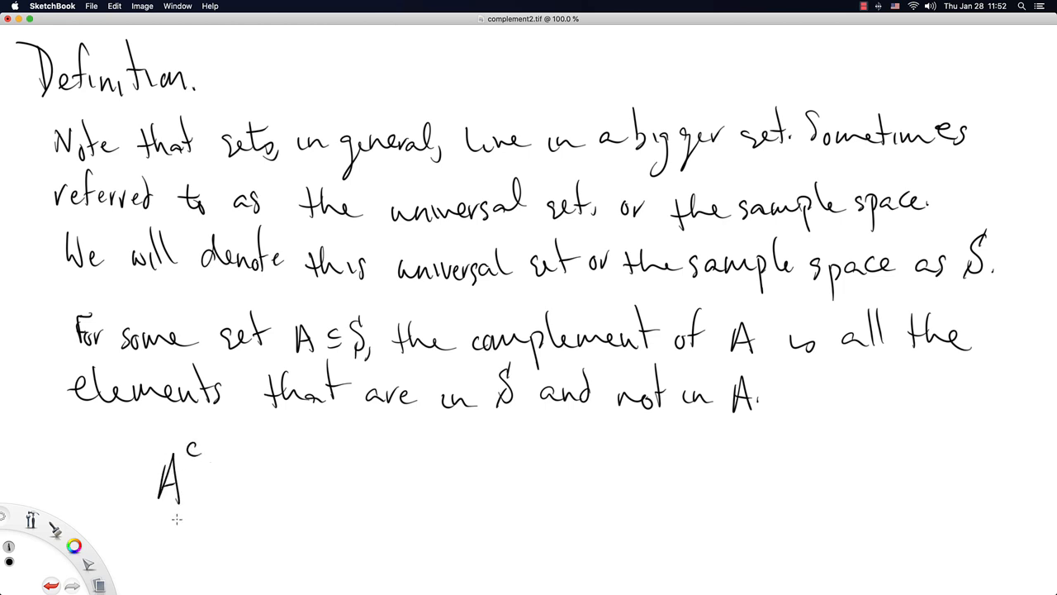
mouse_move(159, 548)
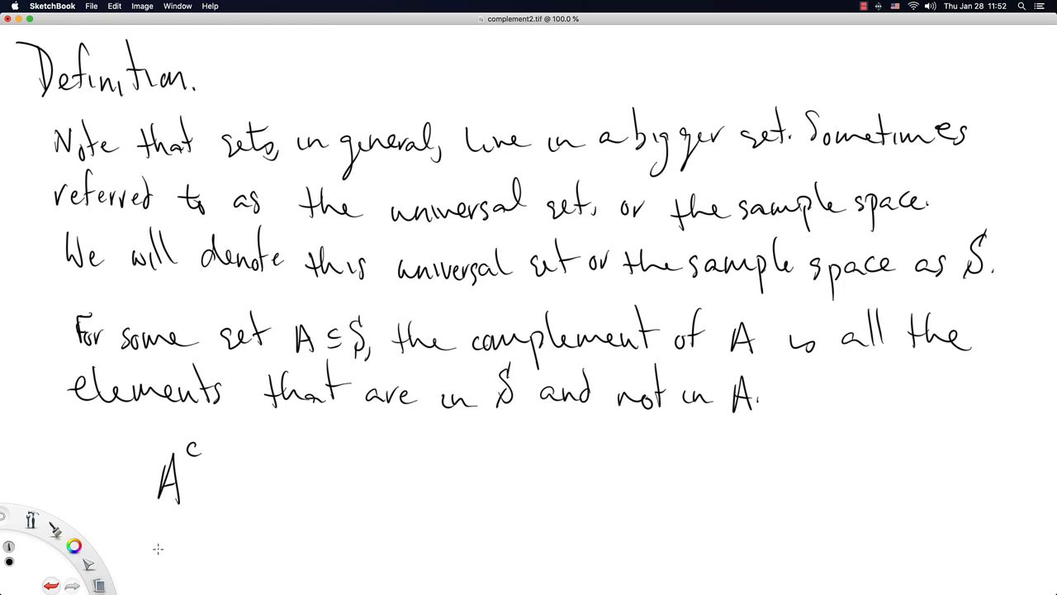
Handwrite the set-builder formula A^c = { x ∈ S : x ∉ A } below the definition.
left_click_drag(218, 476, 232, 481)
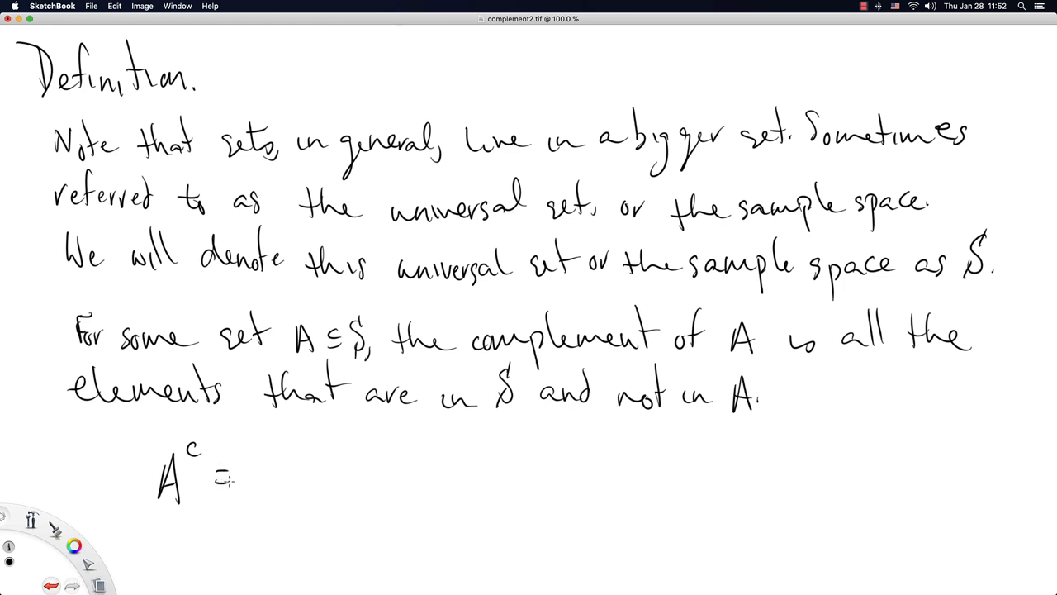
left_click_drag(256, 460, 310, 496)
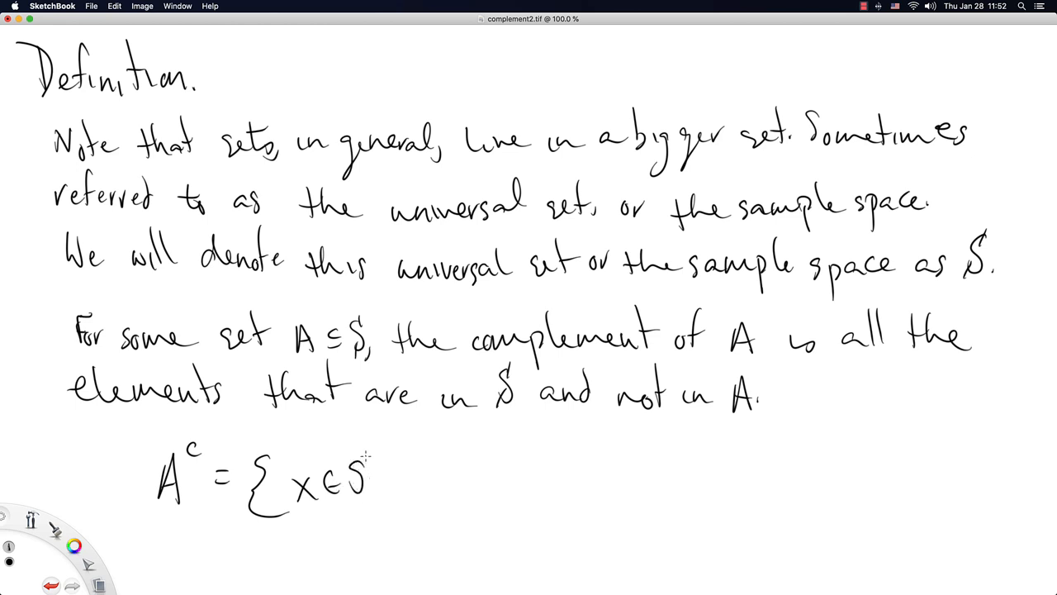
left_click(380, 482)
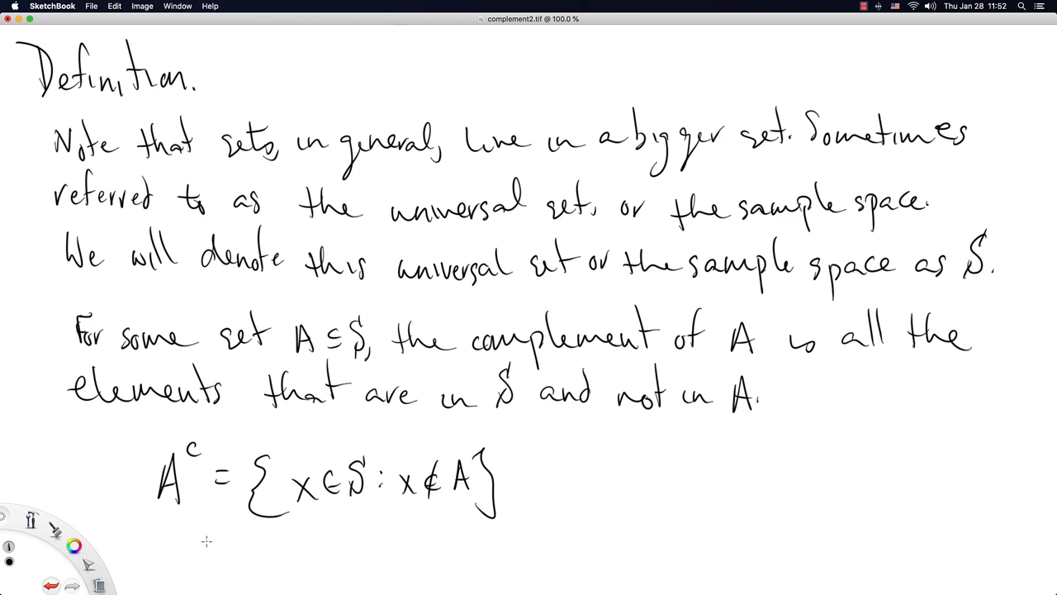
mouse_move(135, 553)
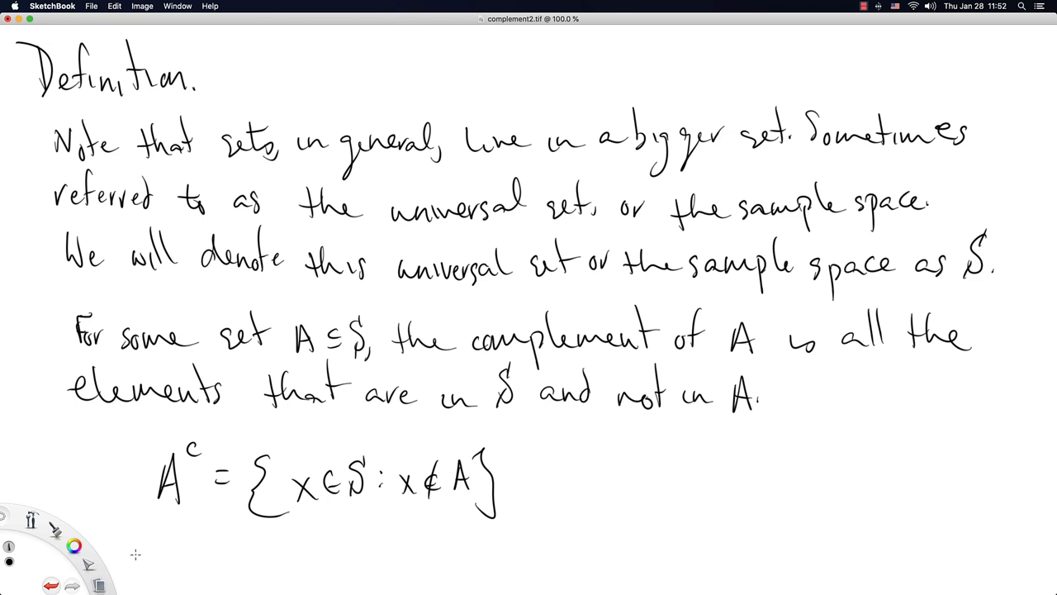
Draw a bullet and handwrite 'The complement is…' beneath the formula.
left_click_drag(135, 558, 212, 558)
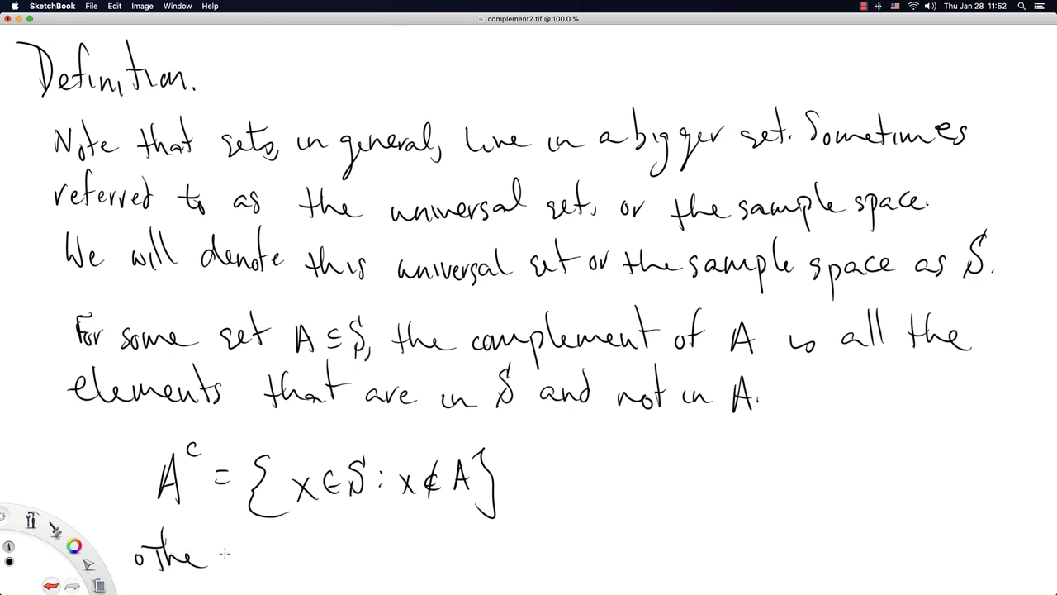
left_click_drag(218, 558, 297, 559)
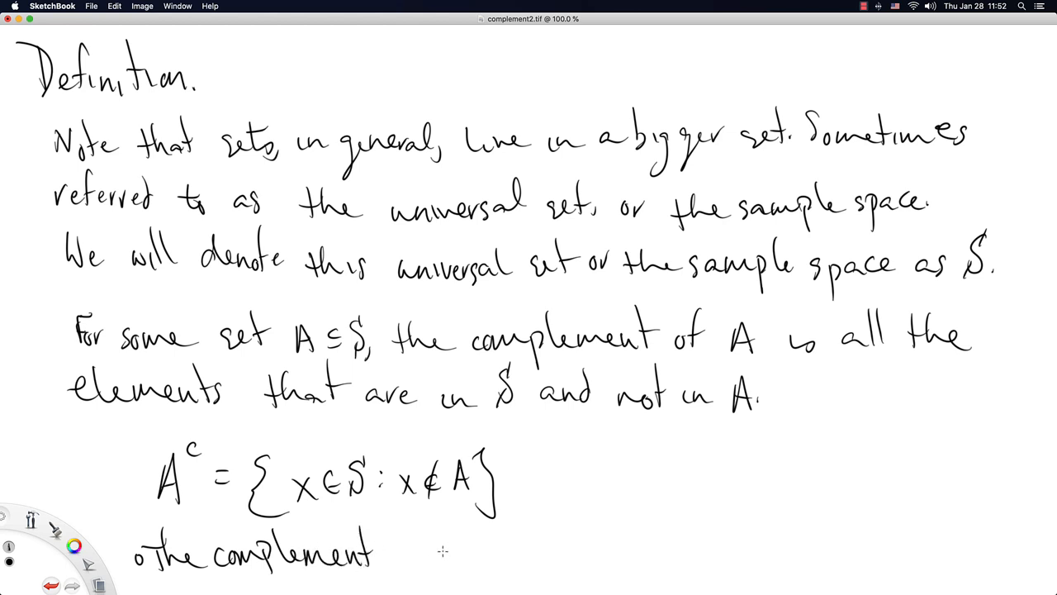
left_click_drag(396, 554, 430, 554)
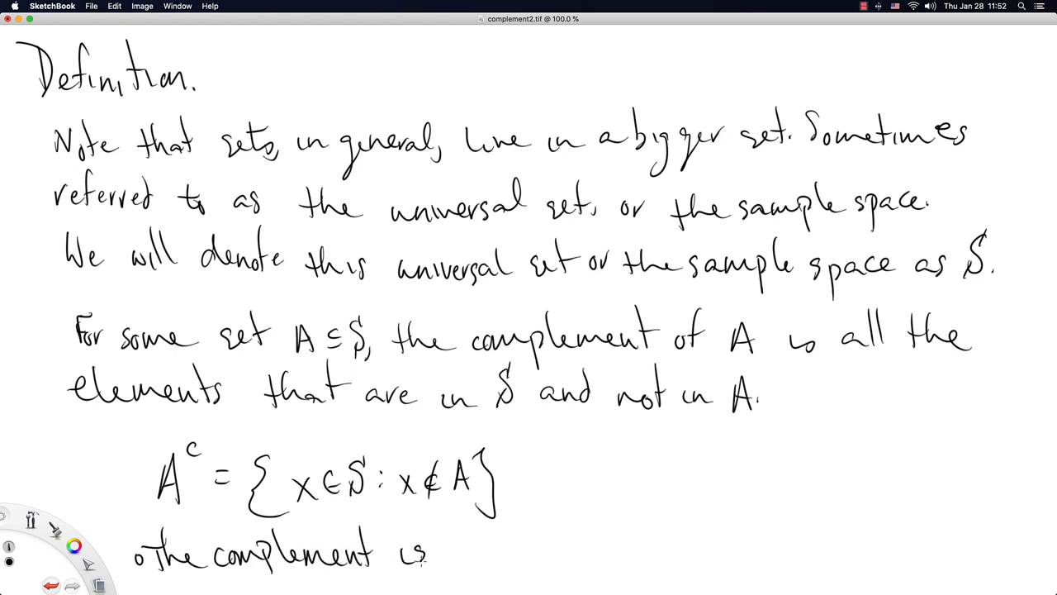
left_click_drag(446, 549, 575, 549)
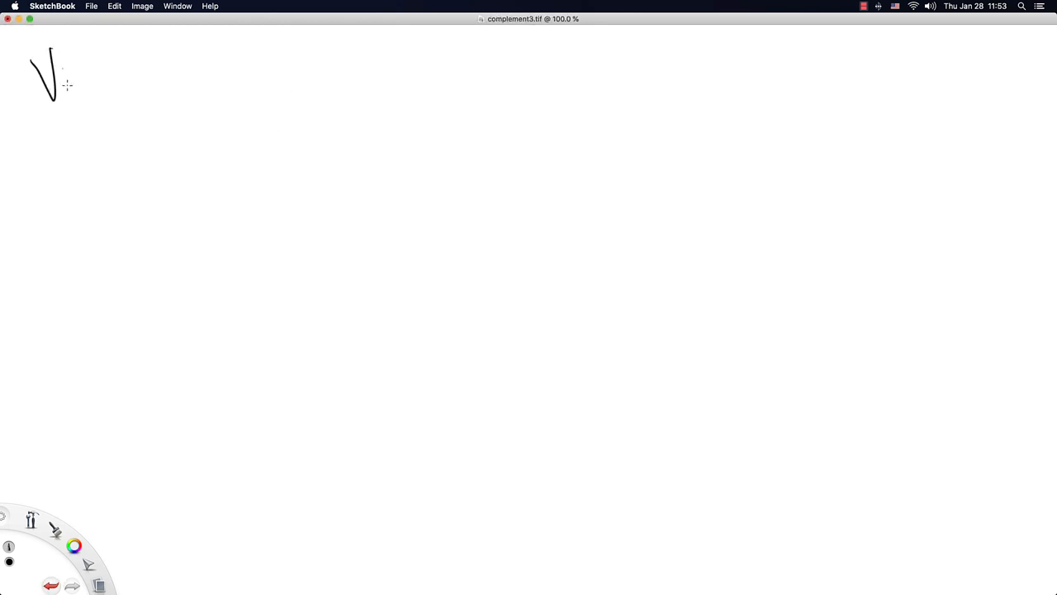
Write the Venn Diagram heading and draw the universal set box.
left_click_drag(58, 91, 169, 86)
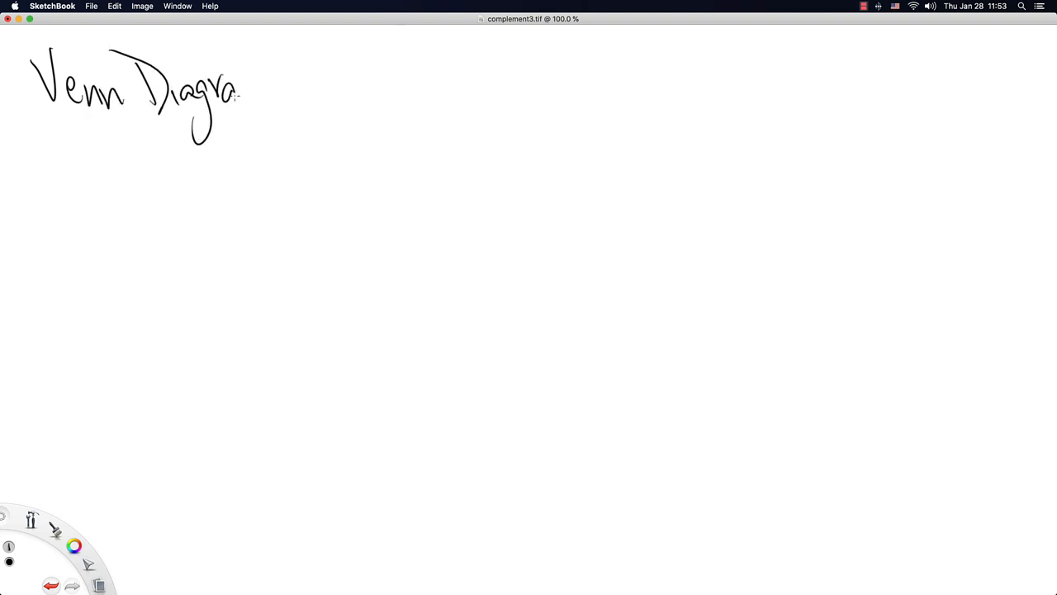
left_click_drag(208, 201, 214, 355)
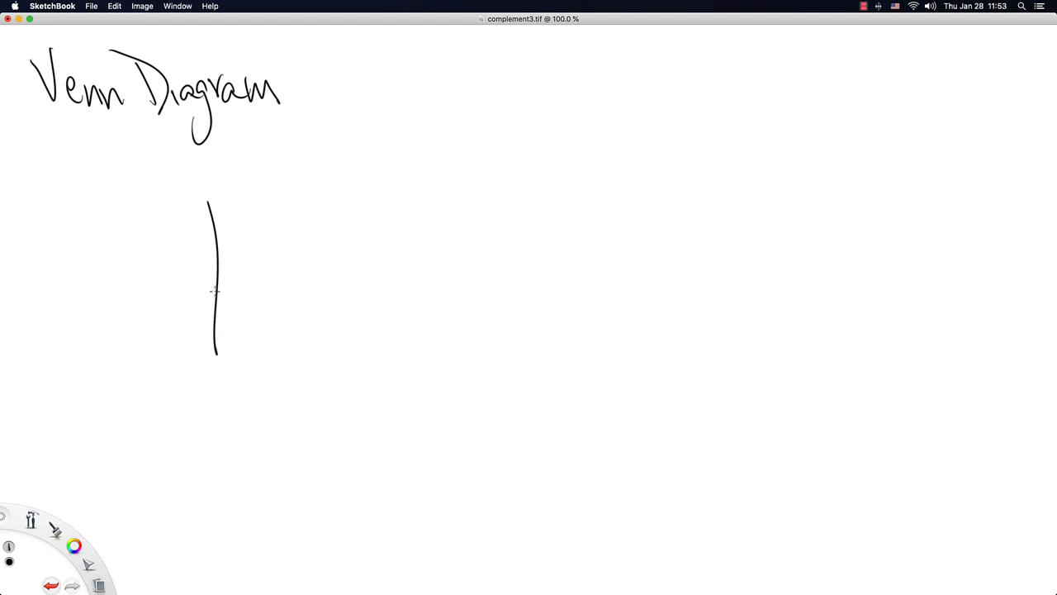
left_click_drag(213, 195, 532, 181)
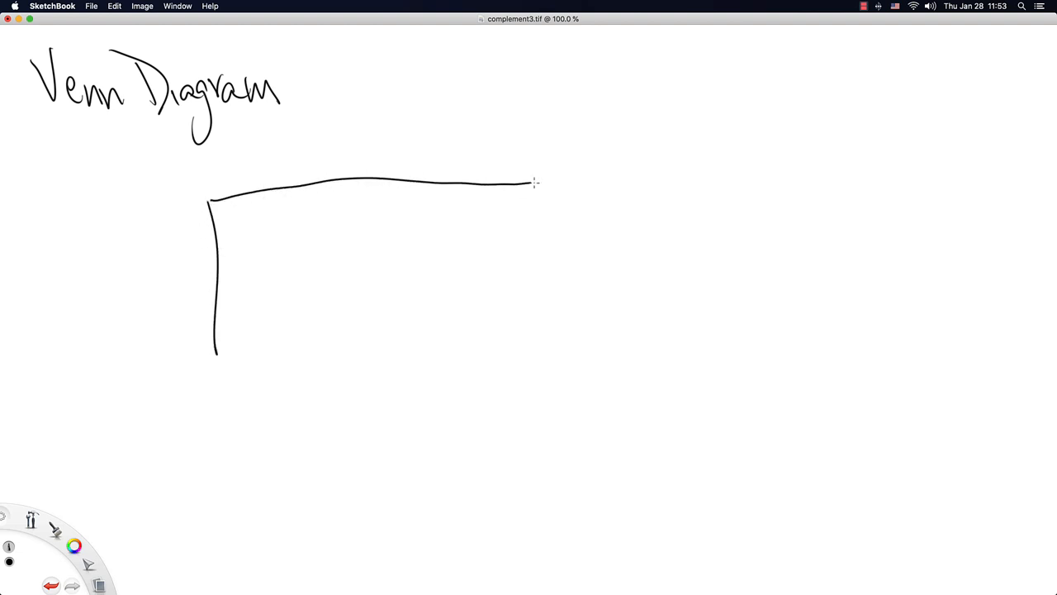
left_click_drag(535, 180, 370, 384)
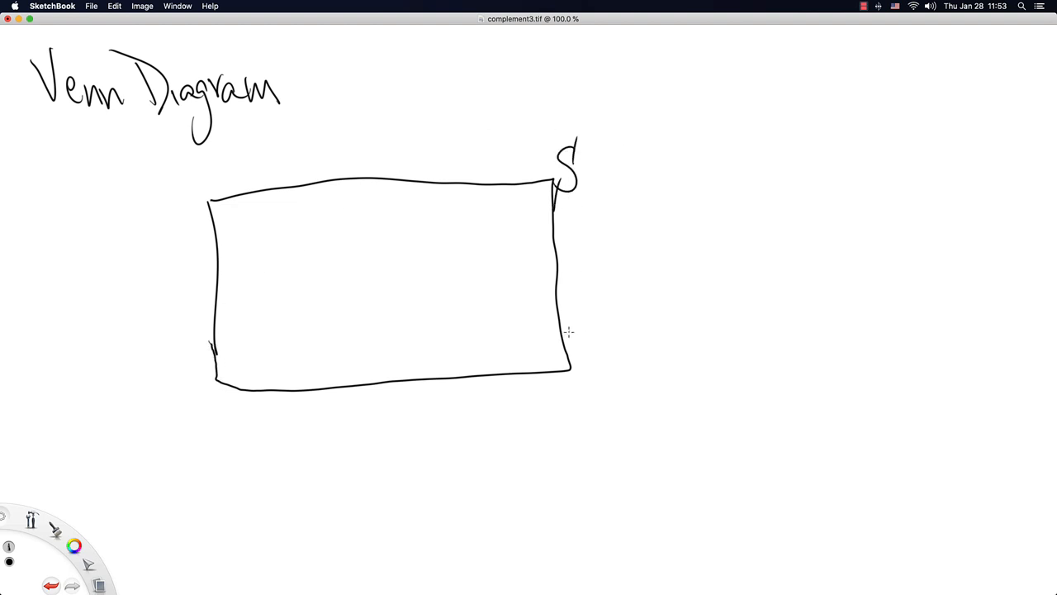
Draw circle A inside the box, label the outside A^c, then save a new canvas as complement4.
left_click_drag(294, 266, 370, 231)
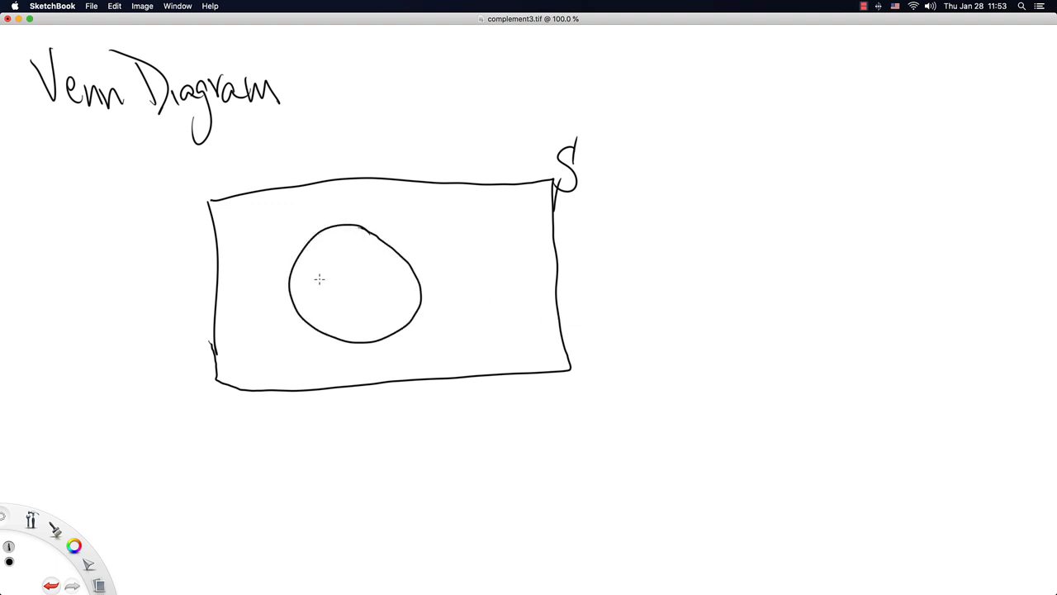
left_click_drag(329, 273, 322, 300)
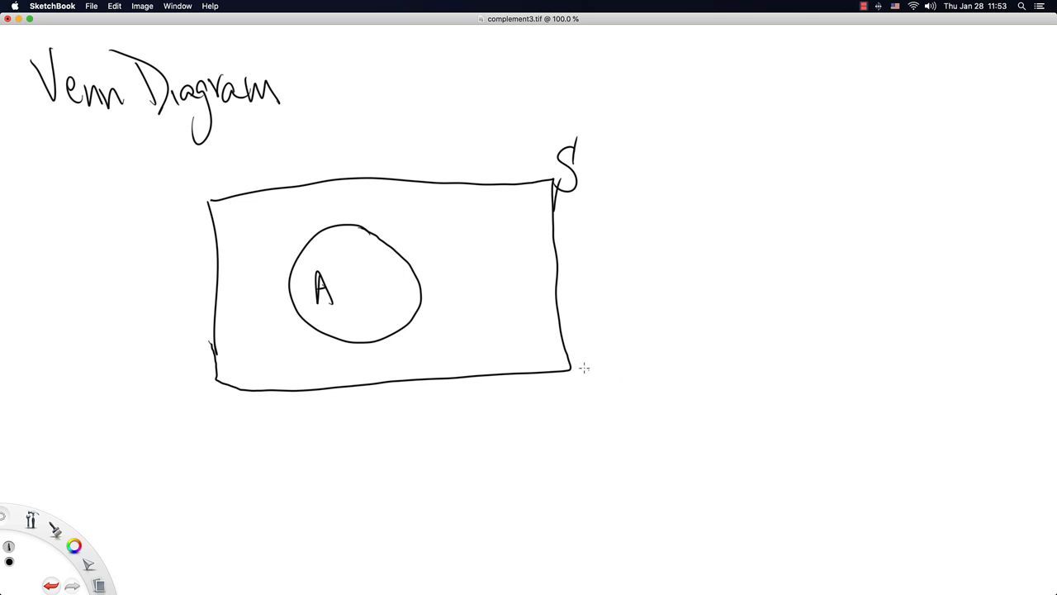
mouse_move(502, 280)
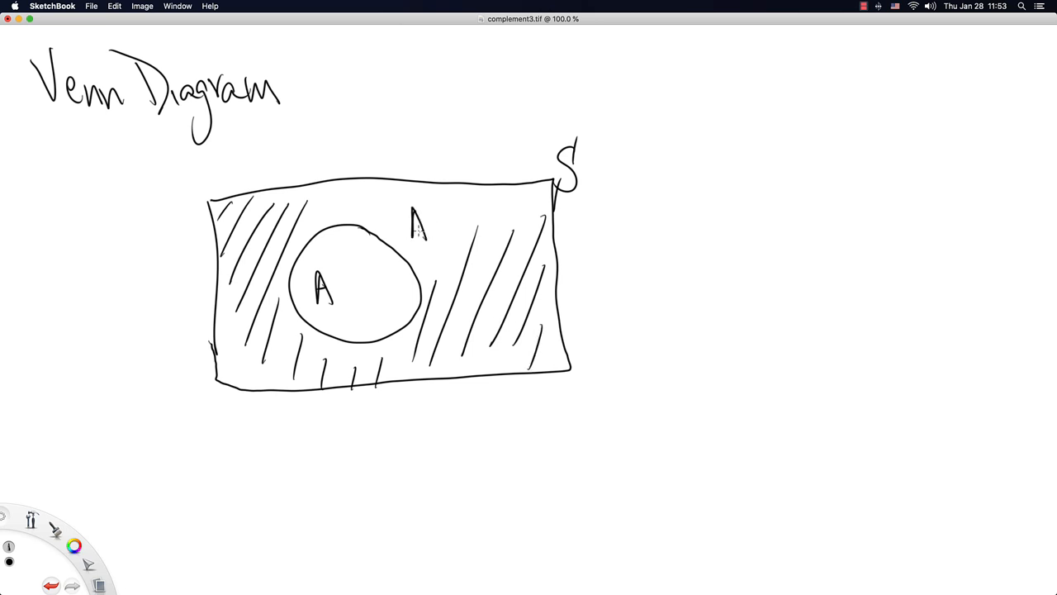
left_click_drag(427, 206, 433, 214)
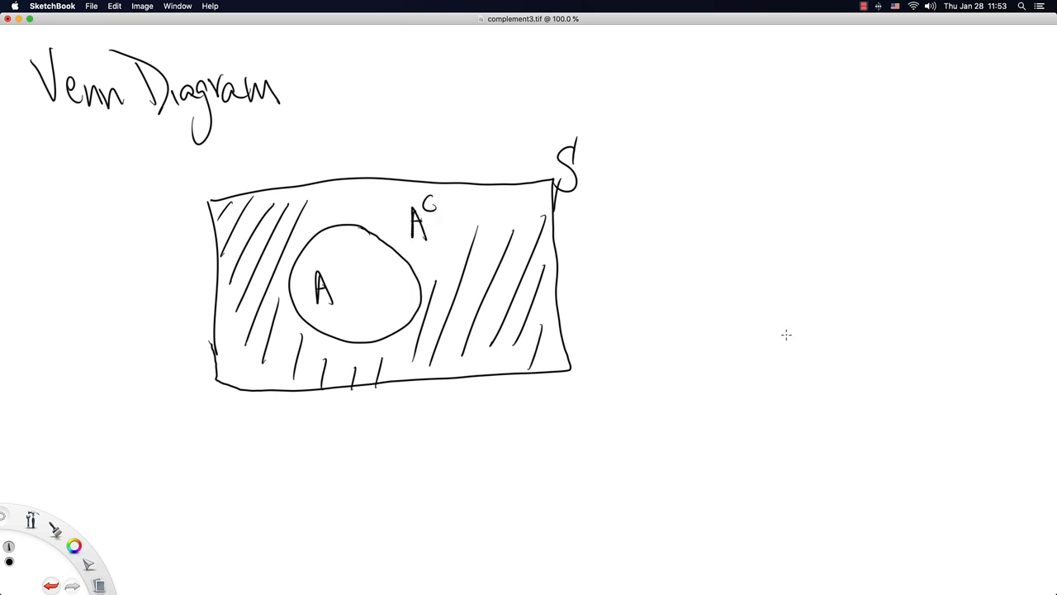
mouse_move(314, 175)
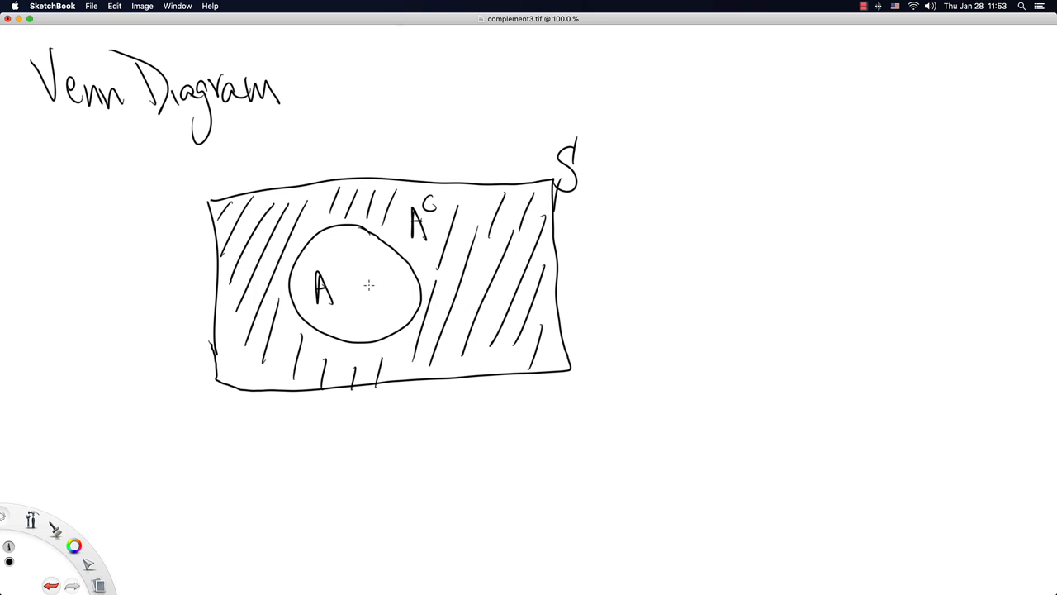
mouse_move(521, 416)
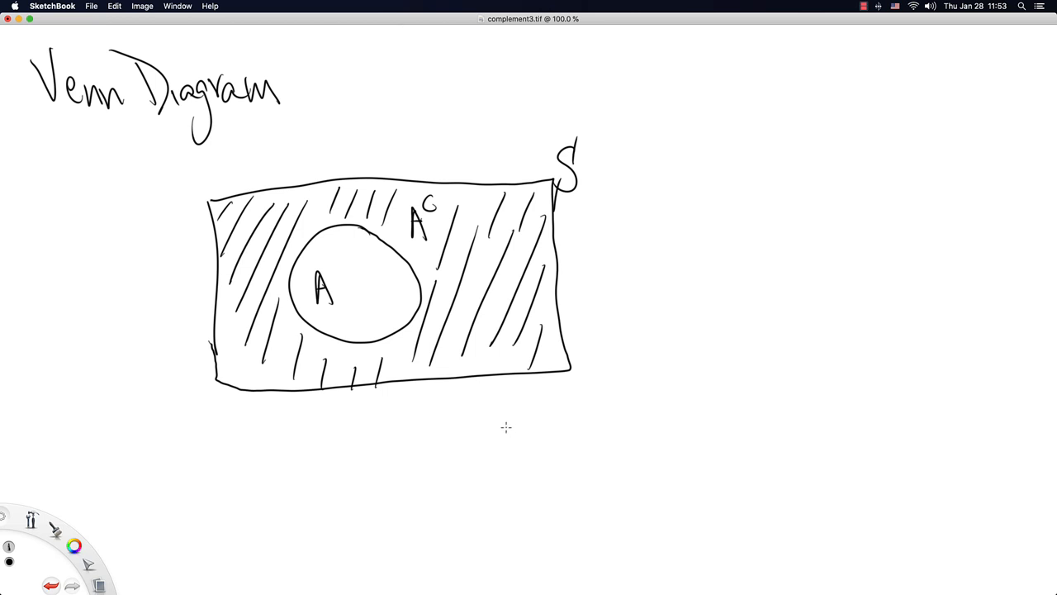
mouse_move(502, 378)
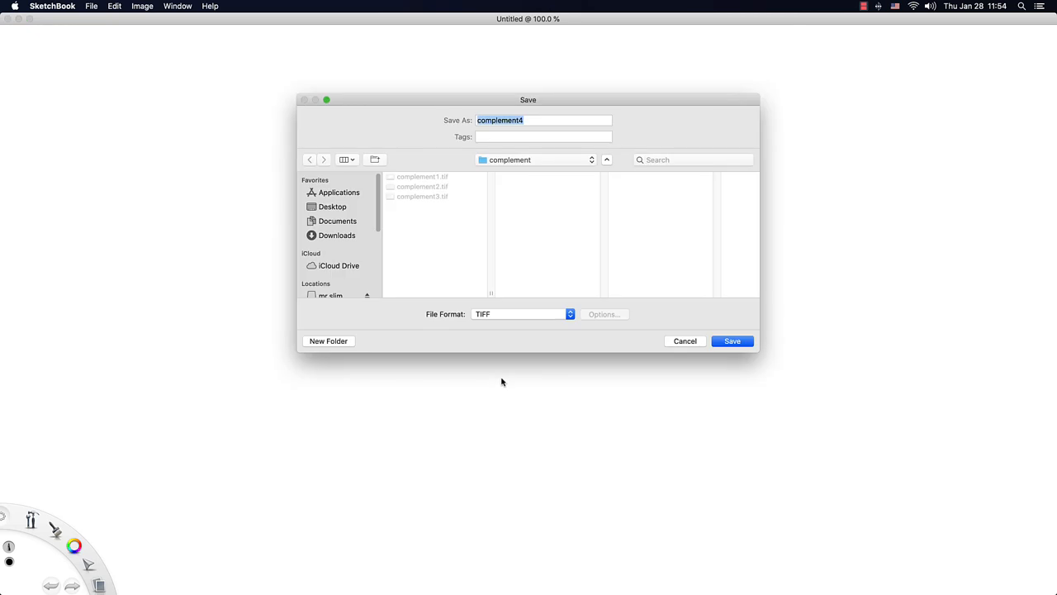
left_click(732, 341)
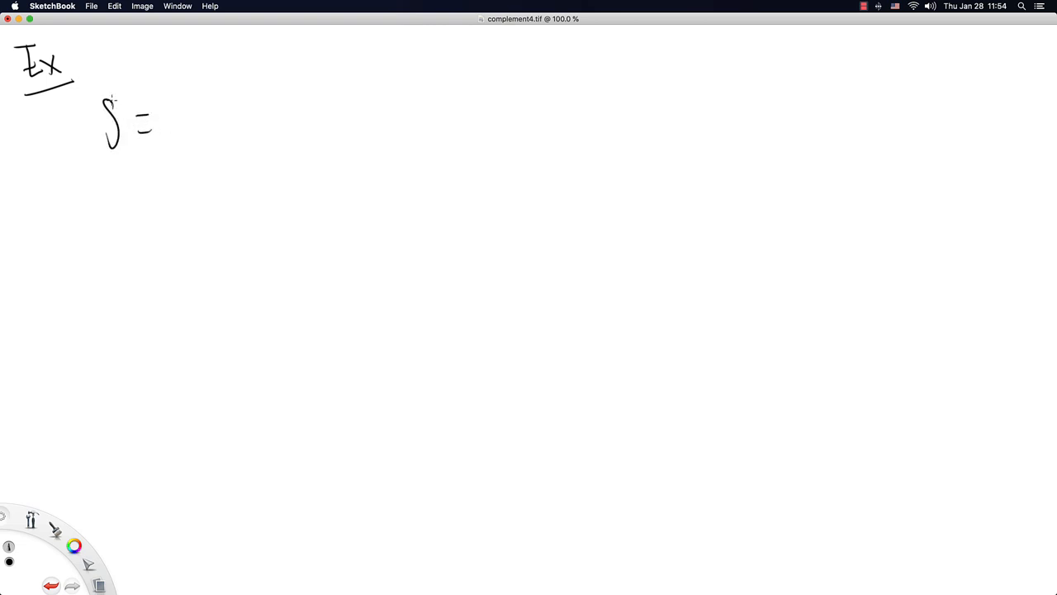
Handwrite S = {a, b, c, d, e, …, z} for the example.
left_click_drag(175, 86, 175, 135)
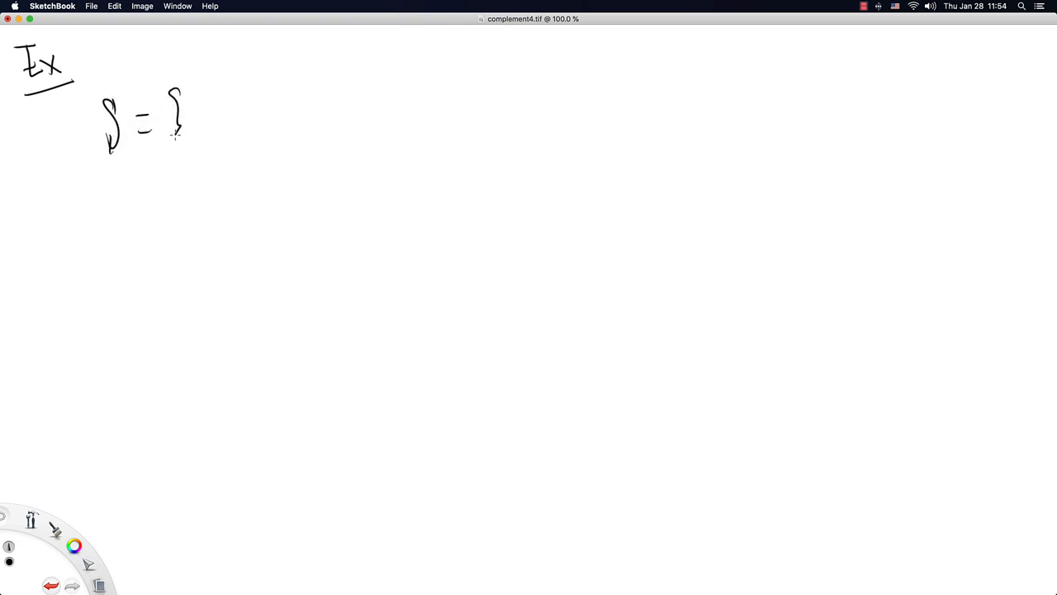
left_click_drag(174, 91, 273, 132)
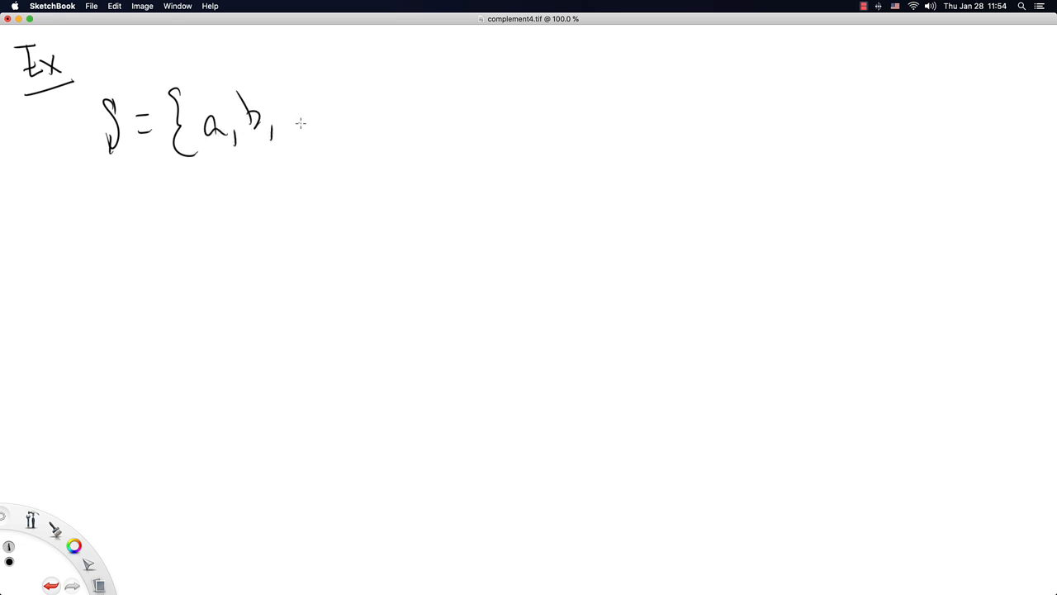
left_click_drag(294, 112, 355, 132)
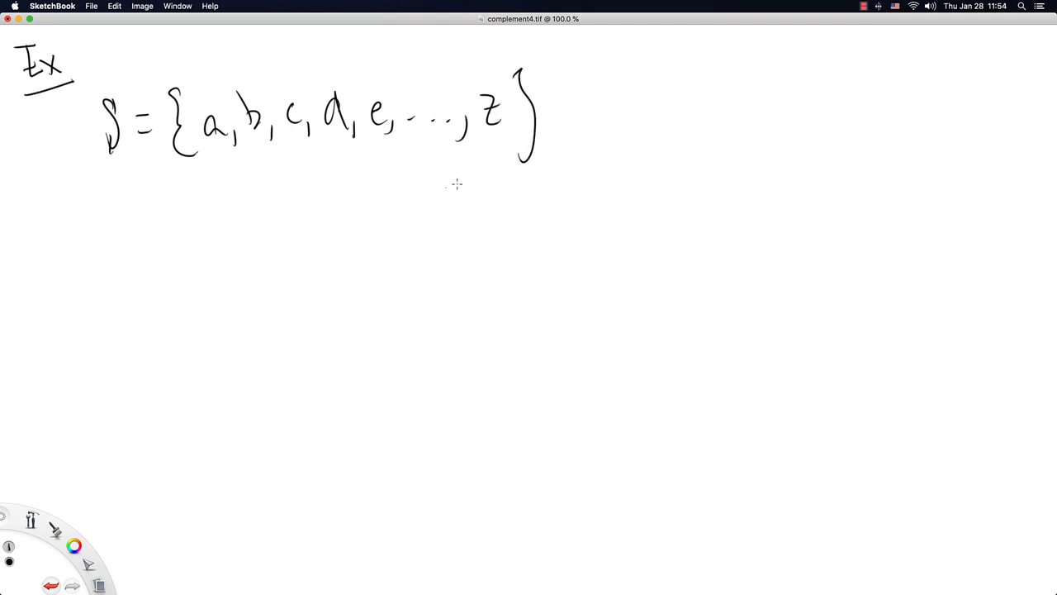
mouse_move(122, 199)
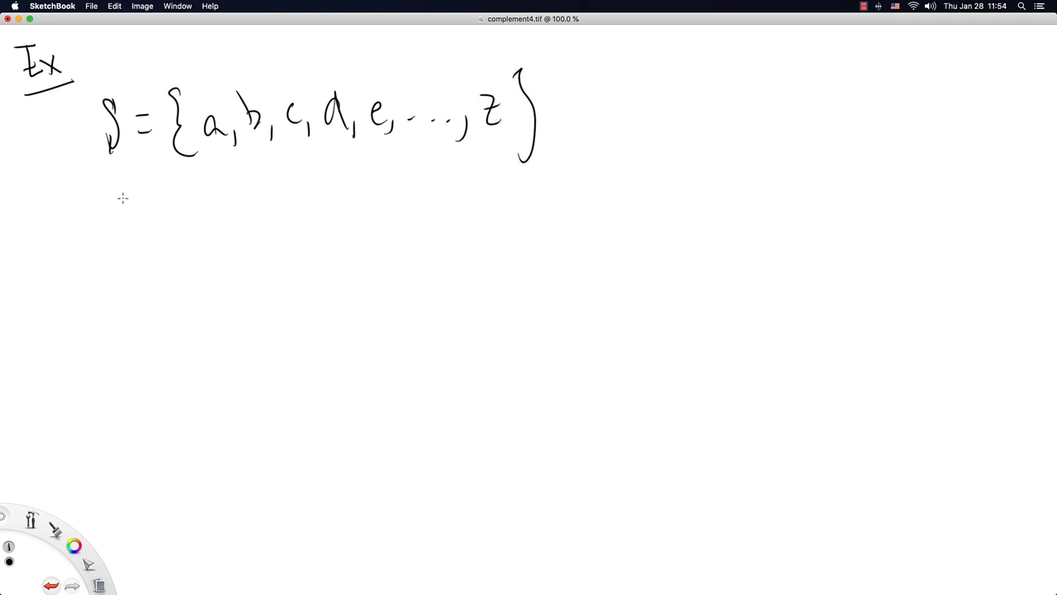
Begin A = {a, e, … listing the vowels.
left_click_drag(119, 198, 199, 248)
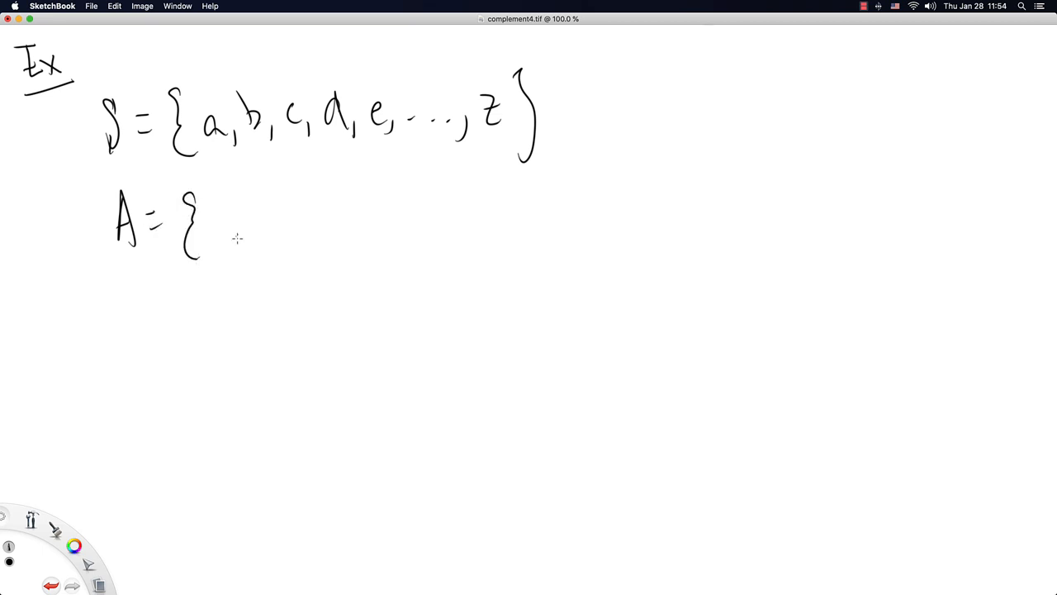
left_click_drag(231, 231, 285, 231)
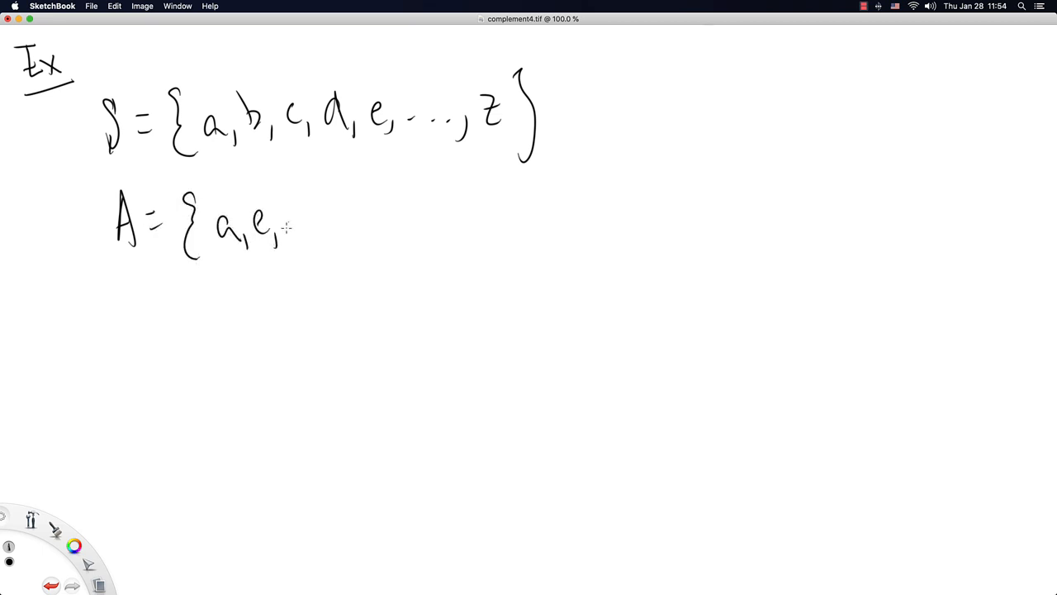
left_click_drag(289, 223, 355, 223)
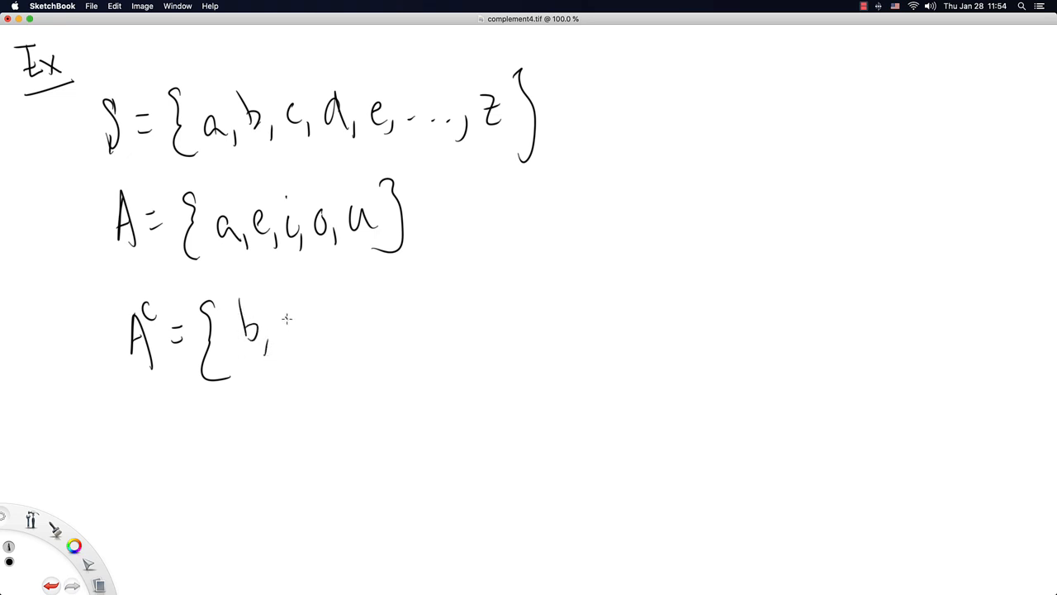
List A^c as the consonants c through x, y, z, then save a new canvas as complement5.
left_click_drag(273, 330, 363, 330)
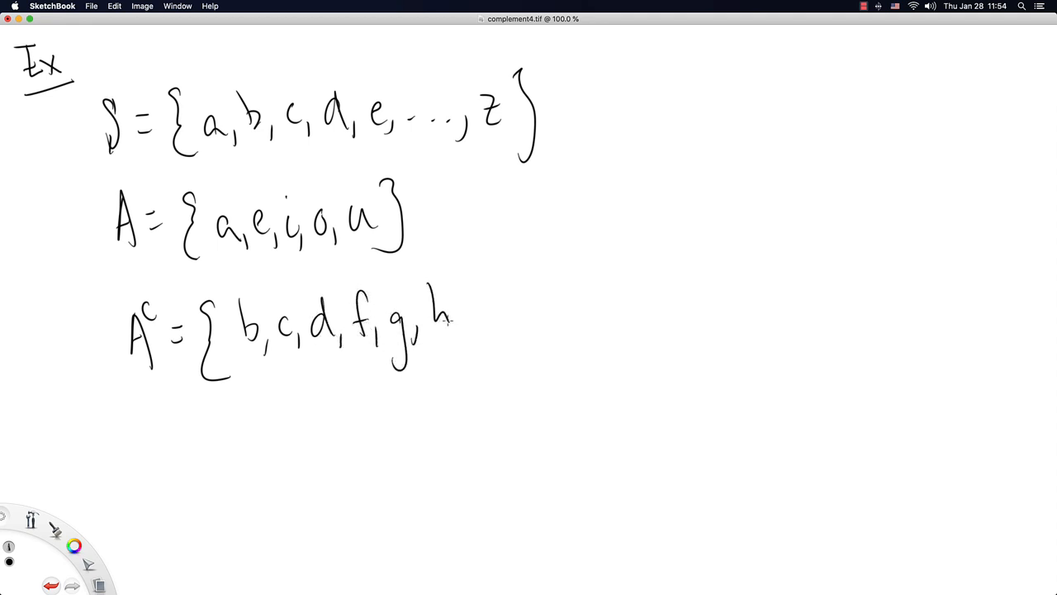
left_click_drag(459, 306, 483, 363)
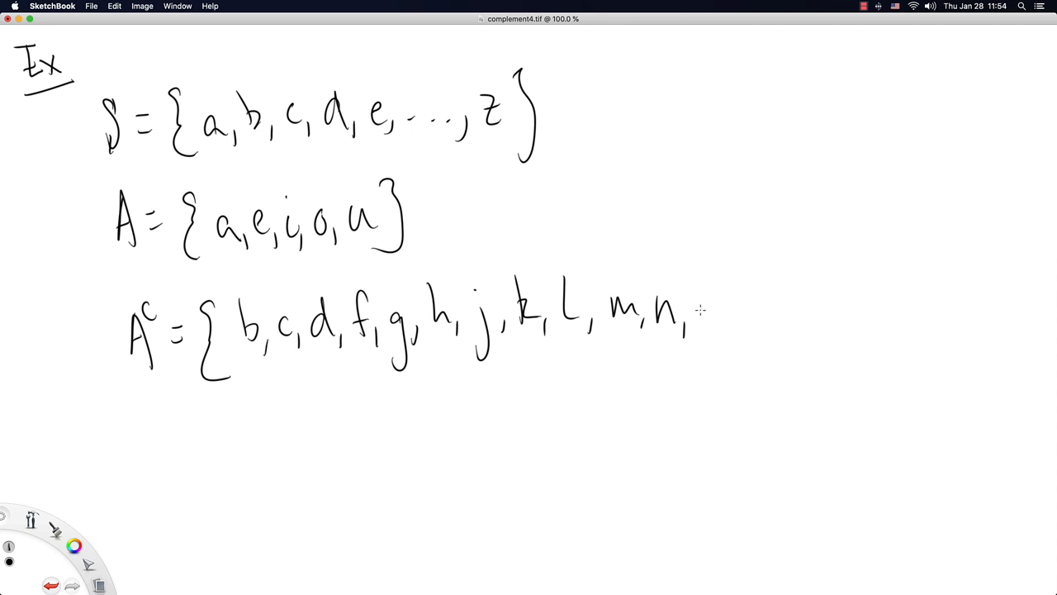
left_click_drag(702, 313, 752, 347)
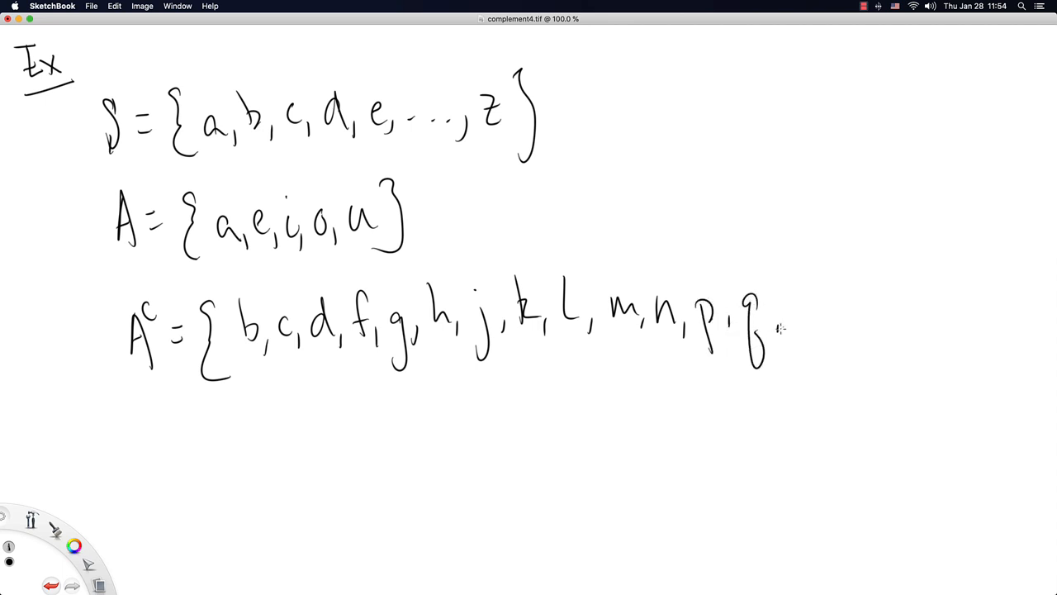
left_click_drag(793, 317, 889, 317)
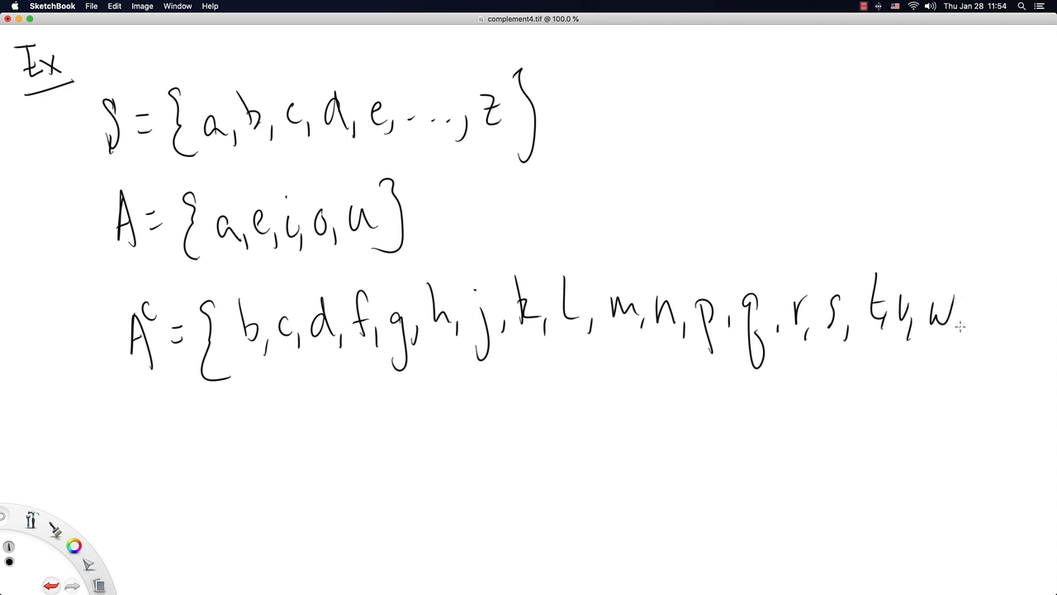
left_click_drag(974, 317, 1011, 338)
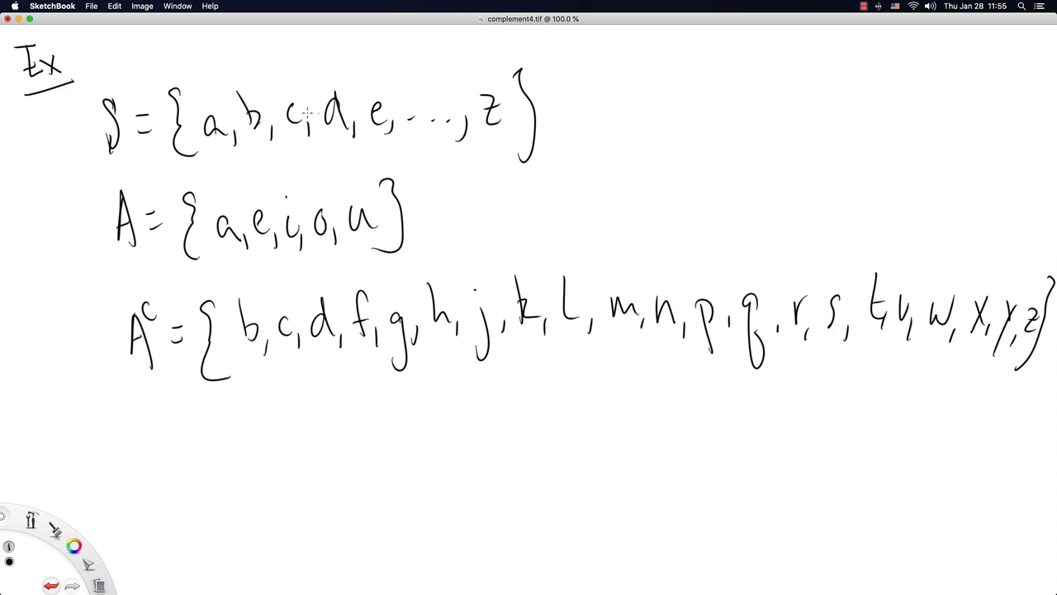
mouse_move(423, 145)
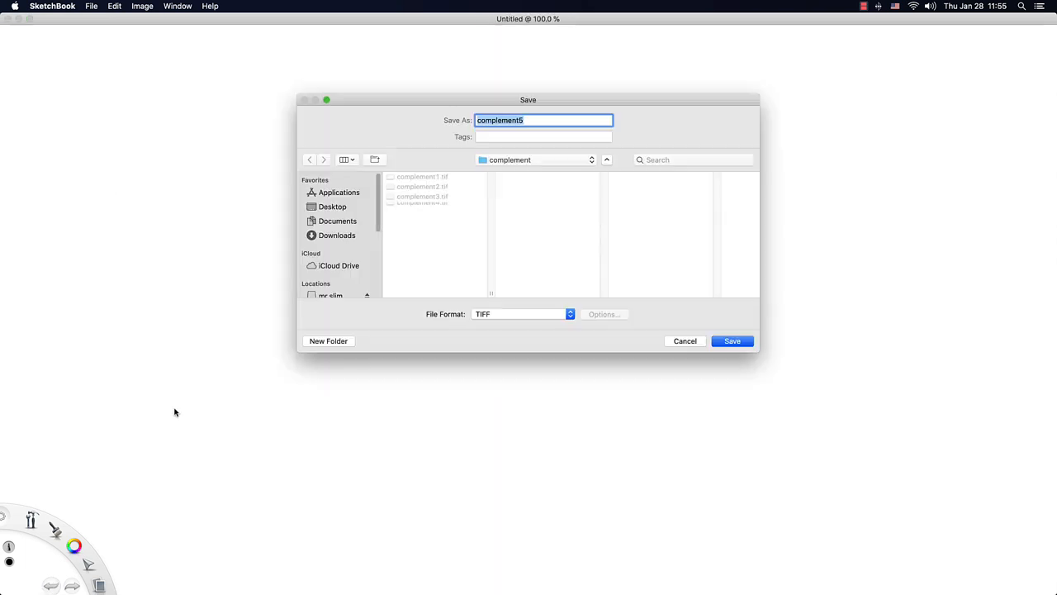
left_click(732, 340)
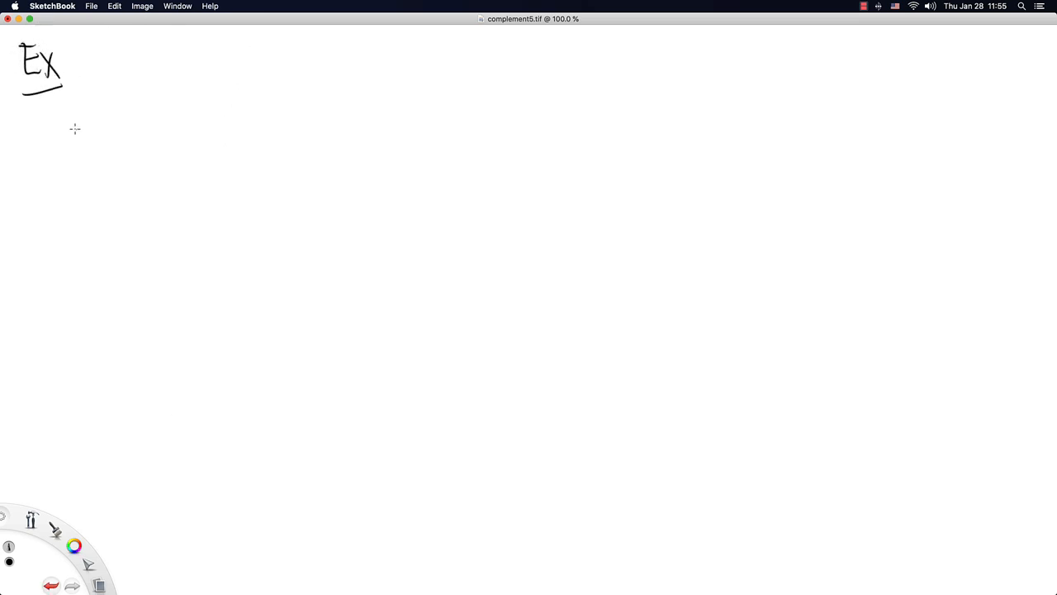
Handwrite S = {1, 2, 3, 4, 5, 6} and begin A = { with its members.
left_click_drag(97, 116, 112, 162)
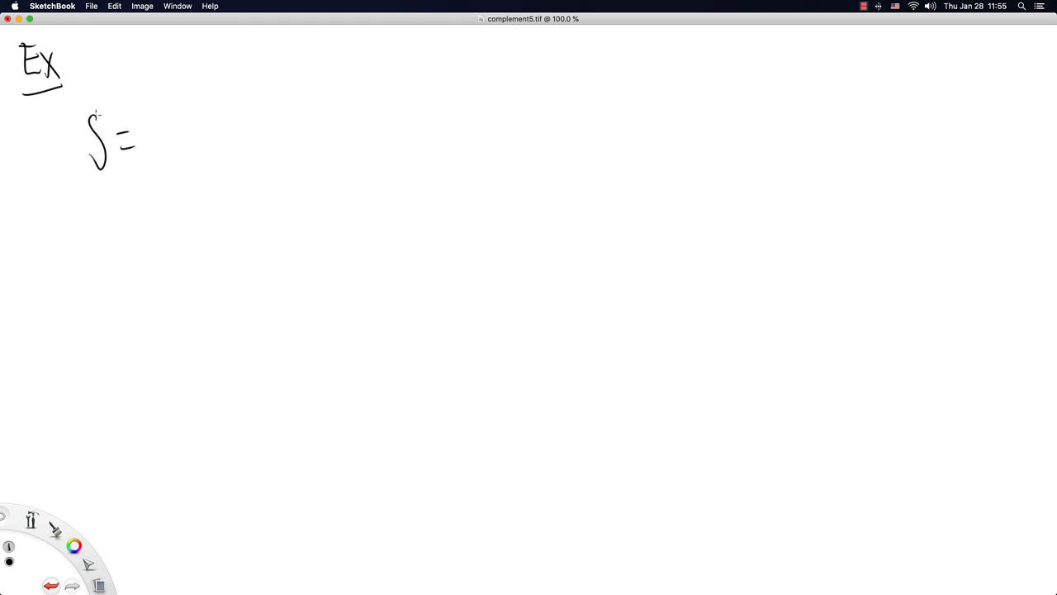
left_click_drag(152, 103, 147, 168)
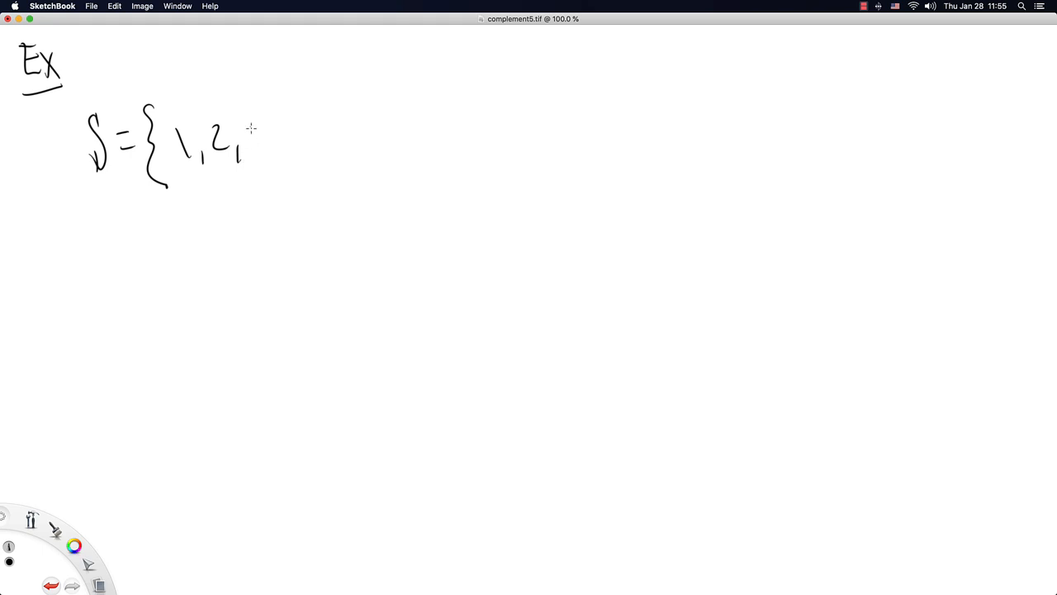
left_click_drag(261, 124, 330, 148)
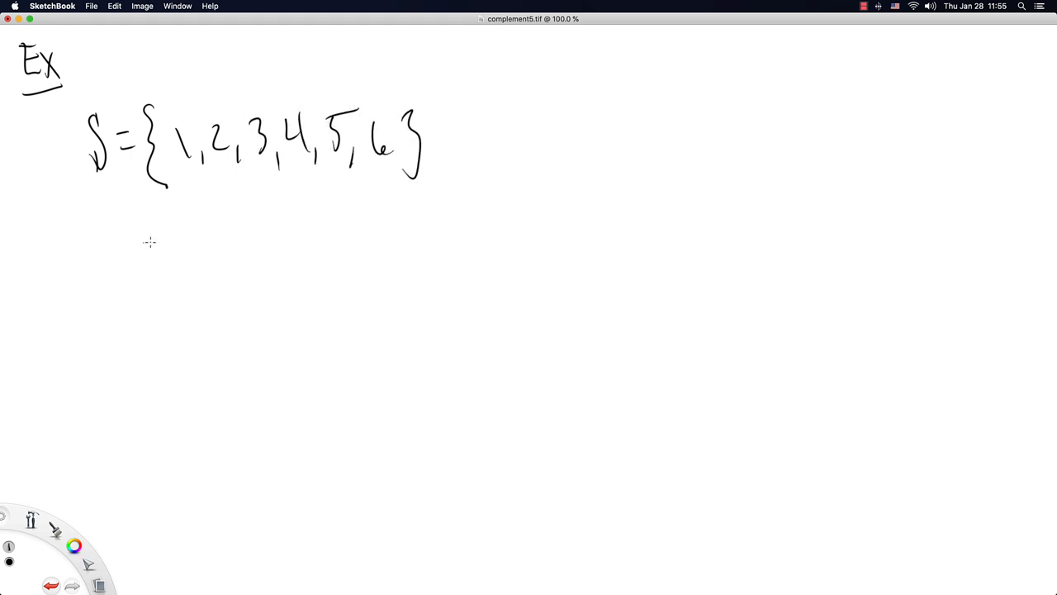
mouse_move(101, 243)
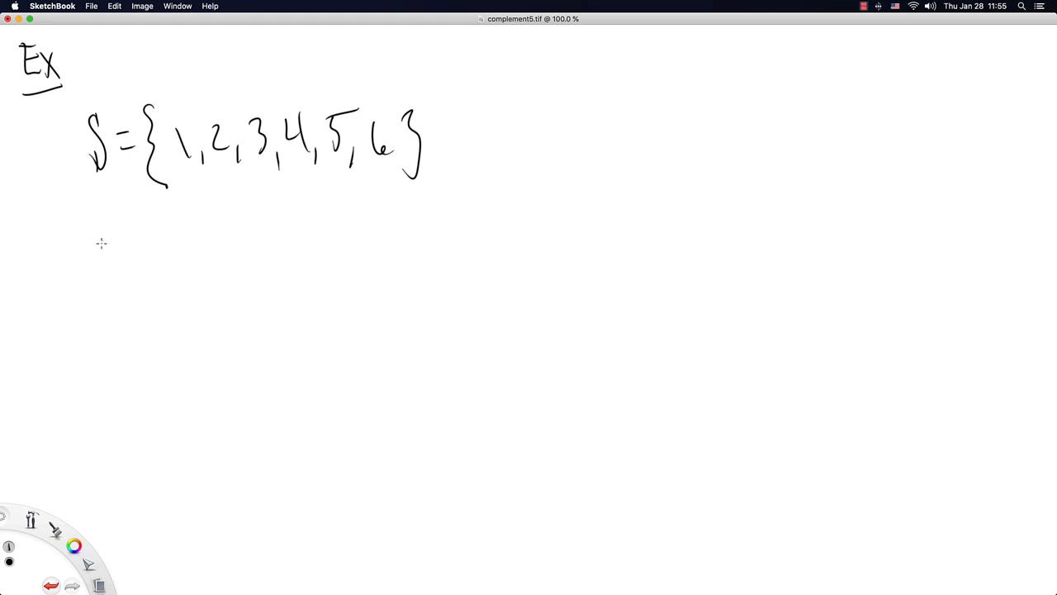
left_click_drag(103, 223, 173, 278)
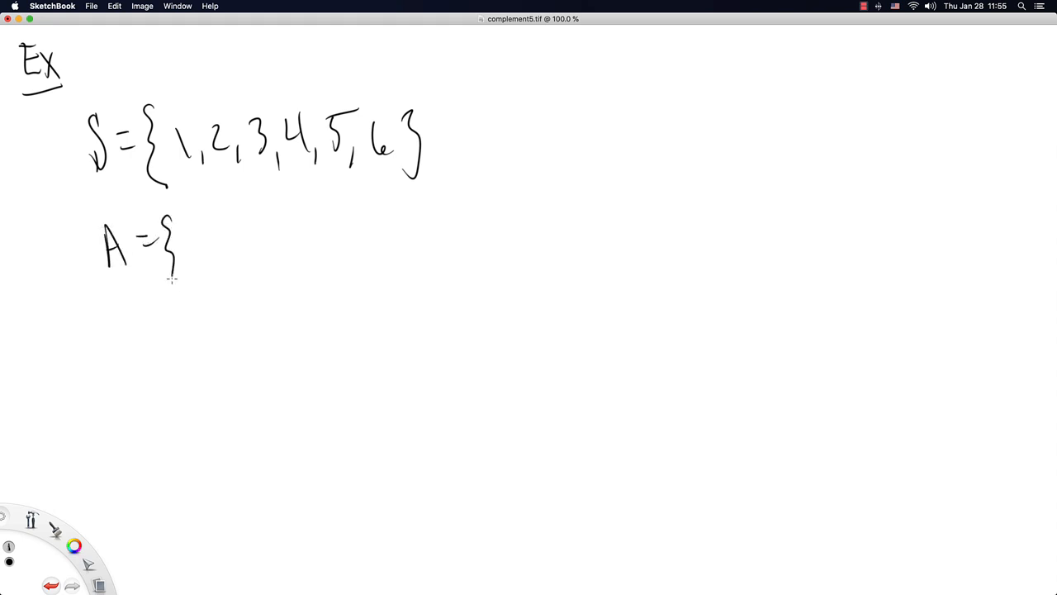
left_click_drag(206, 240, 289, 256)
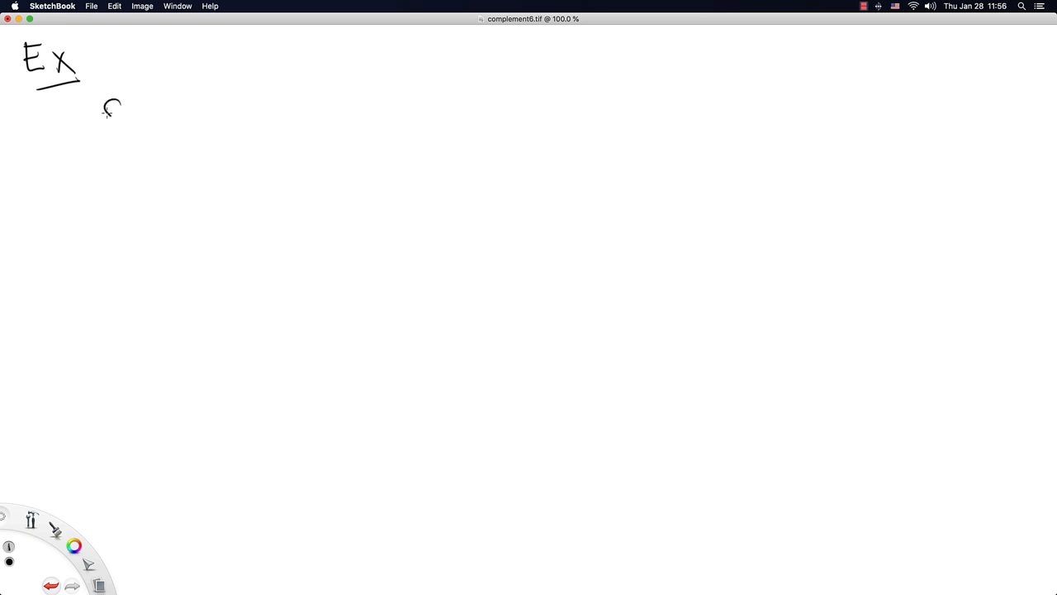
Handwrite S = ℝ, A = {0} and A^c = to set up the example.
left_click_drag(116, 99, 113, 149)
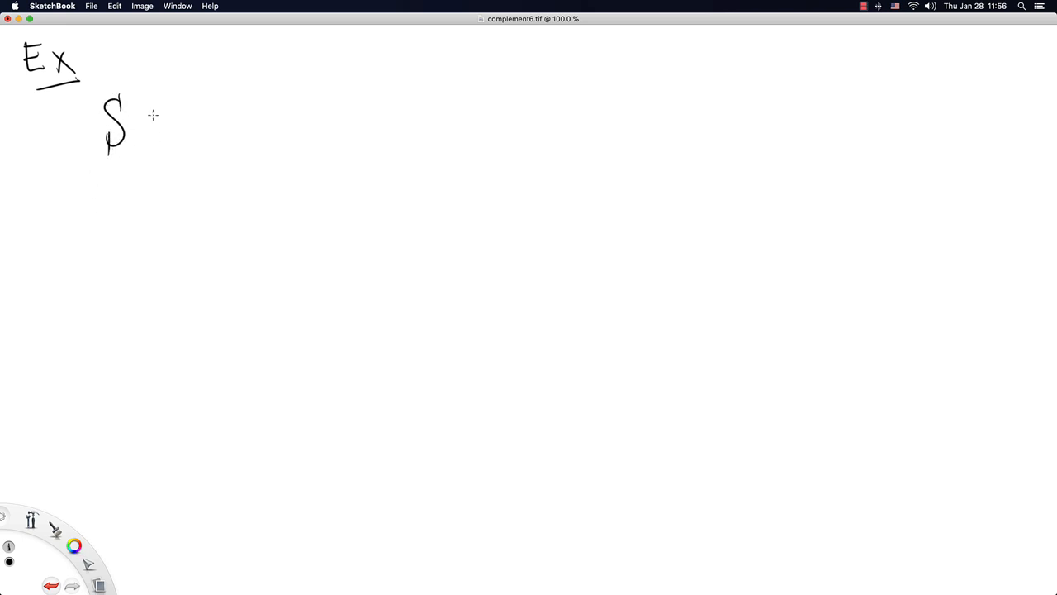
left_click_drag(148, 124, 239, 124)
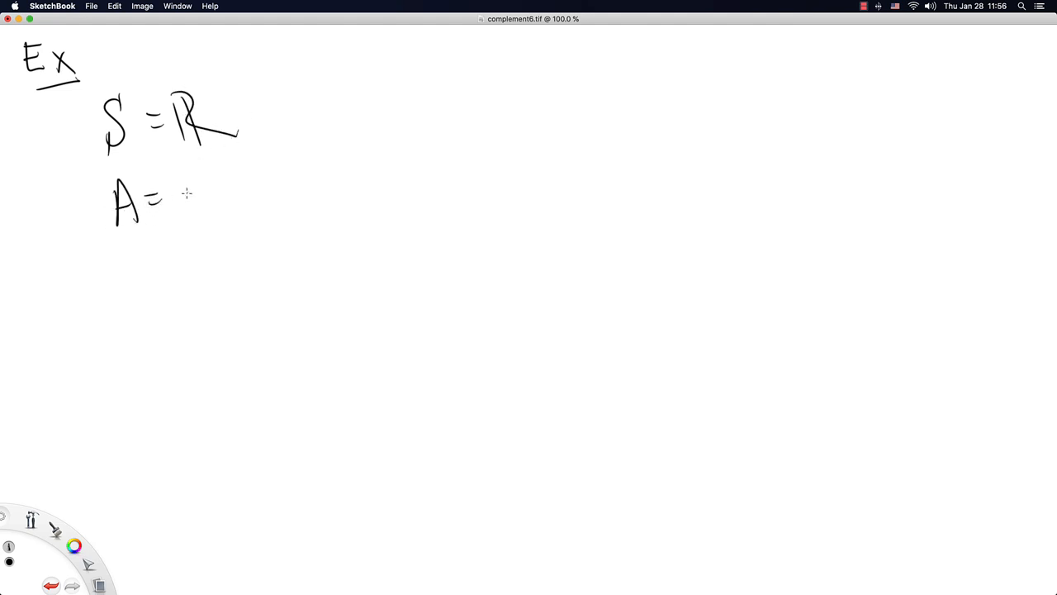
left_click_drag(178, 182, 265, 256)
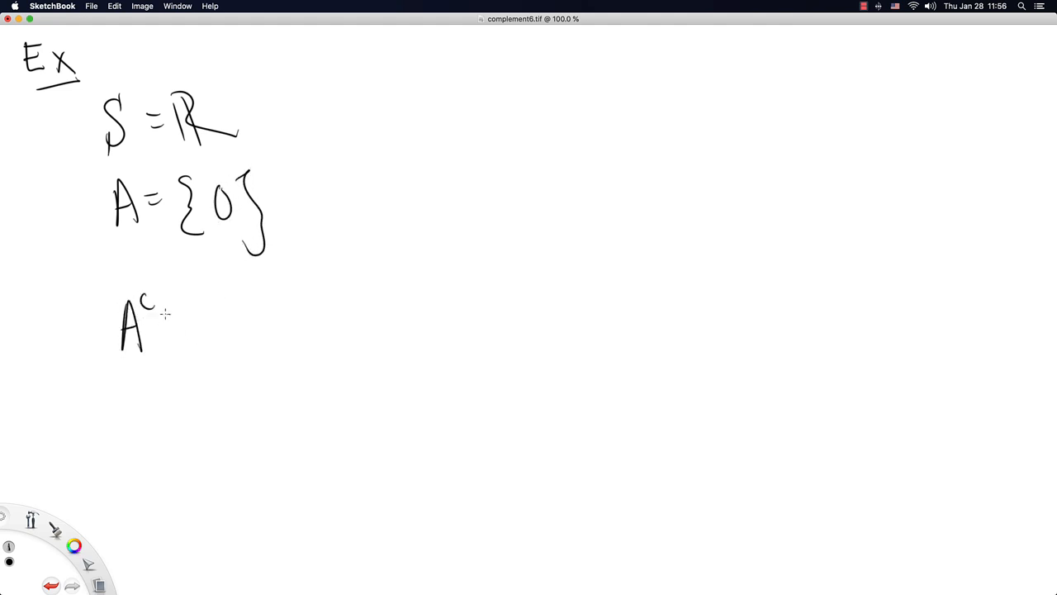
left_click_drag(174, 322, 202, 330)
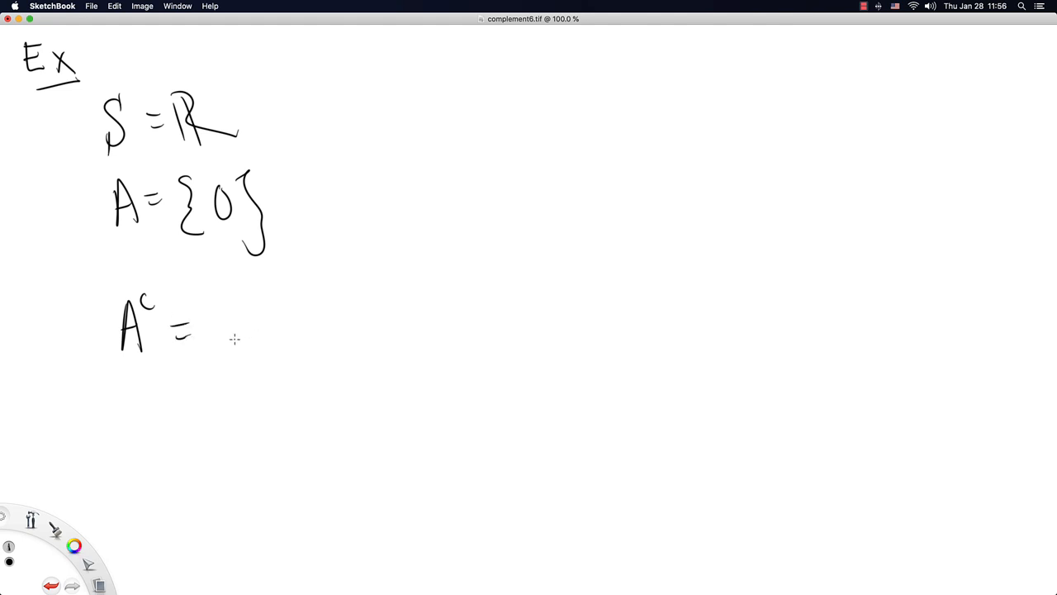
mouse_move(235, 321)
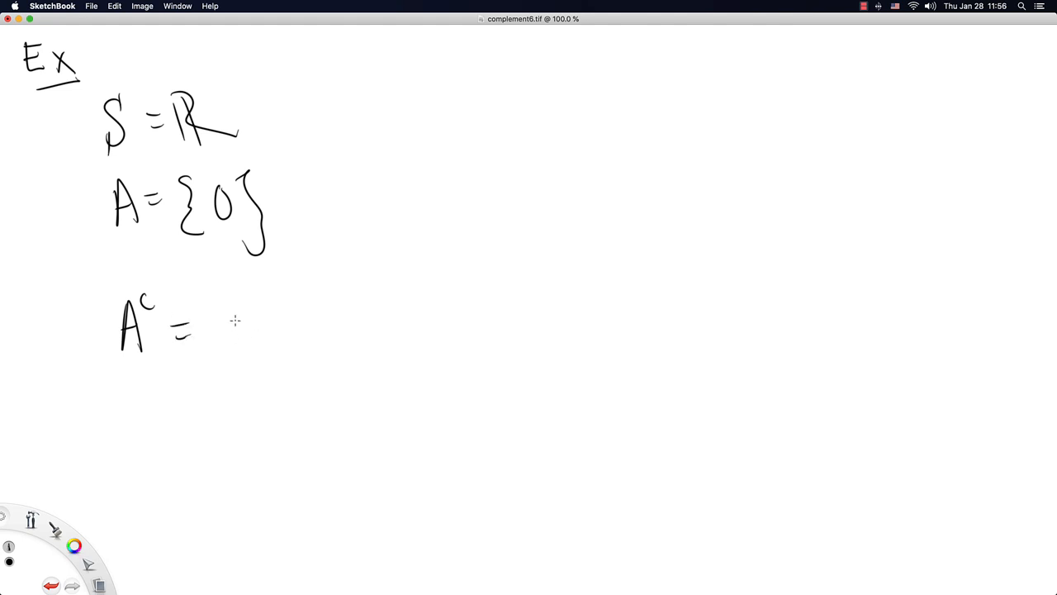
mouse_move(240, 310)
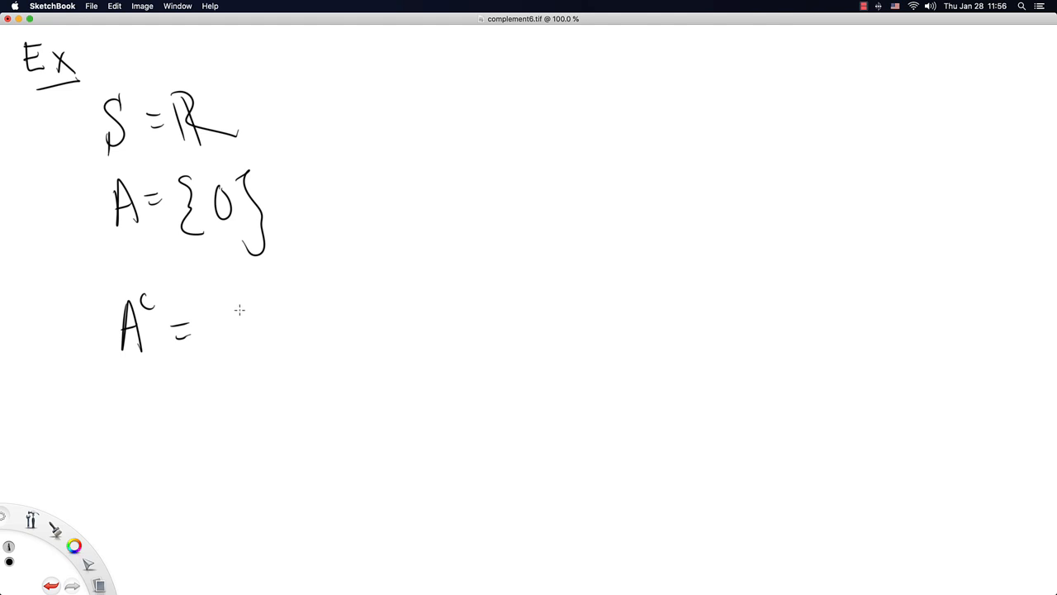
mouse_move(244, 323)
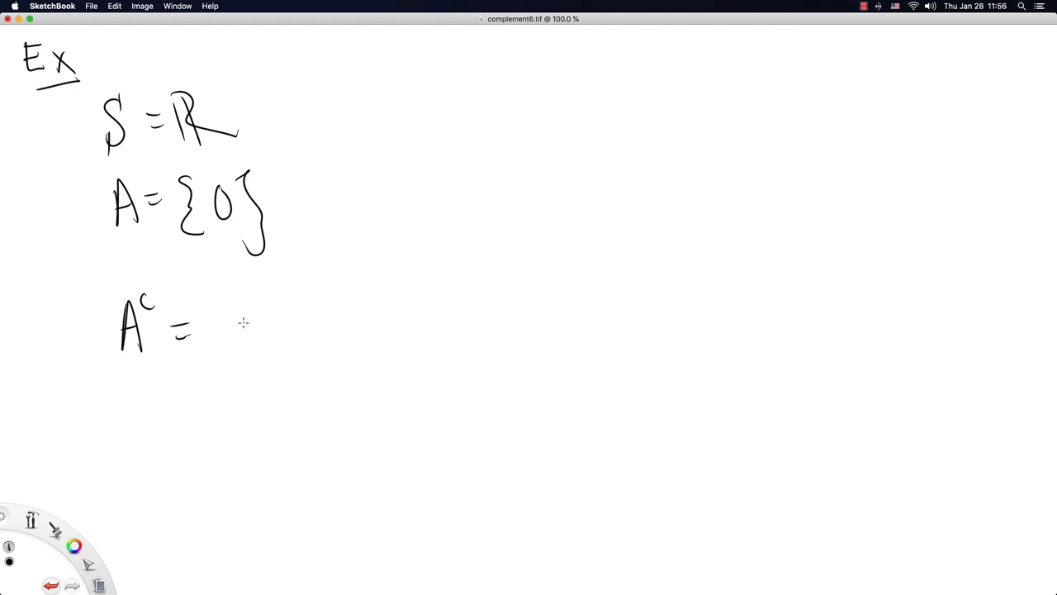
Handwrite the answer (−∞, 0) ∪ (0, ∞) after A^c =.
left_click_drag(244, 297, 248, 355)
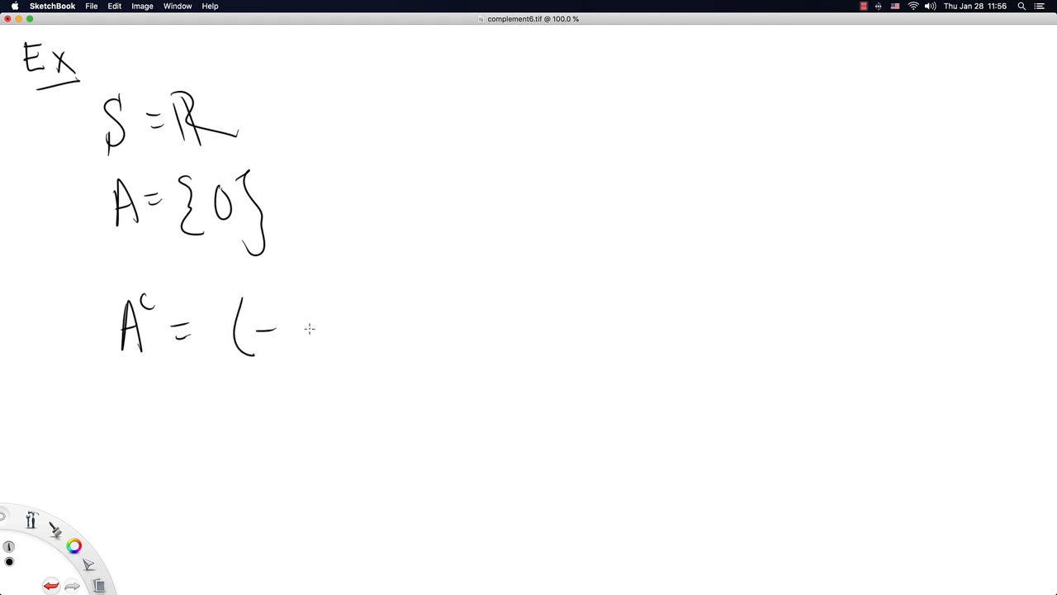
left_click_drag(298, 327, 364, 327)
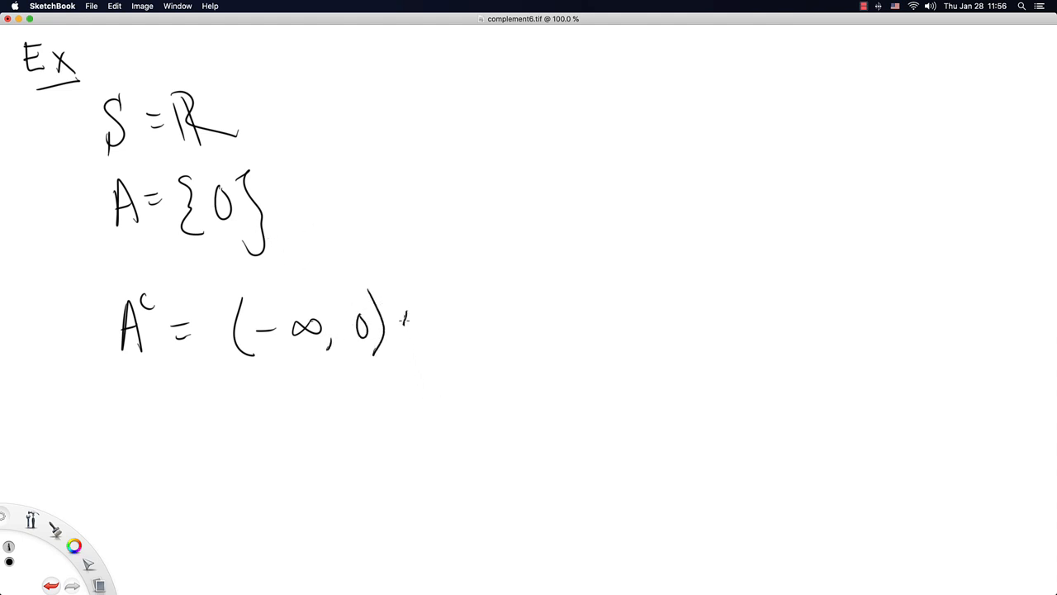
left_click_drag(400, 327, 488, 330)
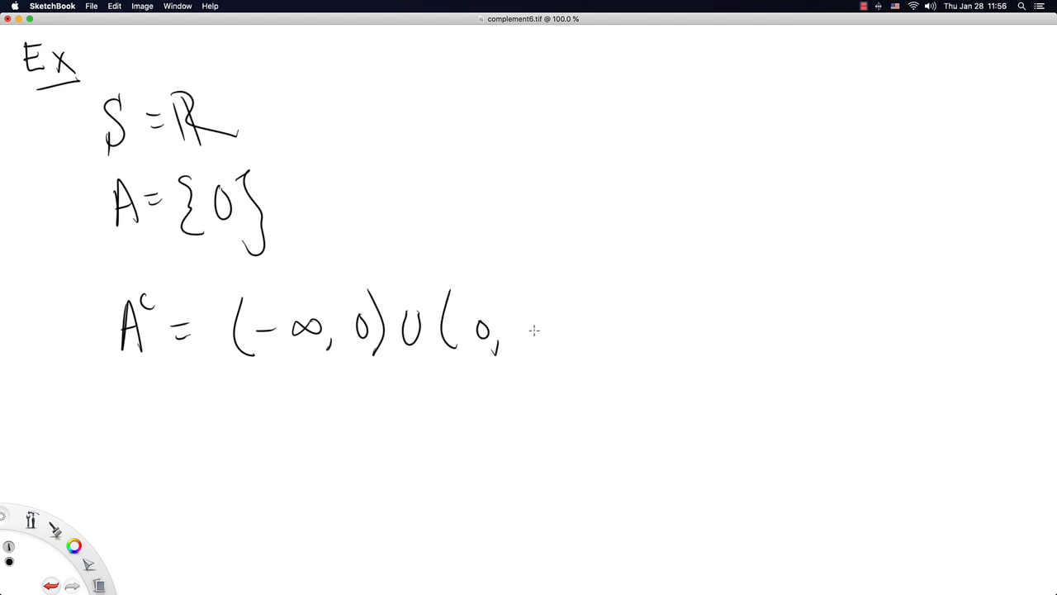
left_click_drag(525, 322, 566, 330)
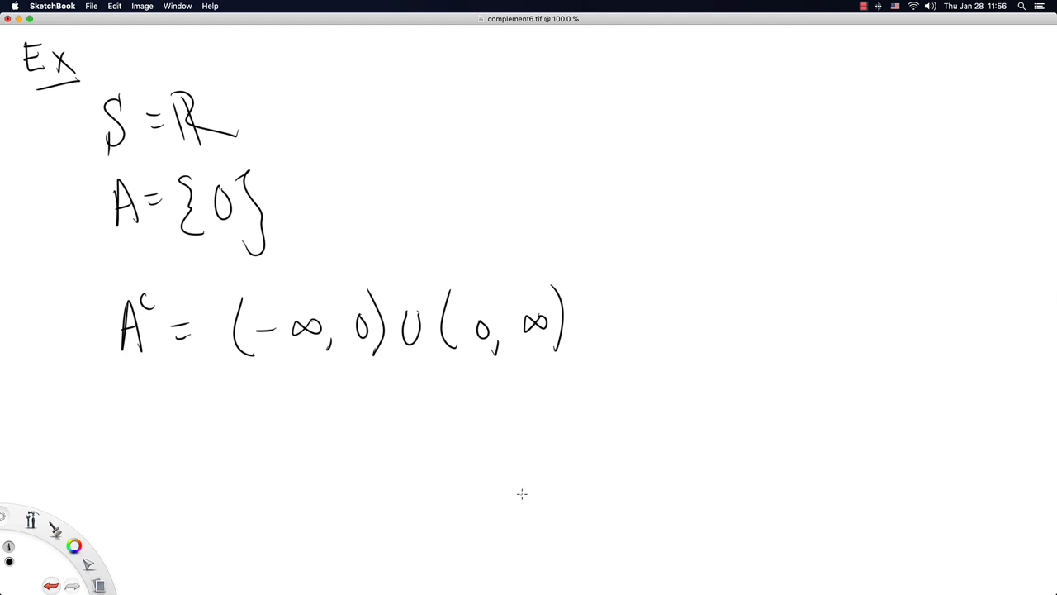
mouse_move(115, 360)
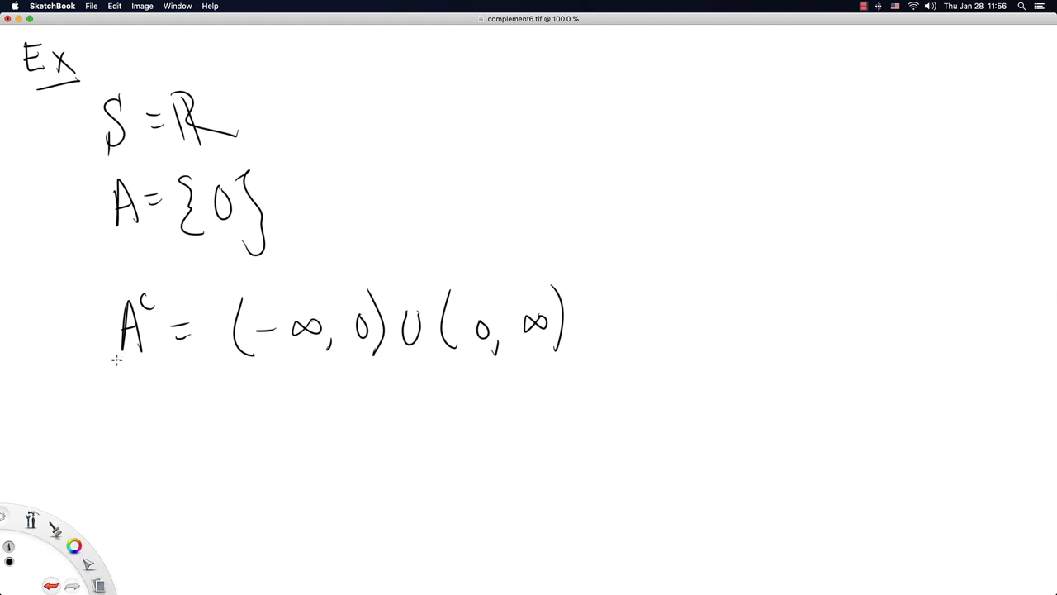
mouse_move(512, 327)
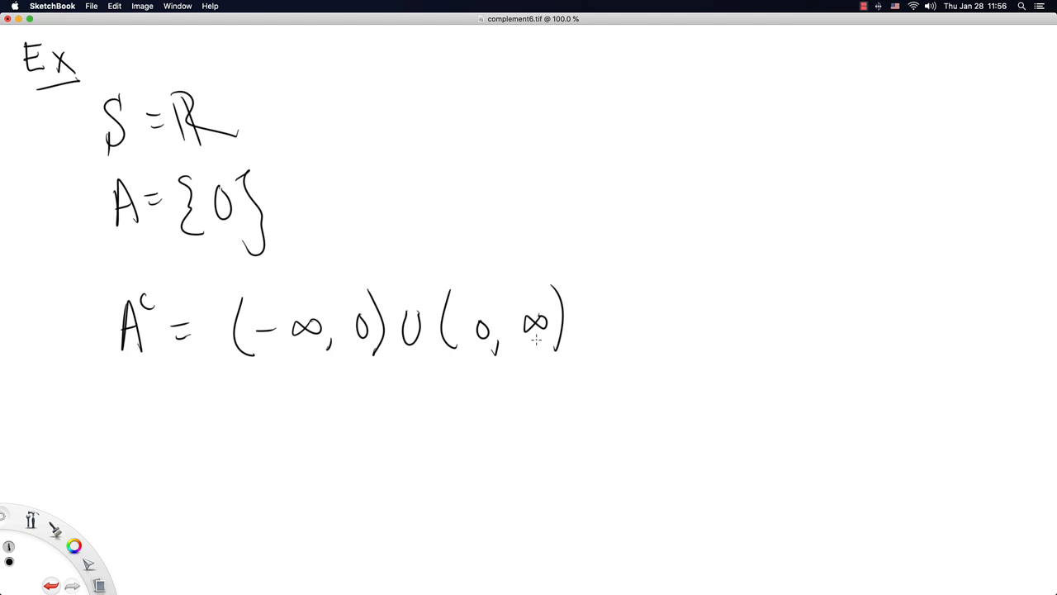
mouse_move(522, 345)
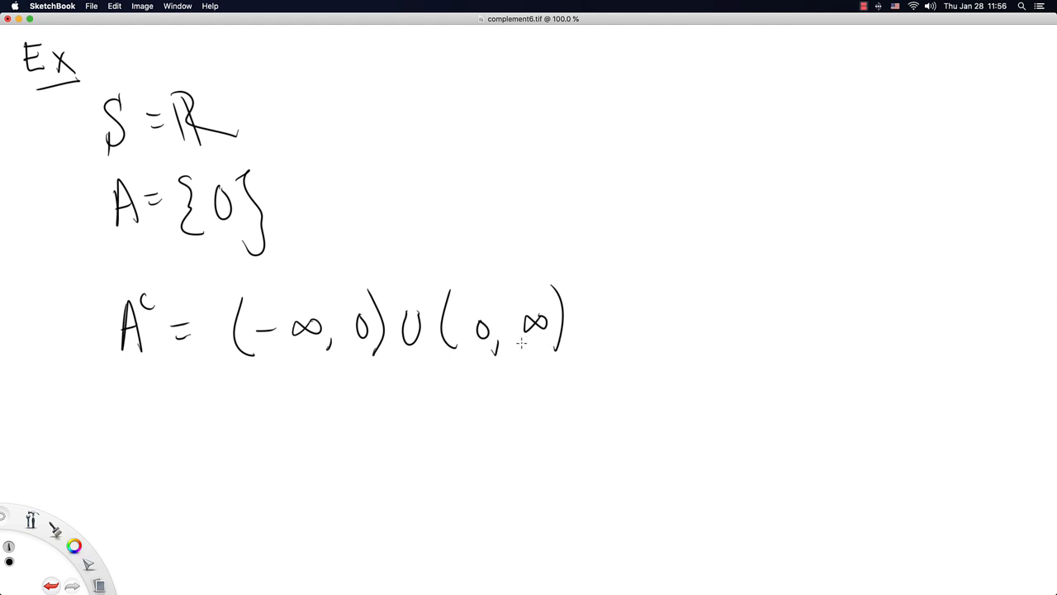
mouse_move(370, 355)
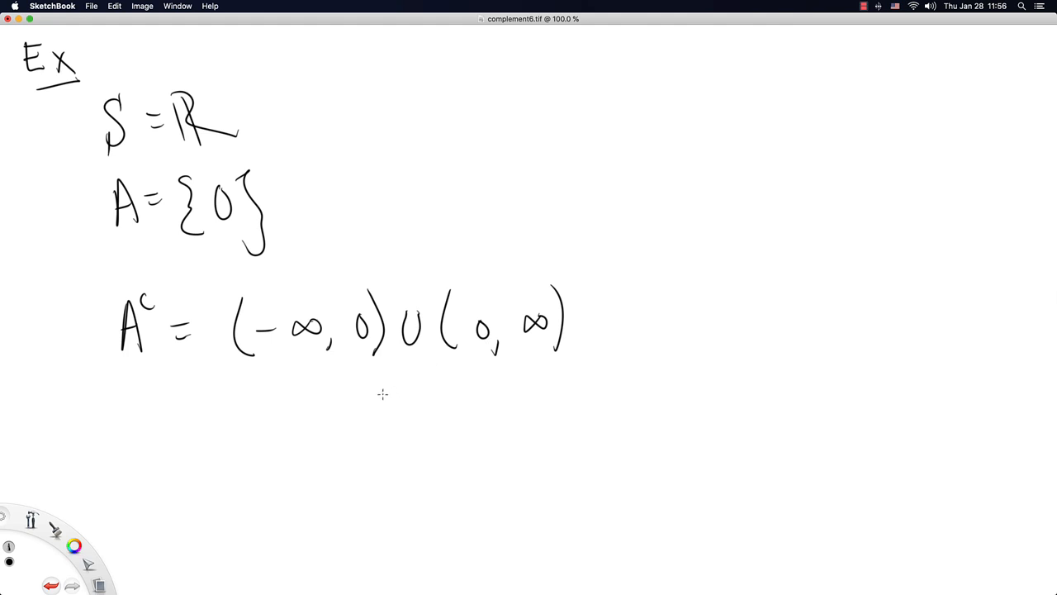
mouse_move(353, 402)
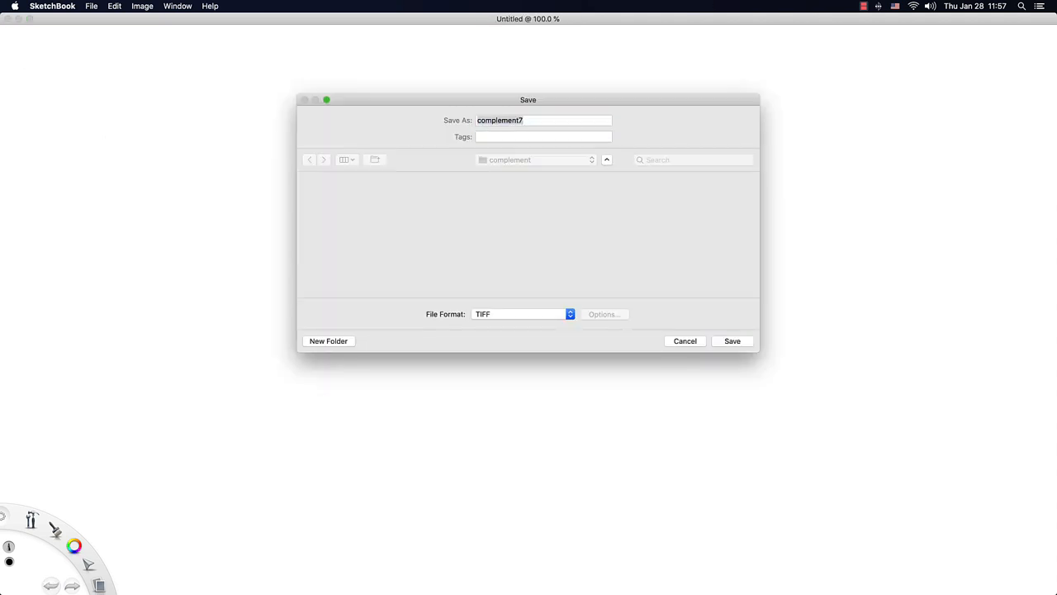
Save the new canvas as complement7 in TIFF format.
left_click(732, 340)
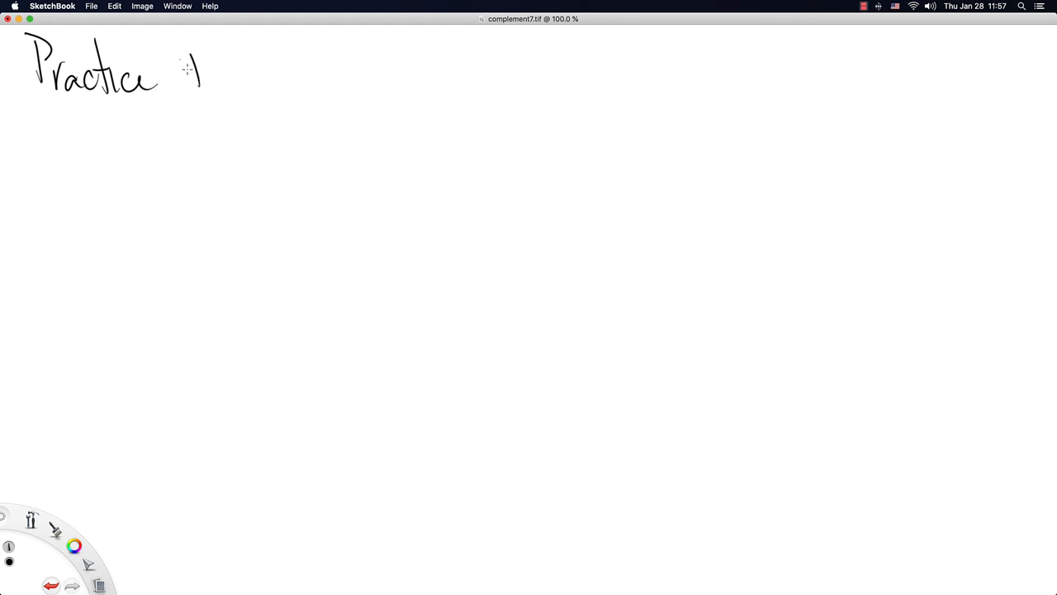
Handwrite the Practice Problems heading at the top of the page.
left_click_drag(182, 66, 294, 82)
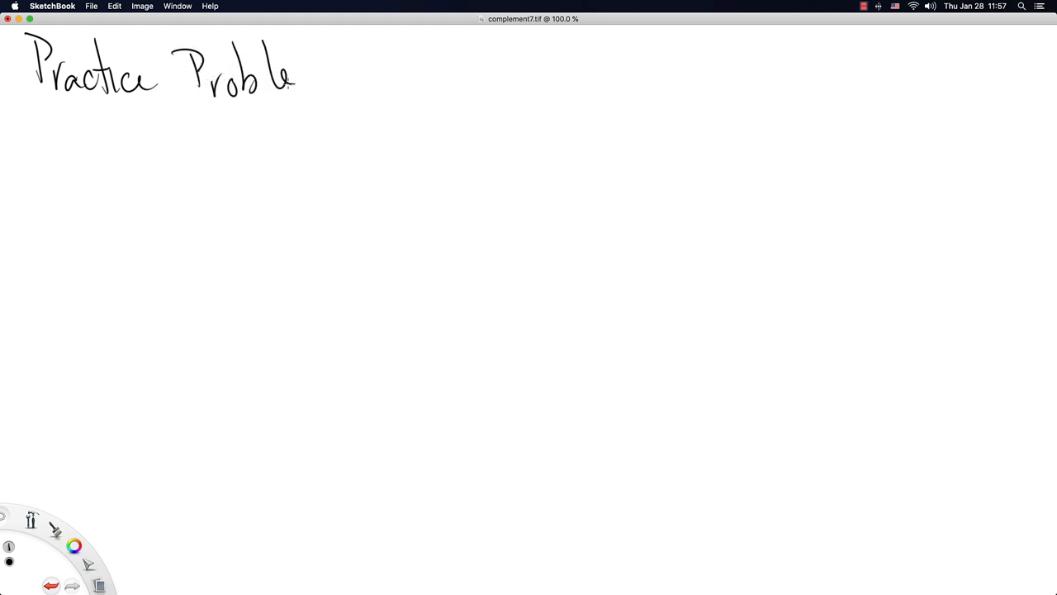
left_click_drag(297, 74, 339, 79)
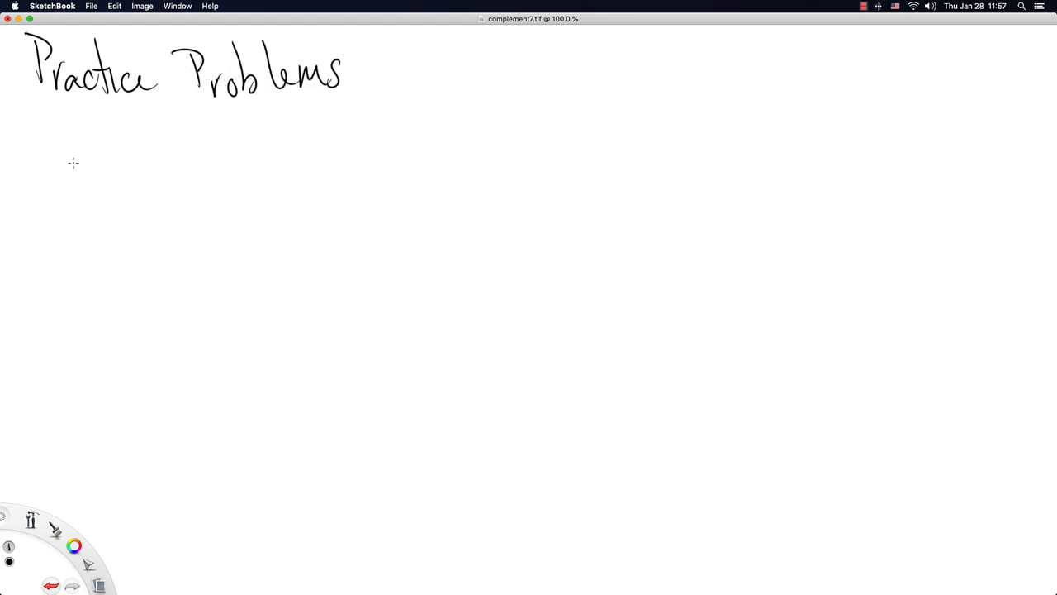
mouse_move(76, 170)
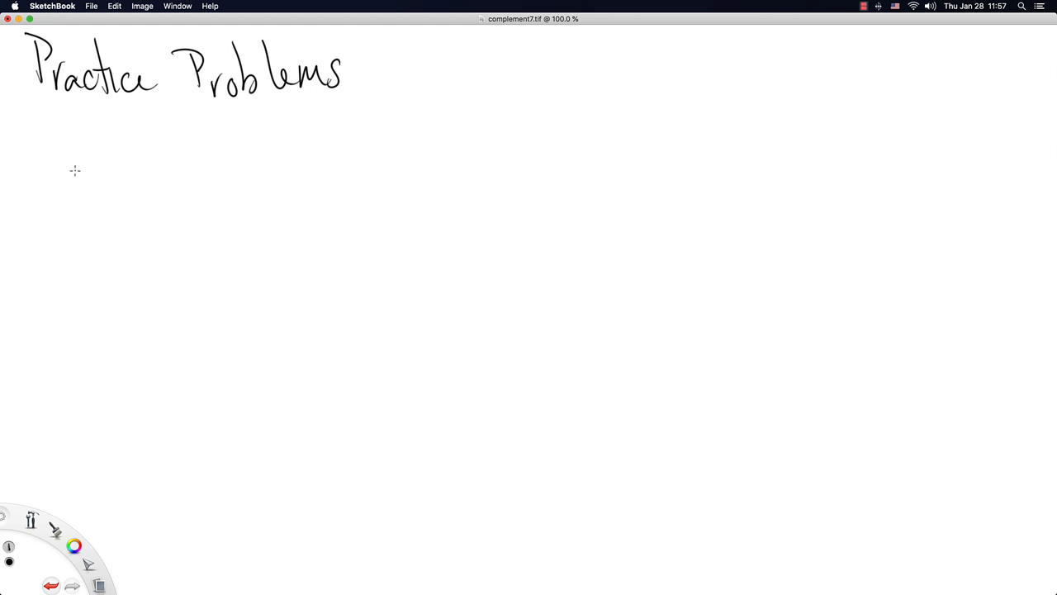
mouse_move(70, 128)
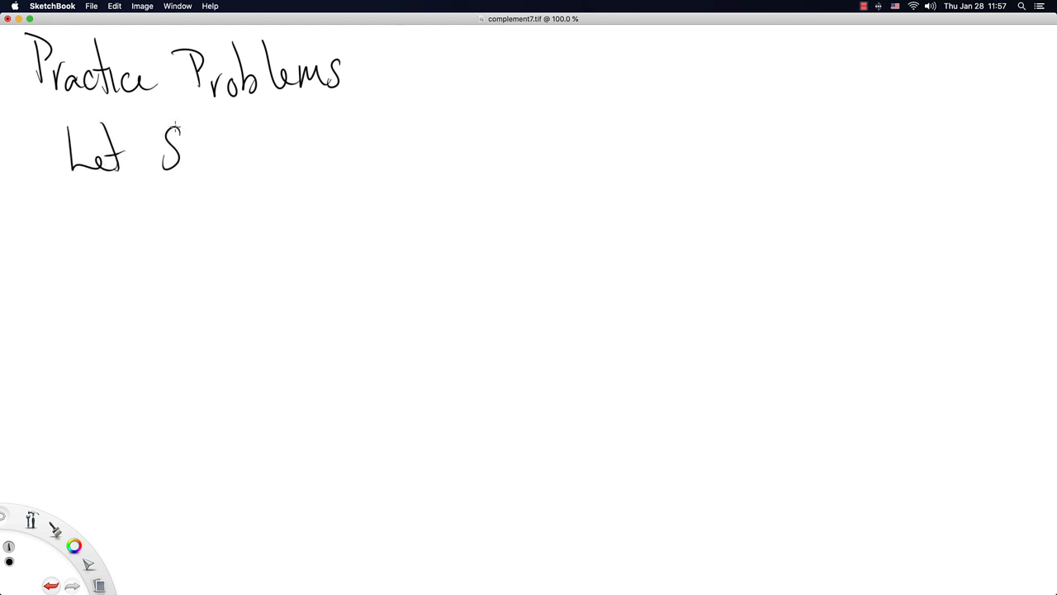
Handwrite the setup sentence 'Let S be the sample space, which contains…'.
left_click_drag(206, 145, 264, 165)
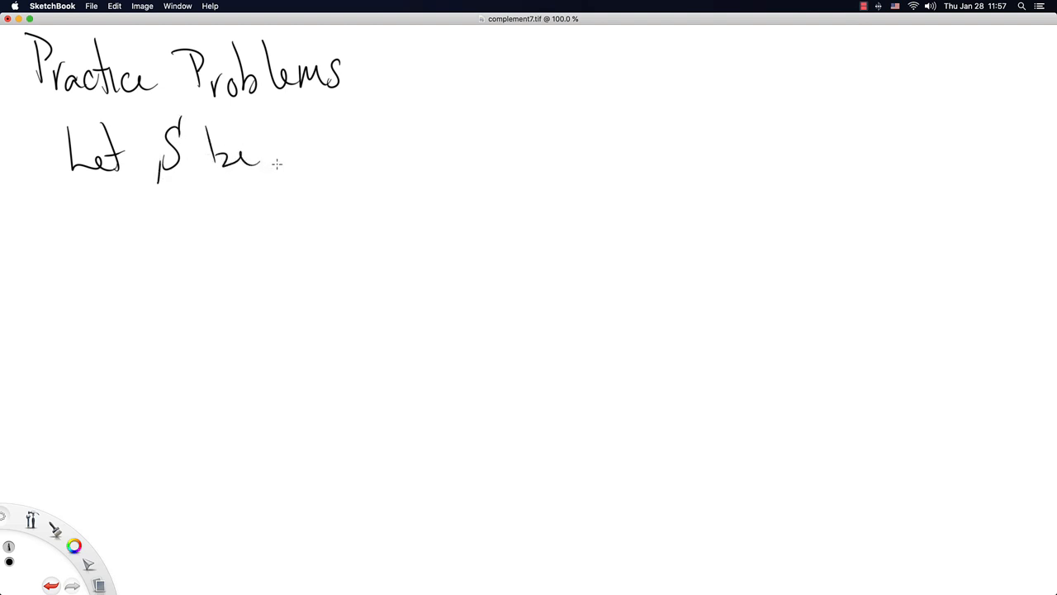
left_click_drag(277, 162, 322, 152)
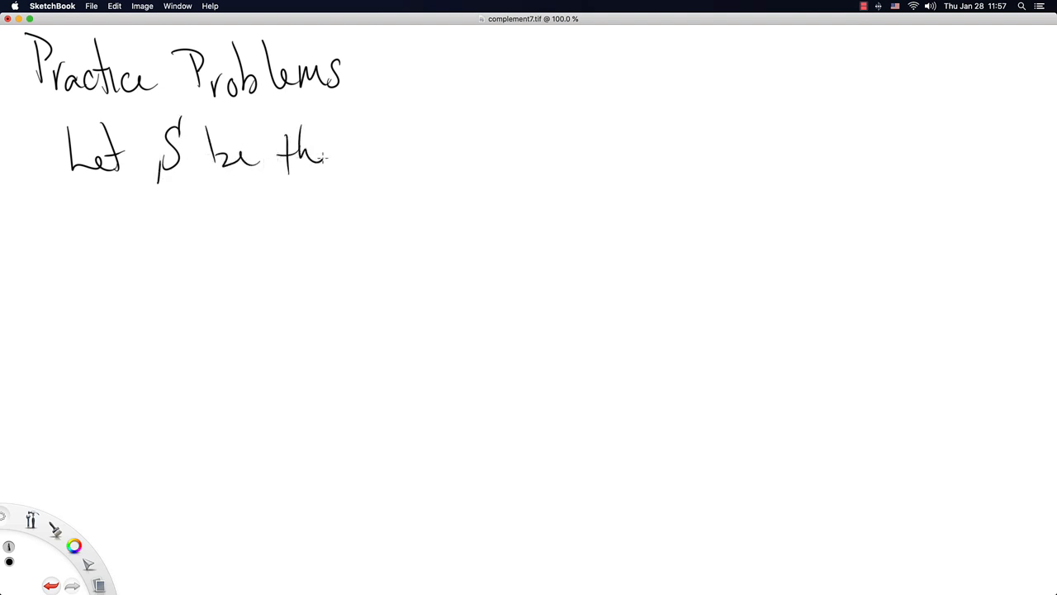
left_click_drag(339, 152, 433, 157)
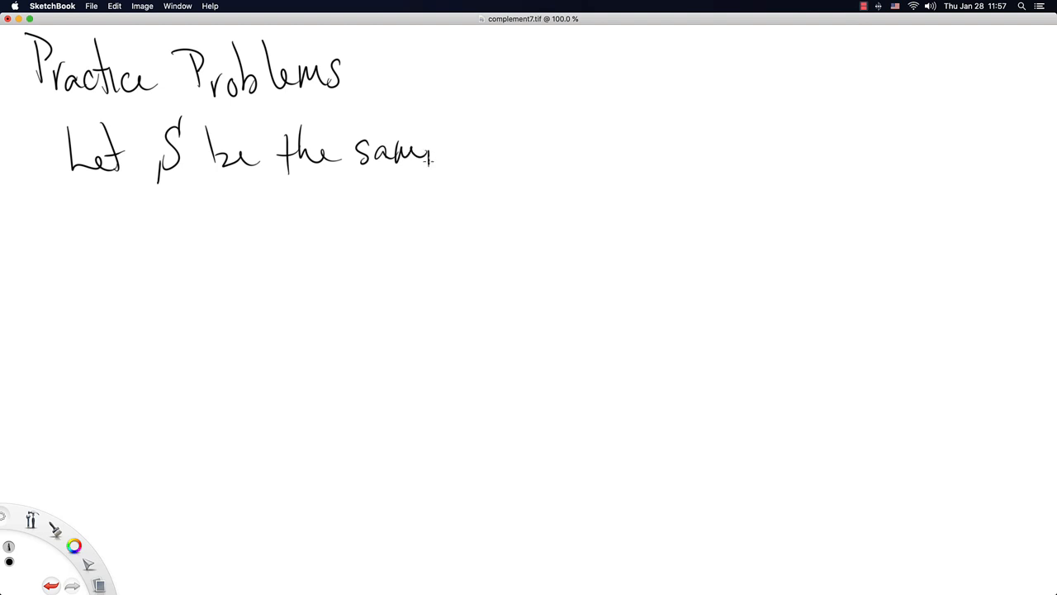
left_click_drag(429, 152, 495, 149)
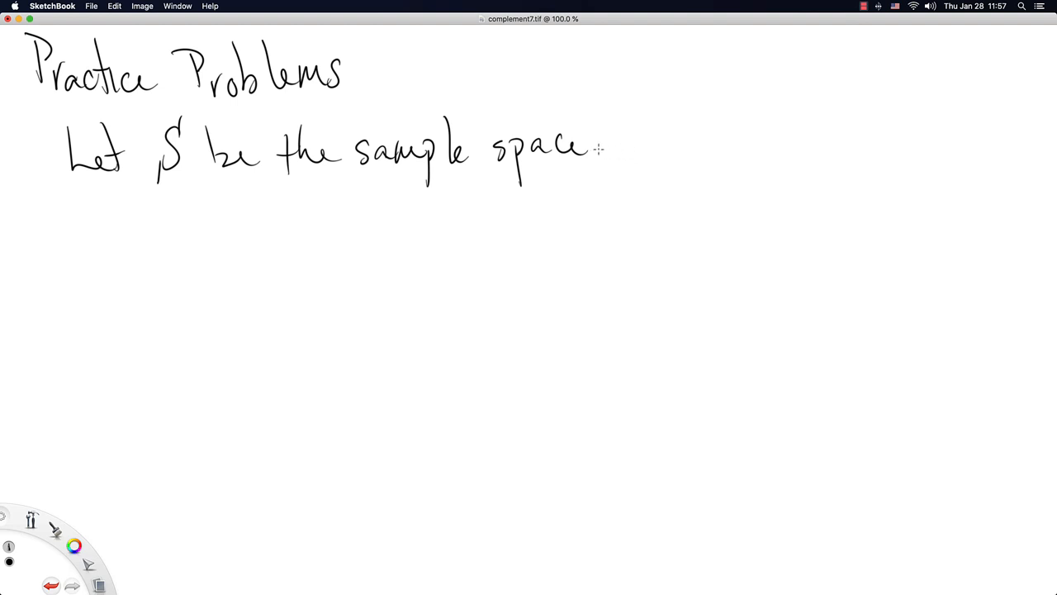
left_click_drag(595, 145, 680, 145)
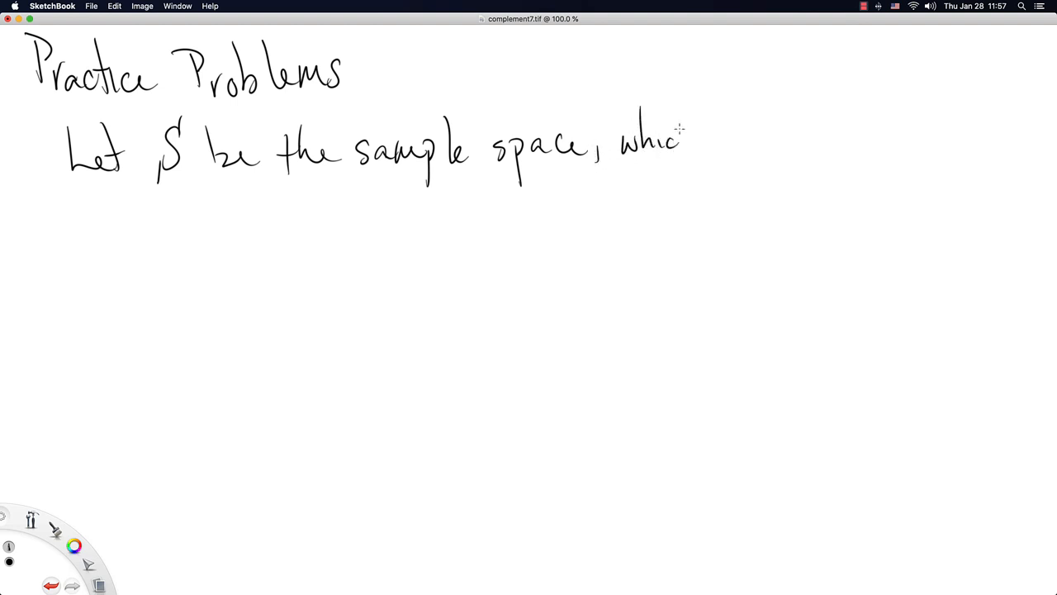
left_click_drag(680, 136, 806, 135)
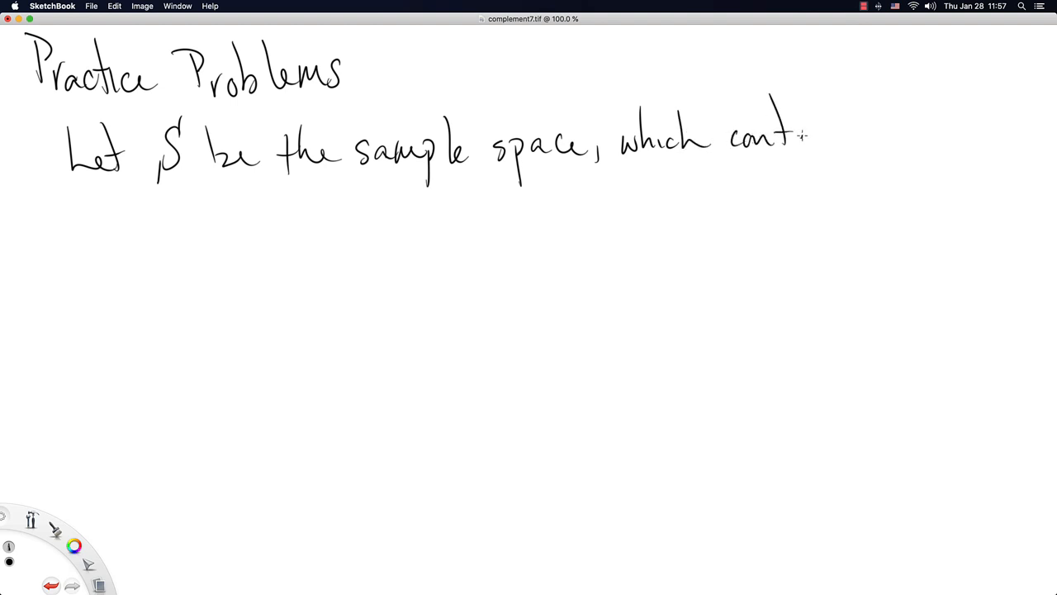
left_click_drag(801, 135, 917, 124)
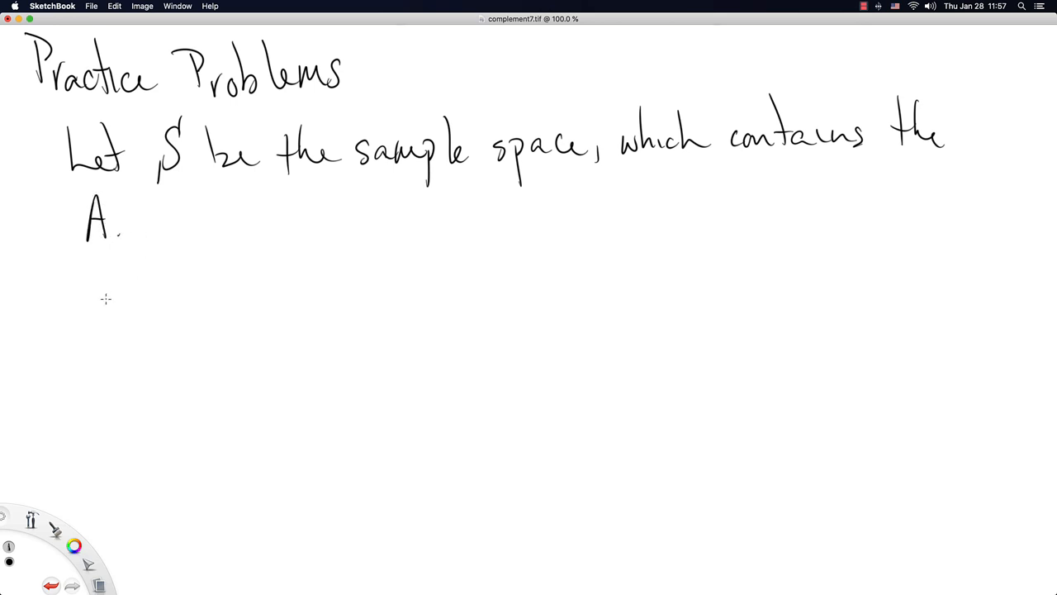
Handwrite problems 1–3: A ∪ A^c = ?, A ∩ A^c = ?, and item 3 begun with A.
left_click_drag(72, 289, 80, 327)
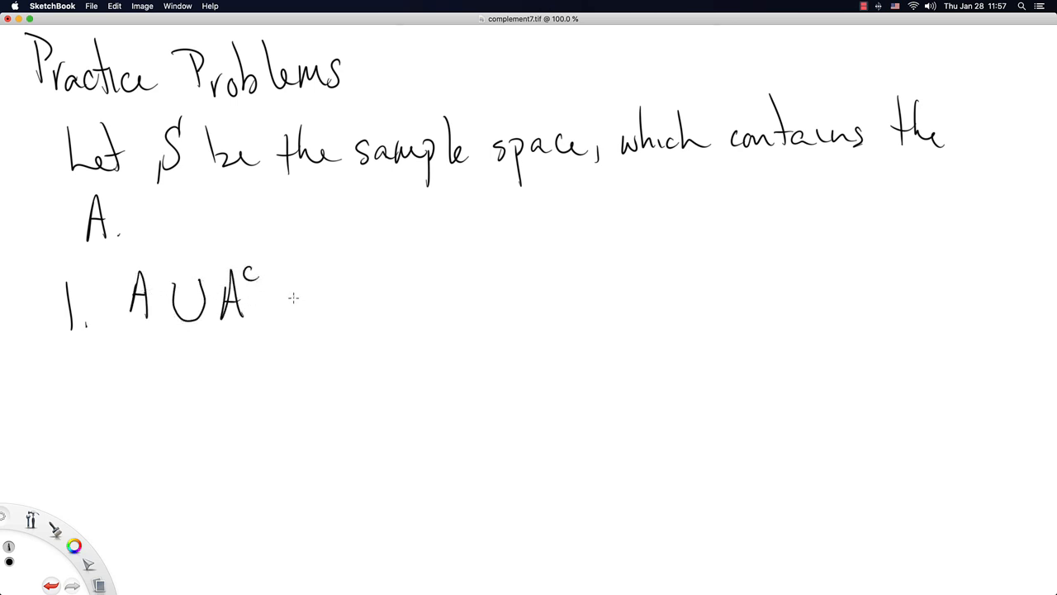
left_click_drag(281, 295, 305, 294)
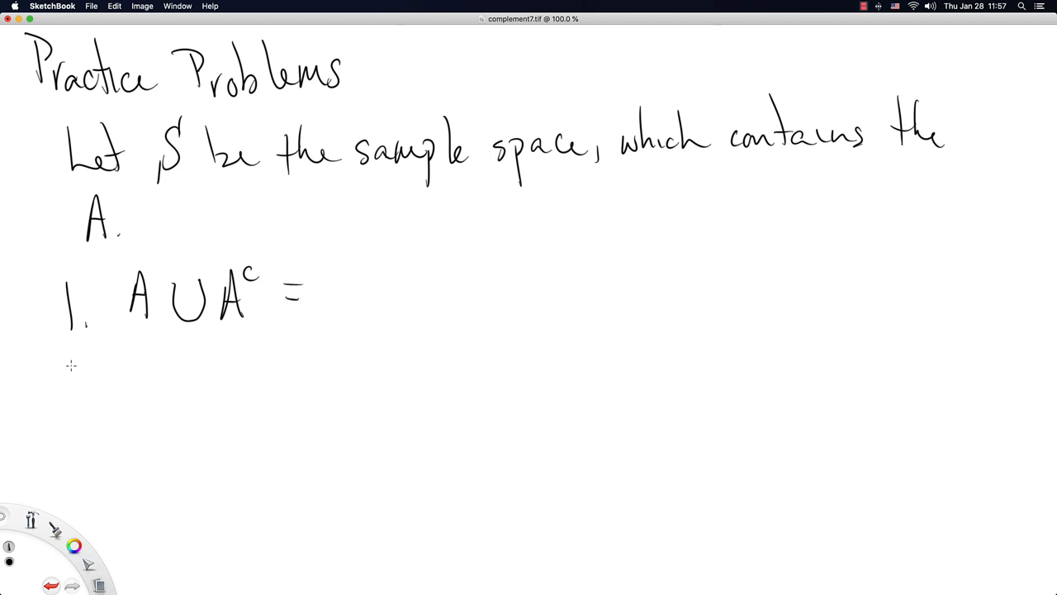
left_click_drag(80, 364, 91, 396)
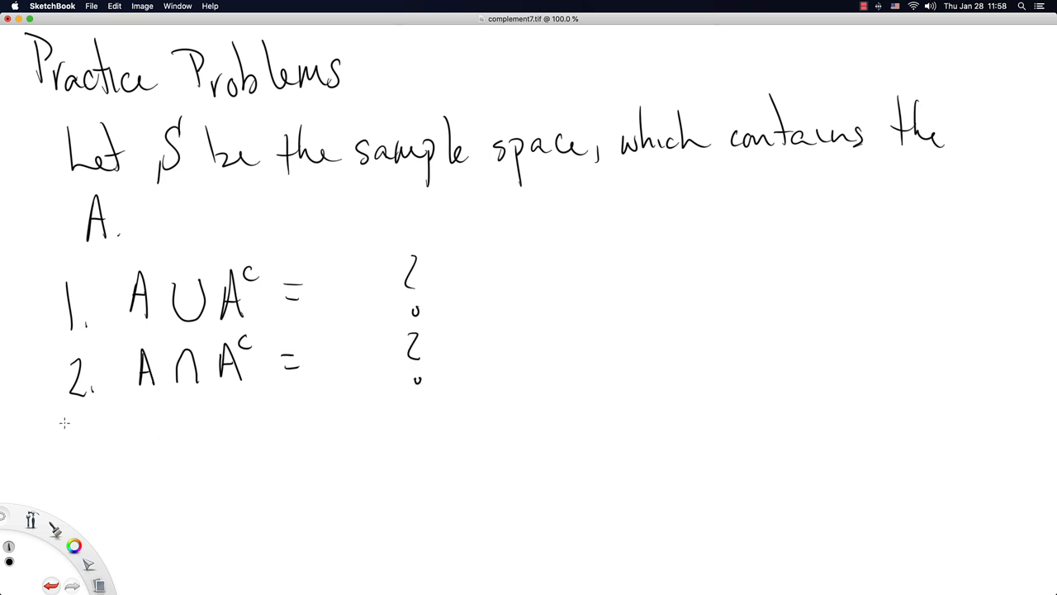
left_click_drag(66, 438, 165, 463)
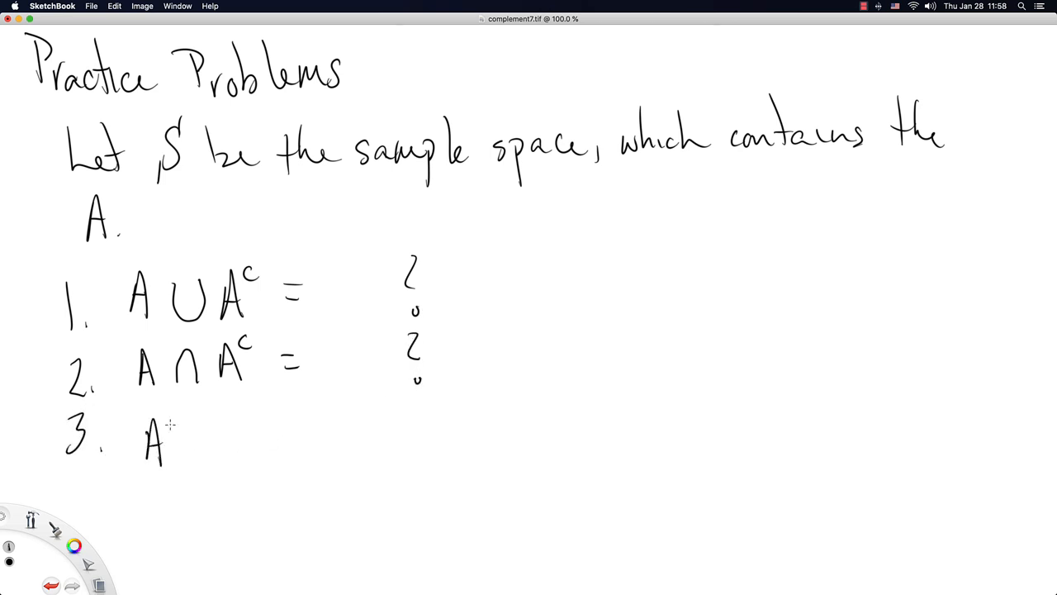